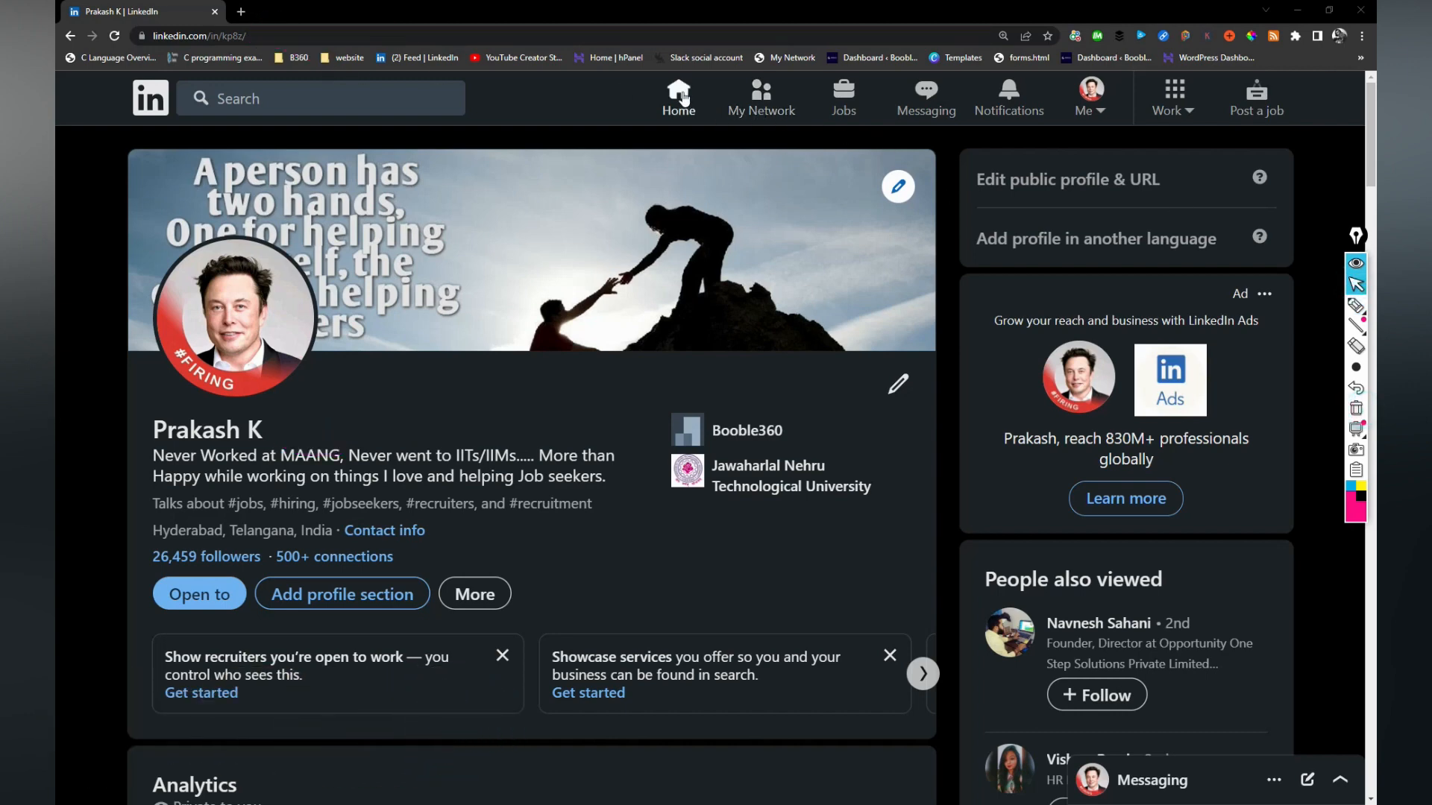
click(677, 99)
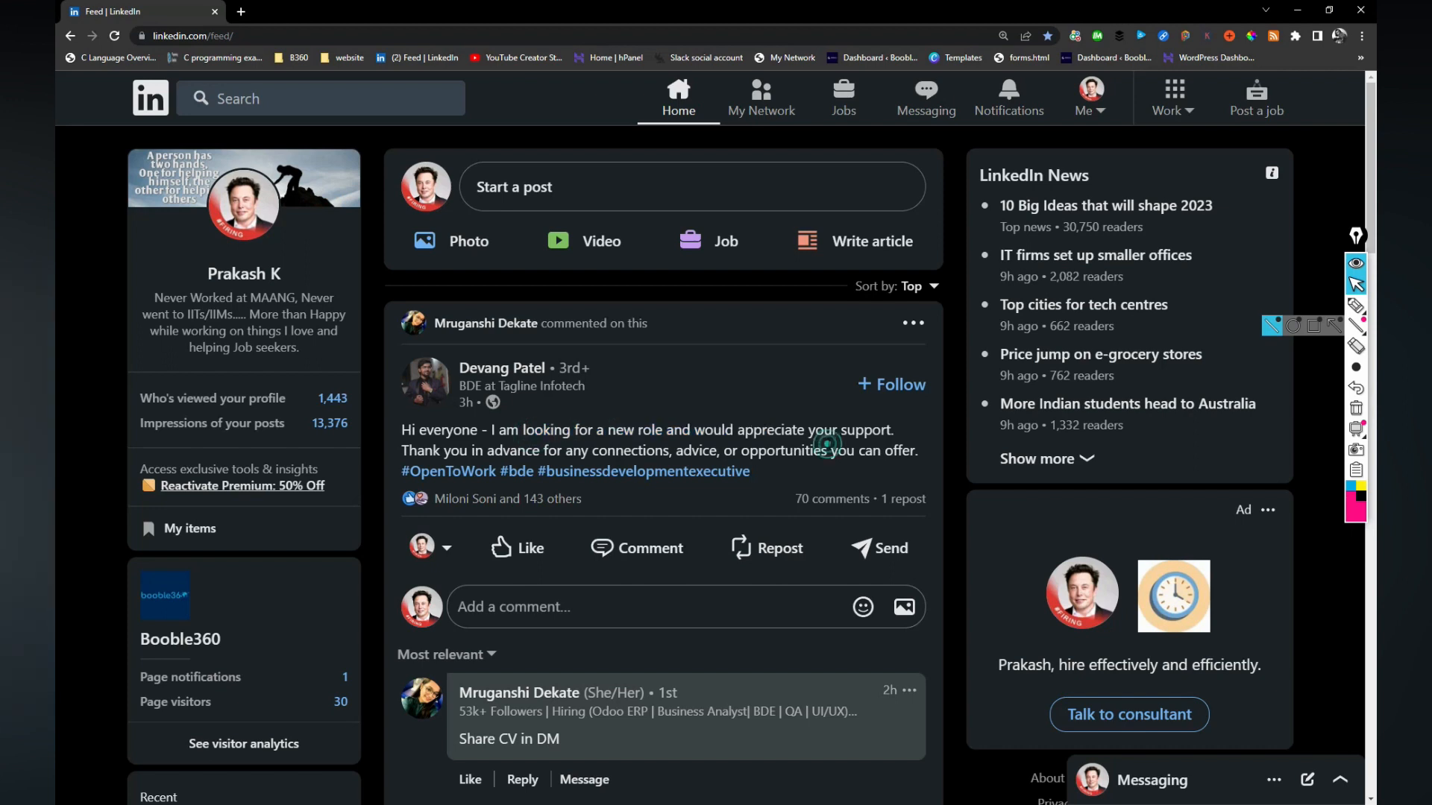
click(624, 607)
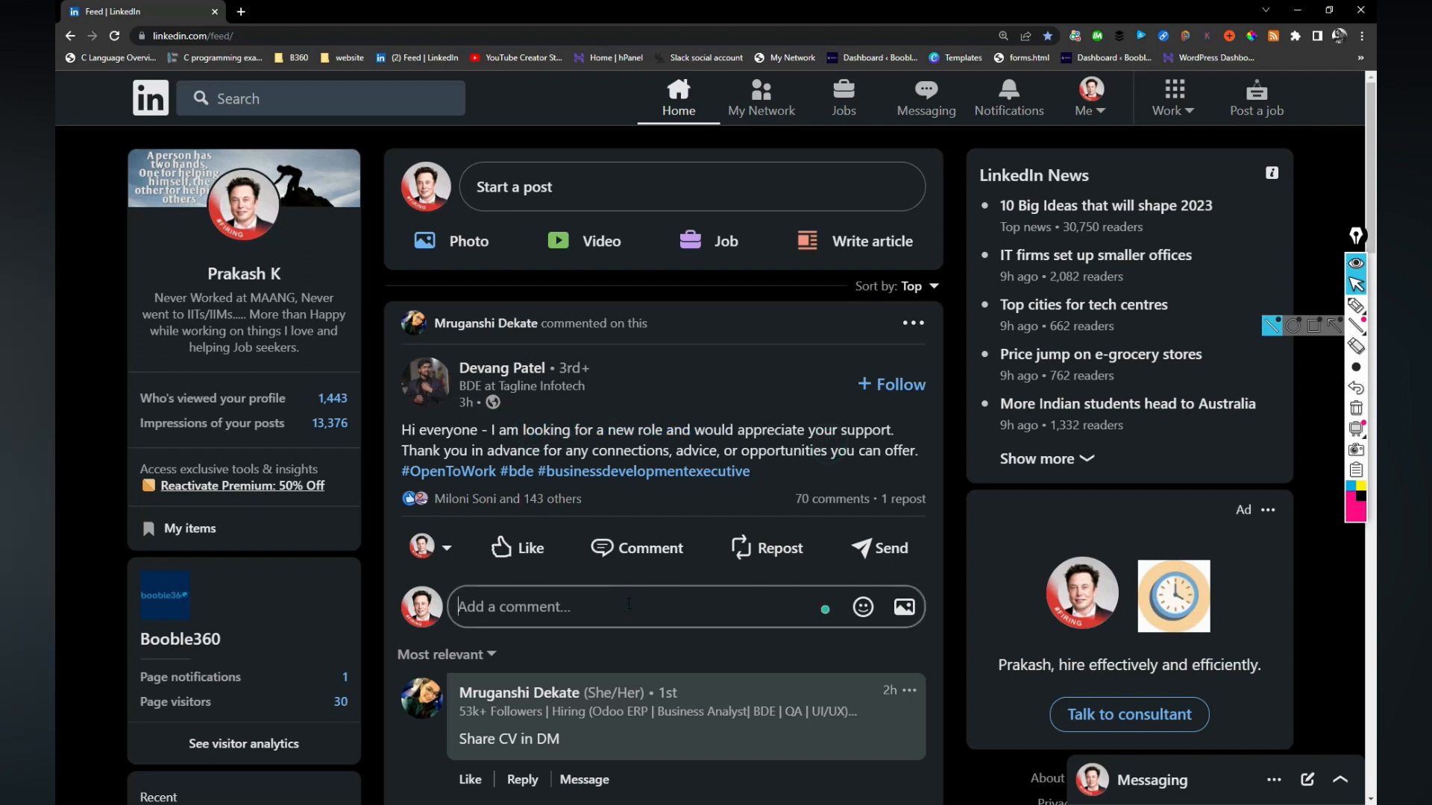
text(//tinyurl.com/2eo923qx)
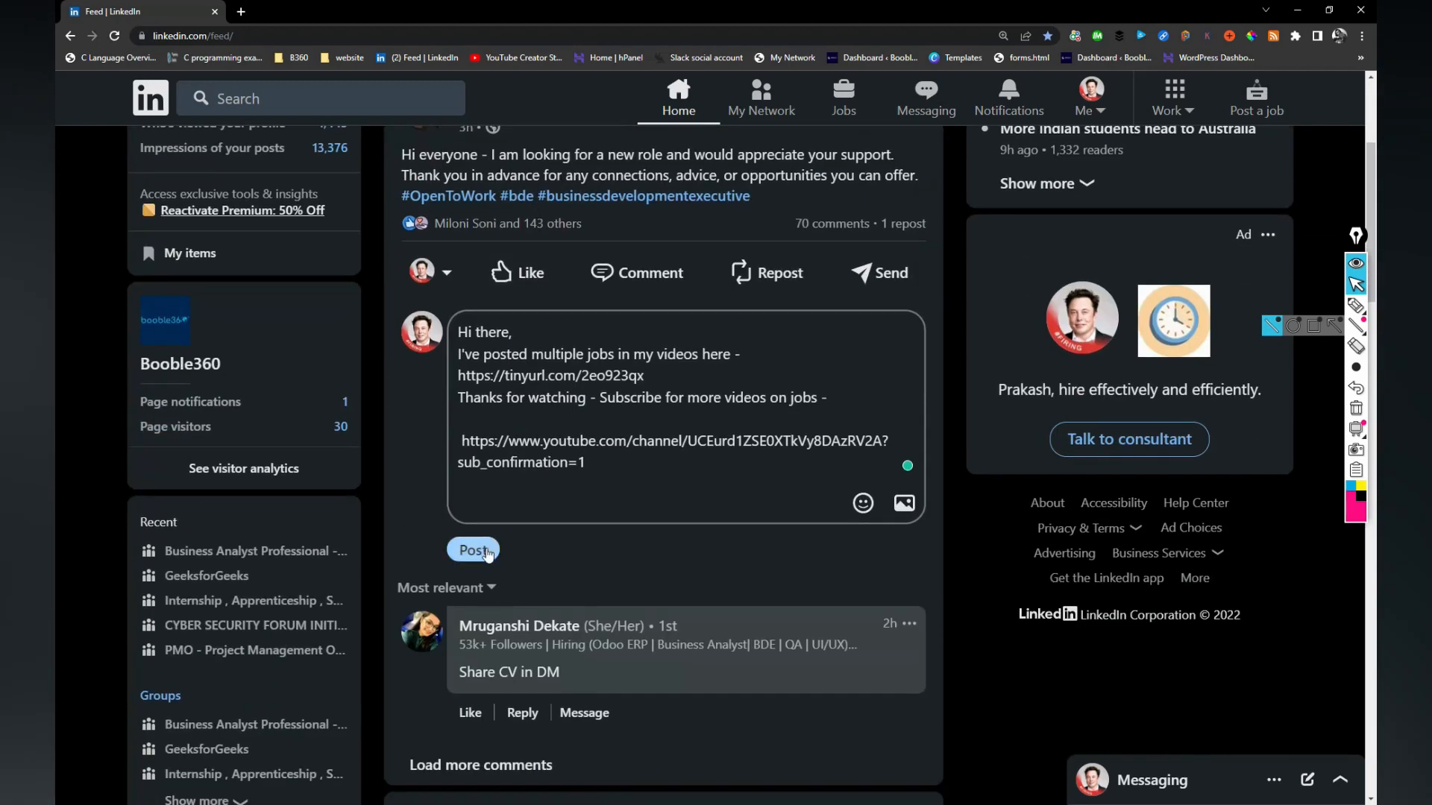
click(473, 550)
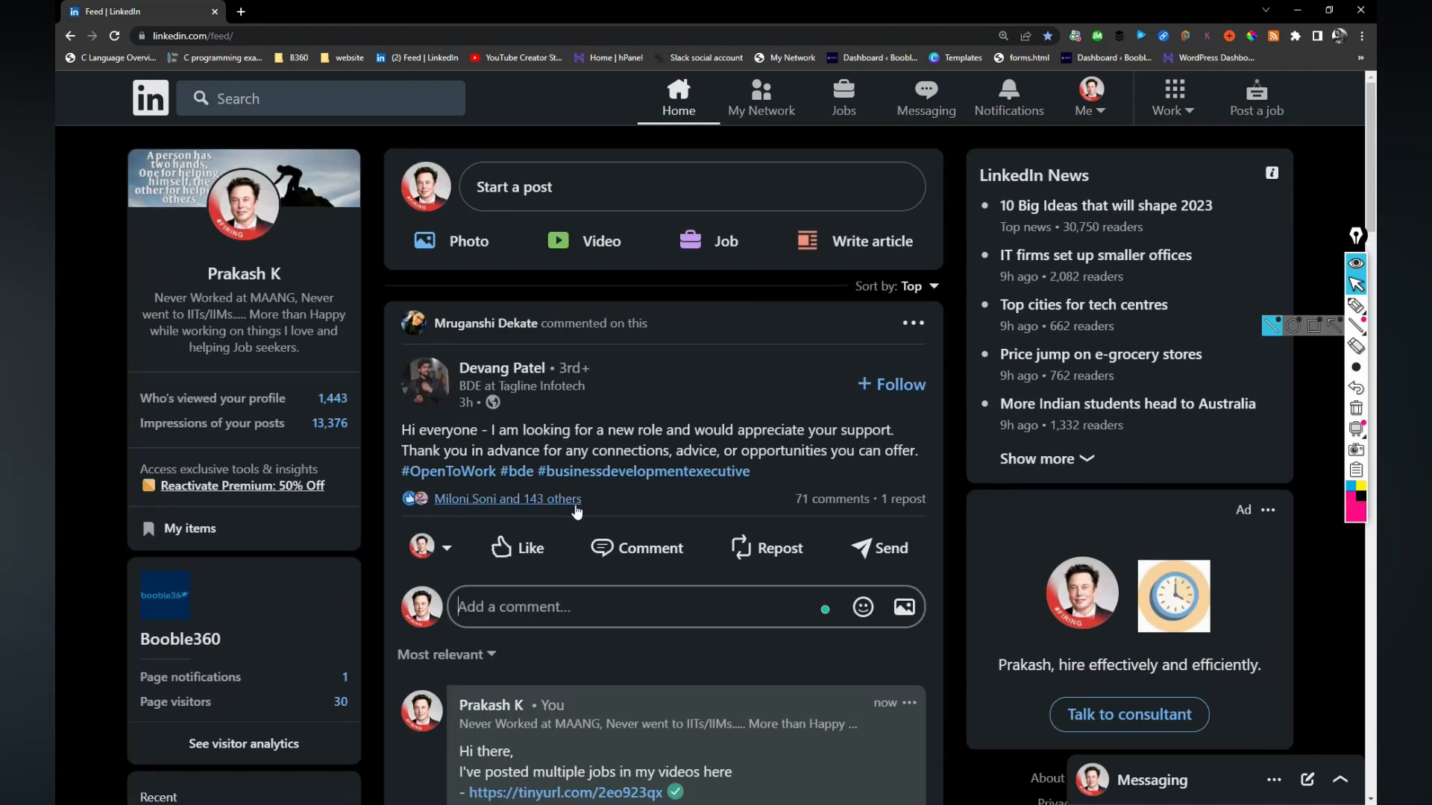
scroll(down, 3)
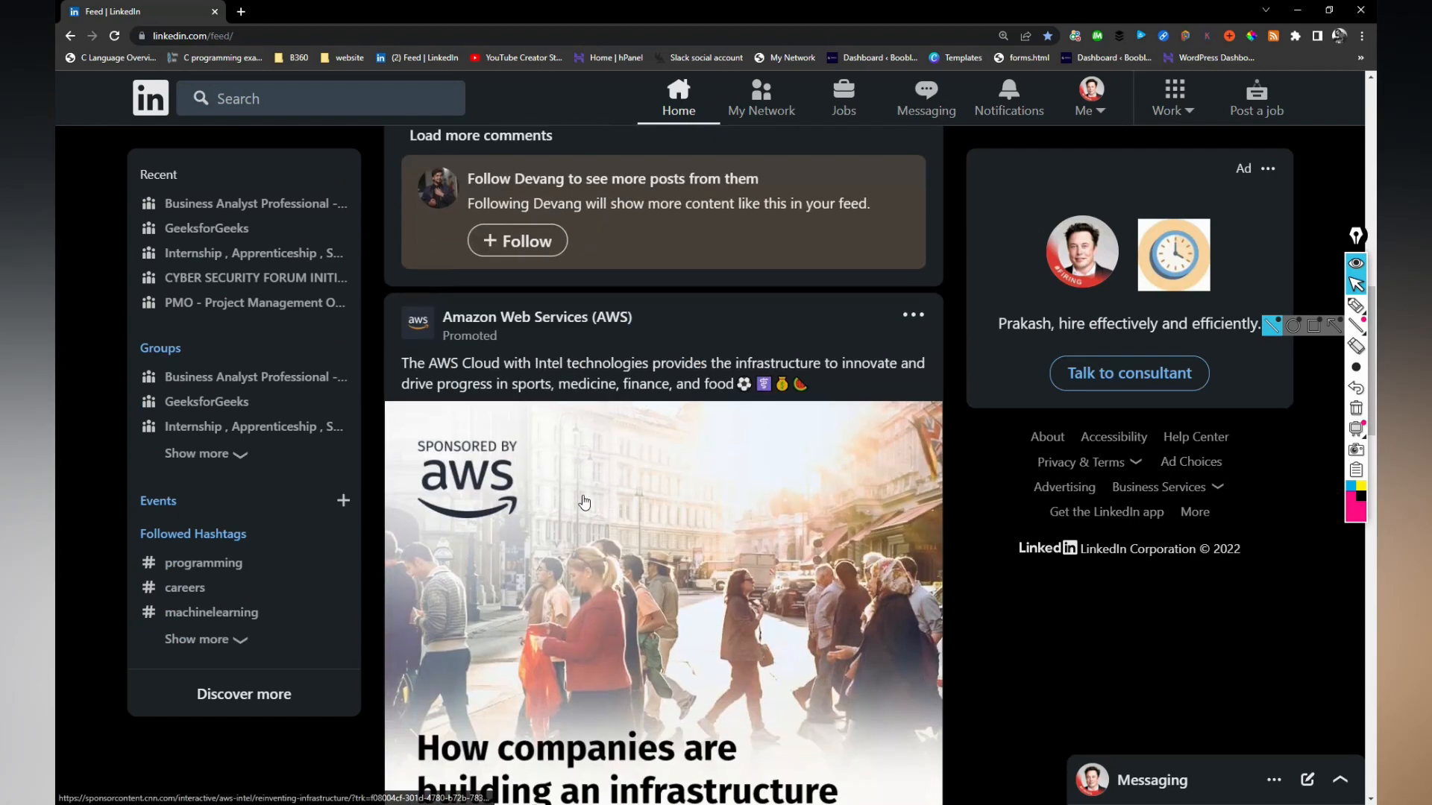
scroll(down, 3)
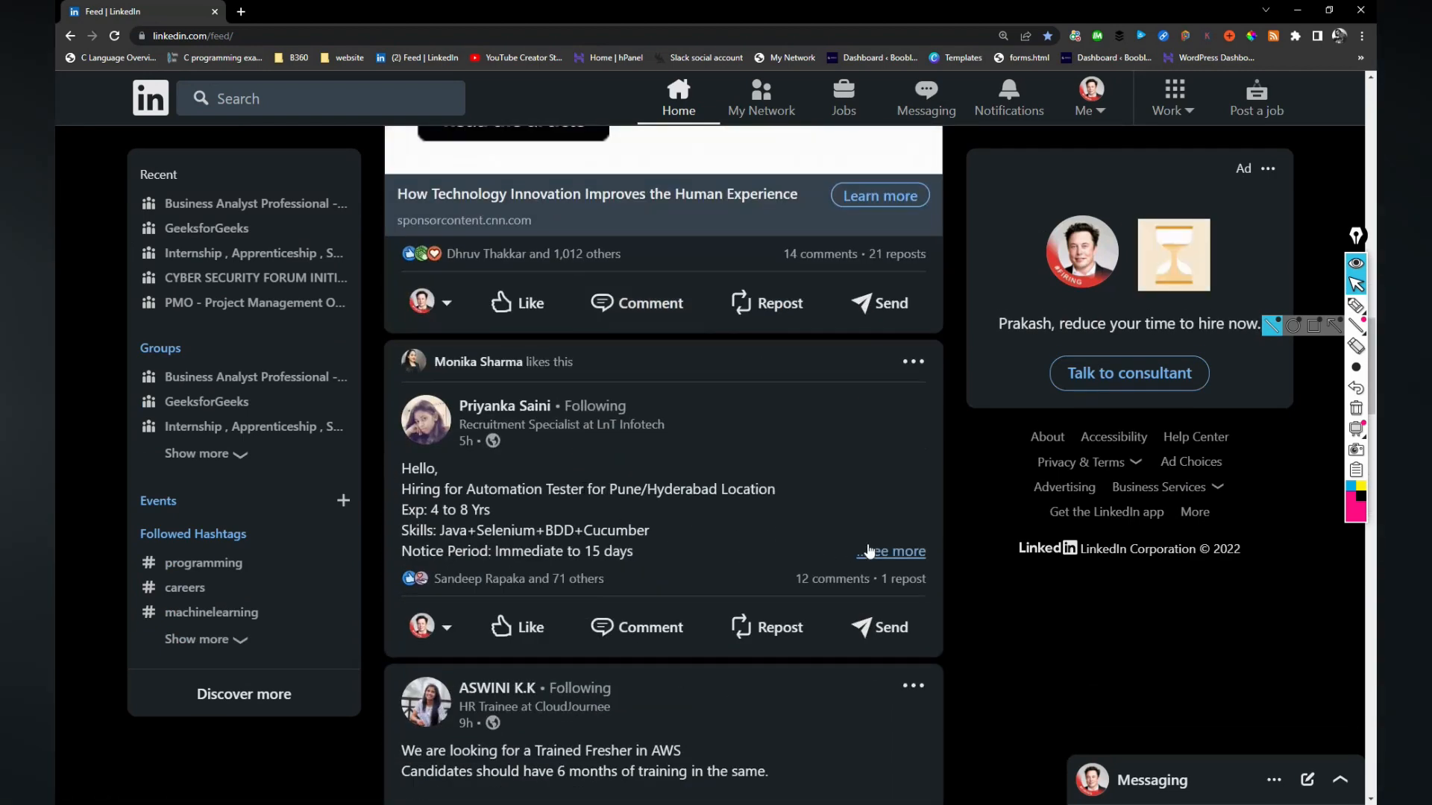
click(891, 551)
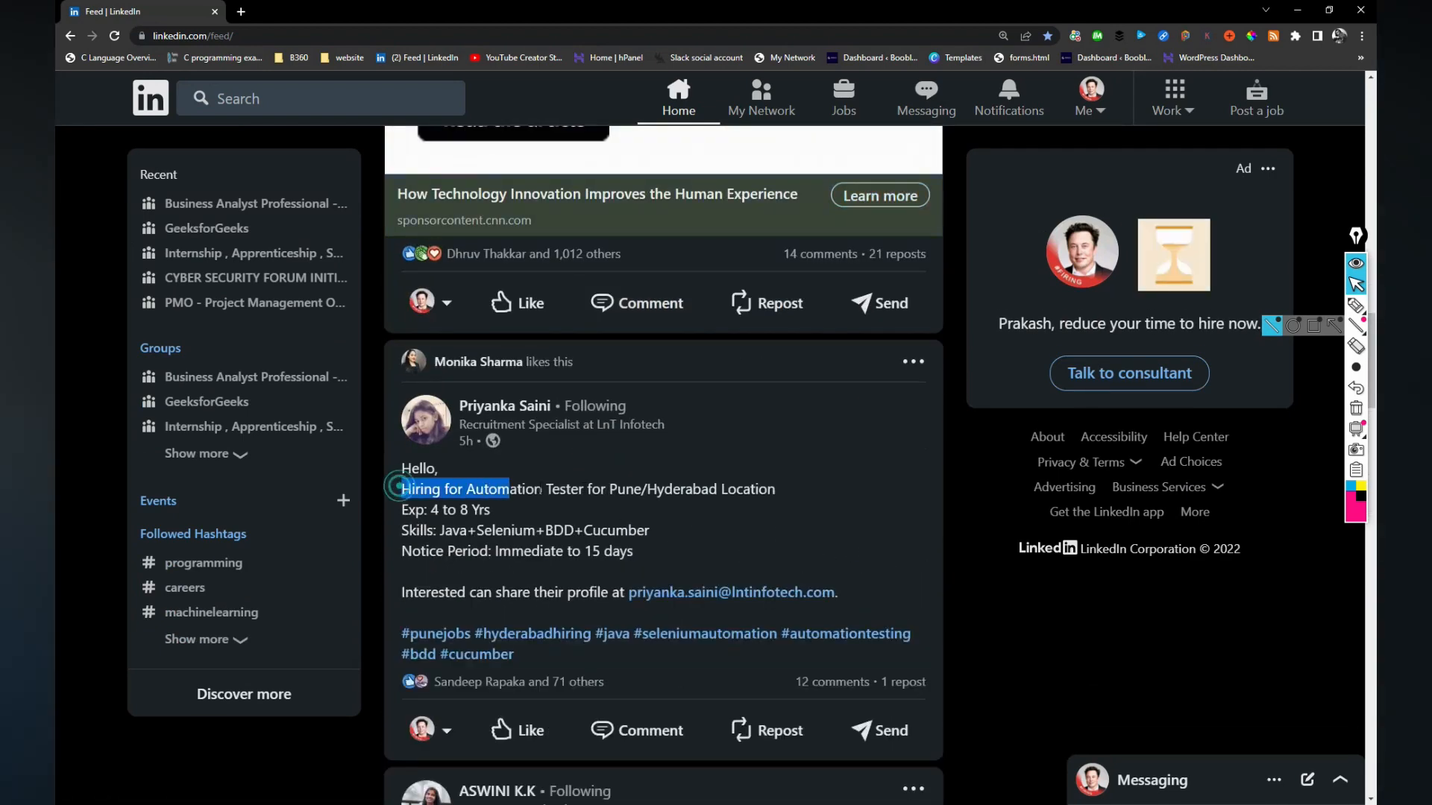
drag(402, 489, 776, 489)
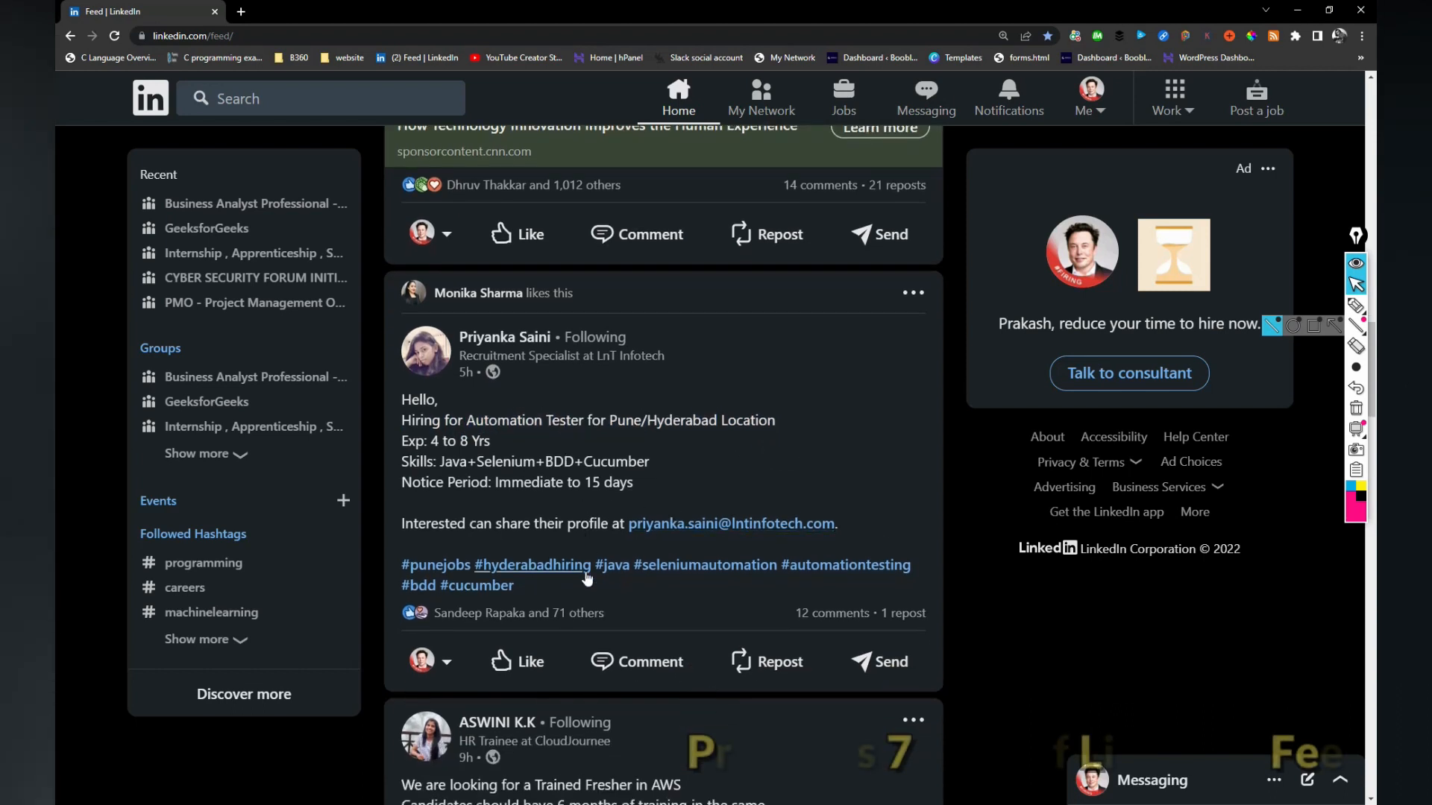
click(516, 661)
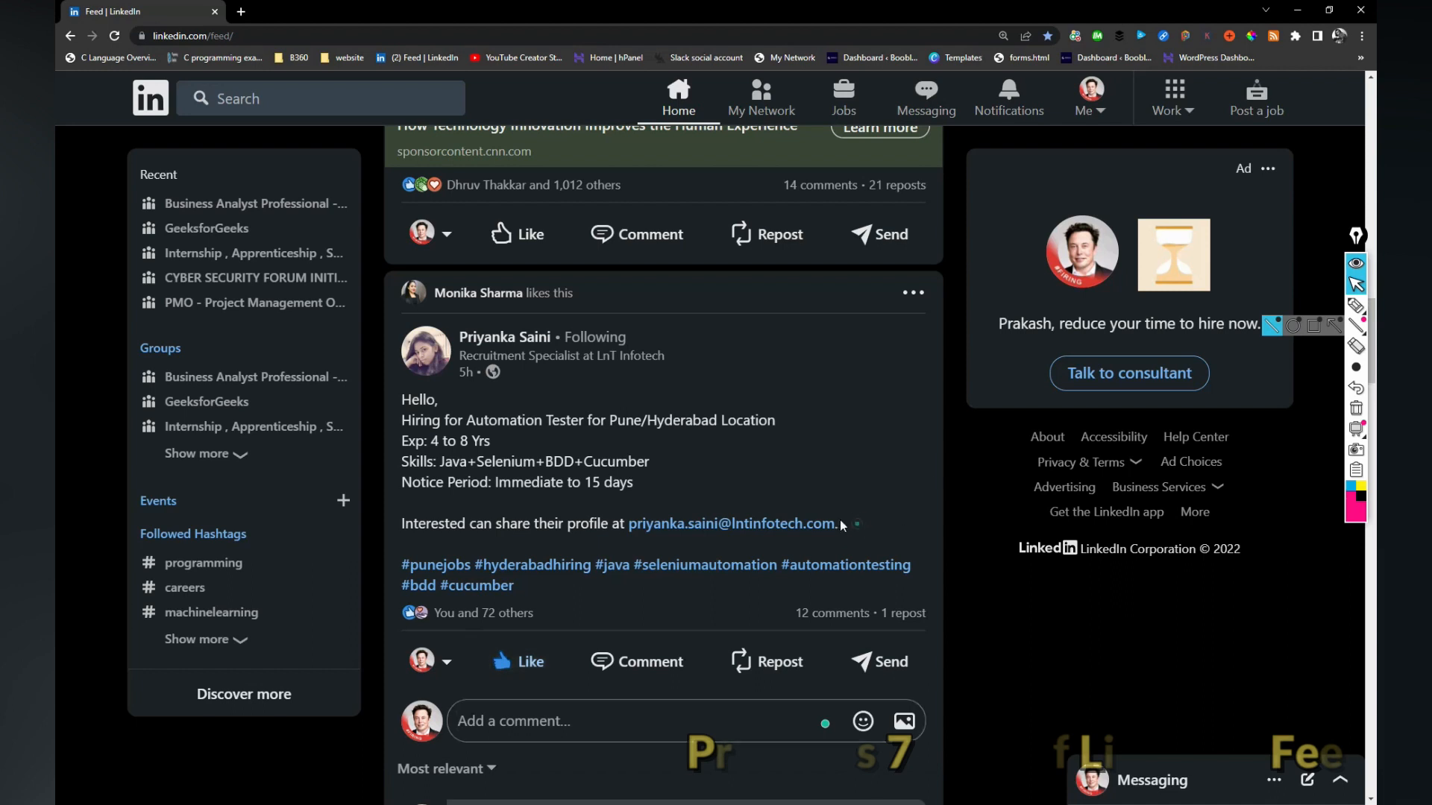
drag(401, 399, 836, 523)
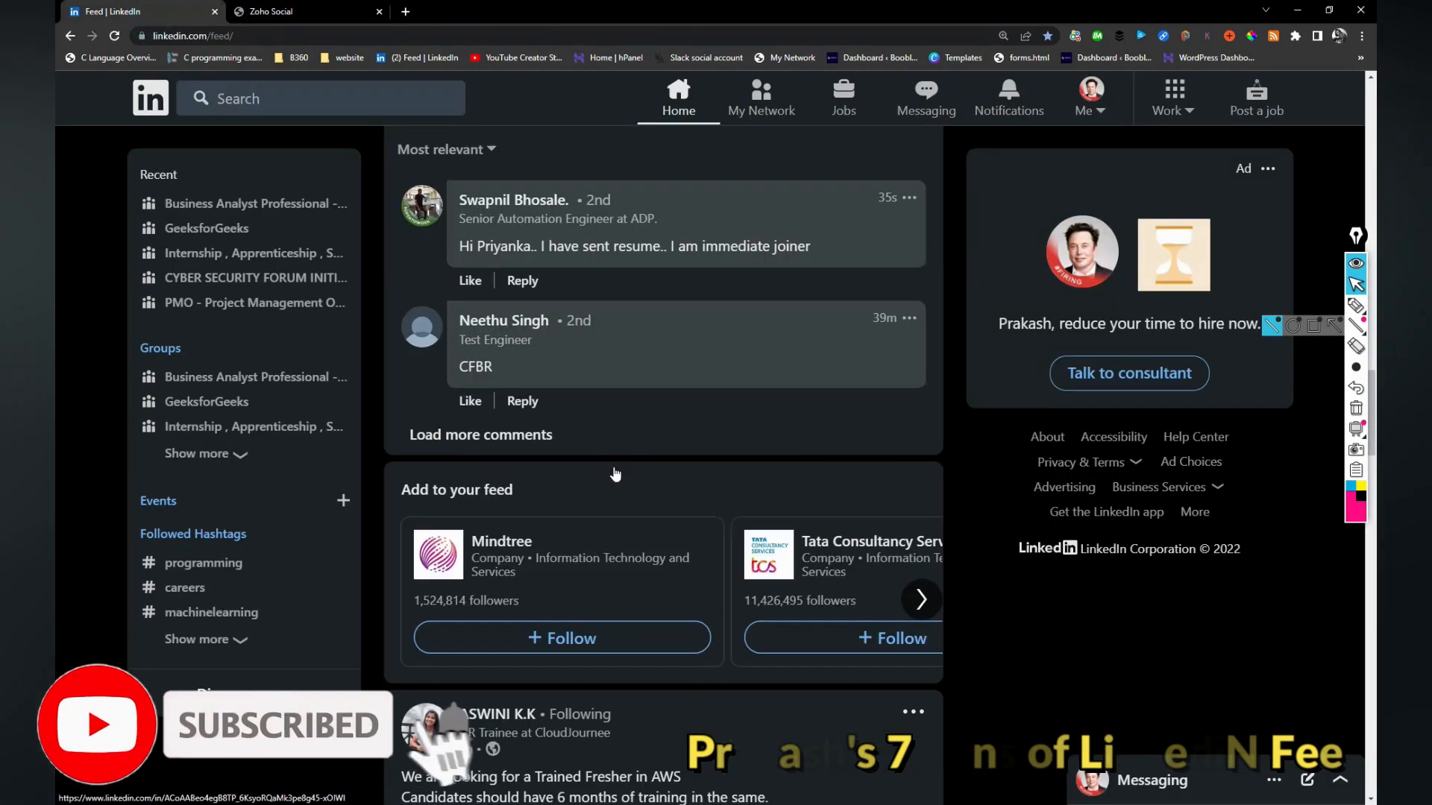
scroll(down, 3)
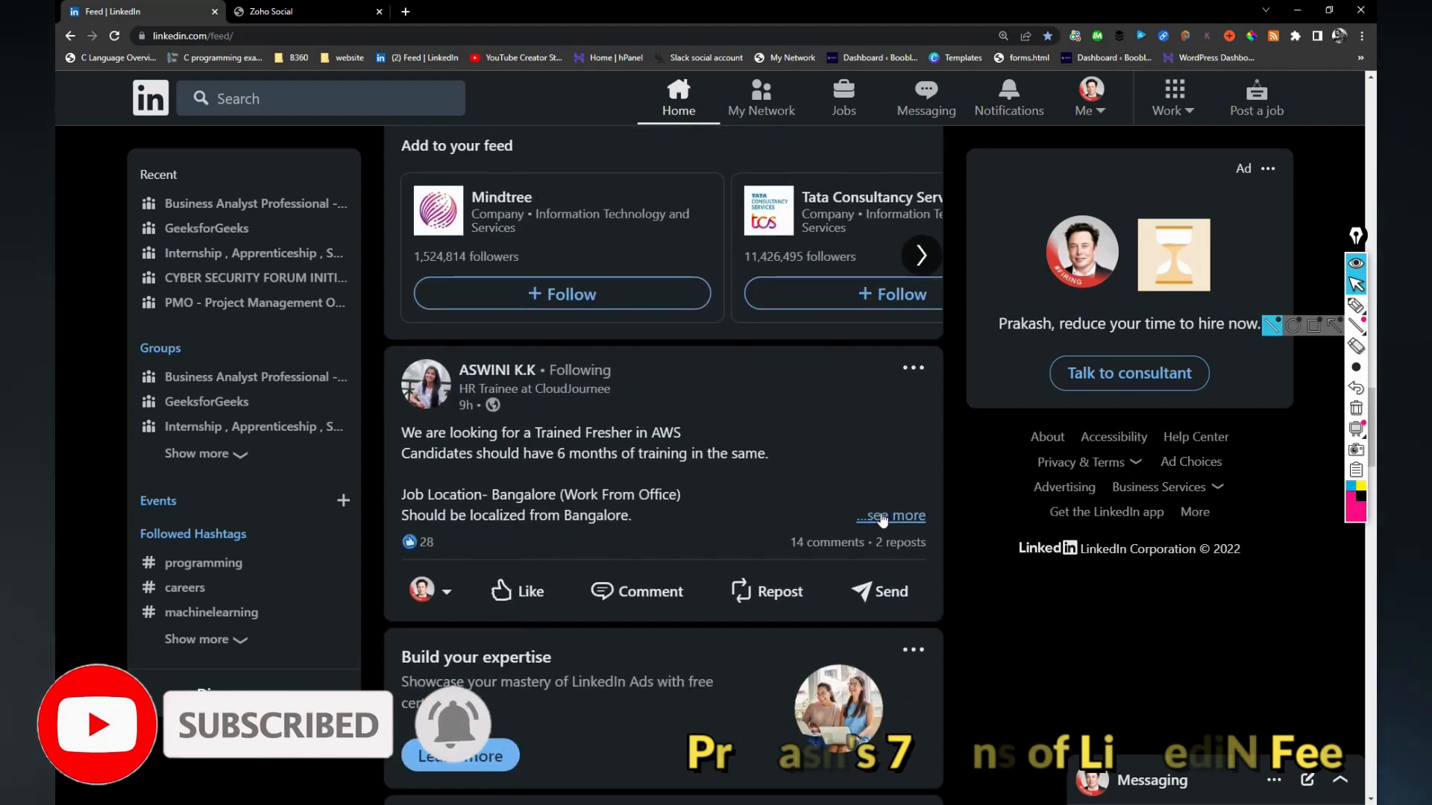
click(890, 516)
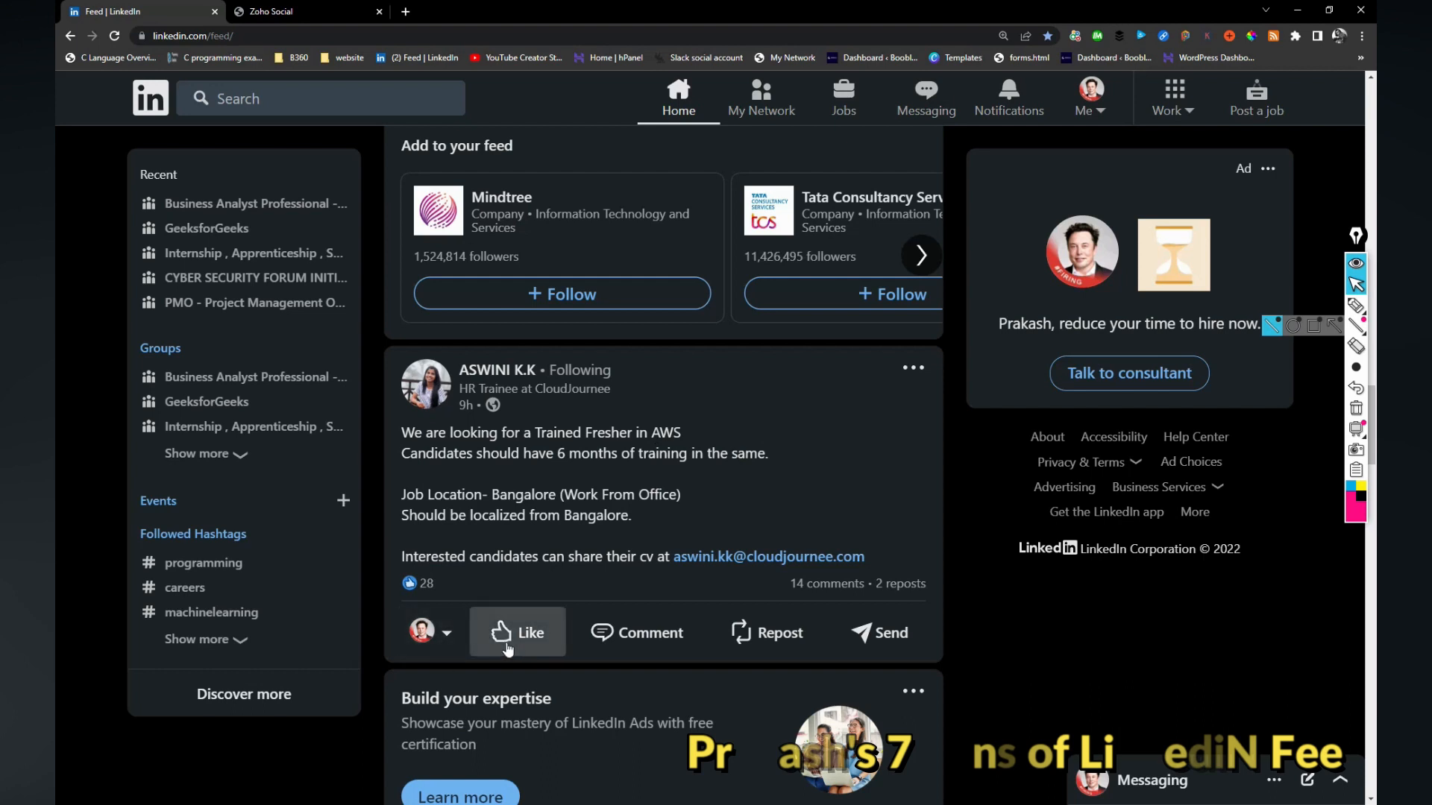
click(518, 633)
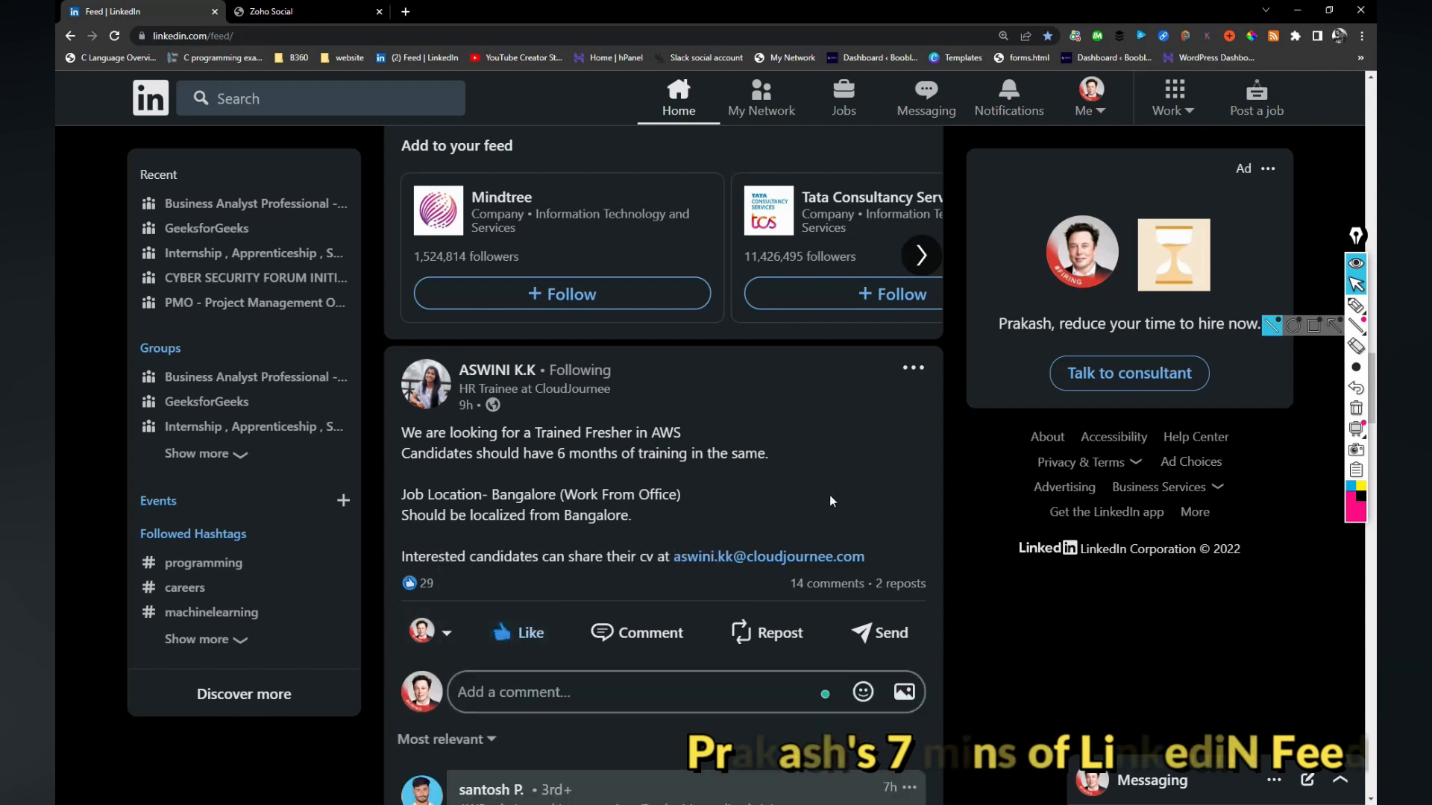
mouse_move(767, 556)
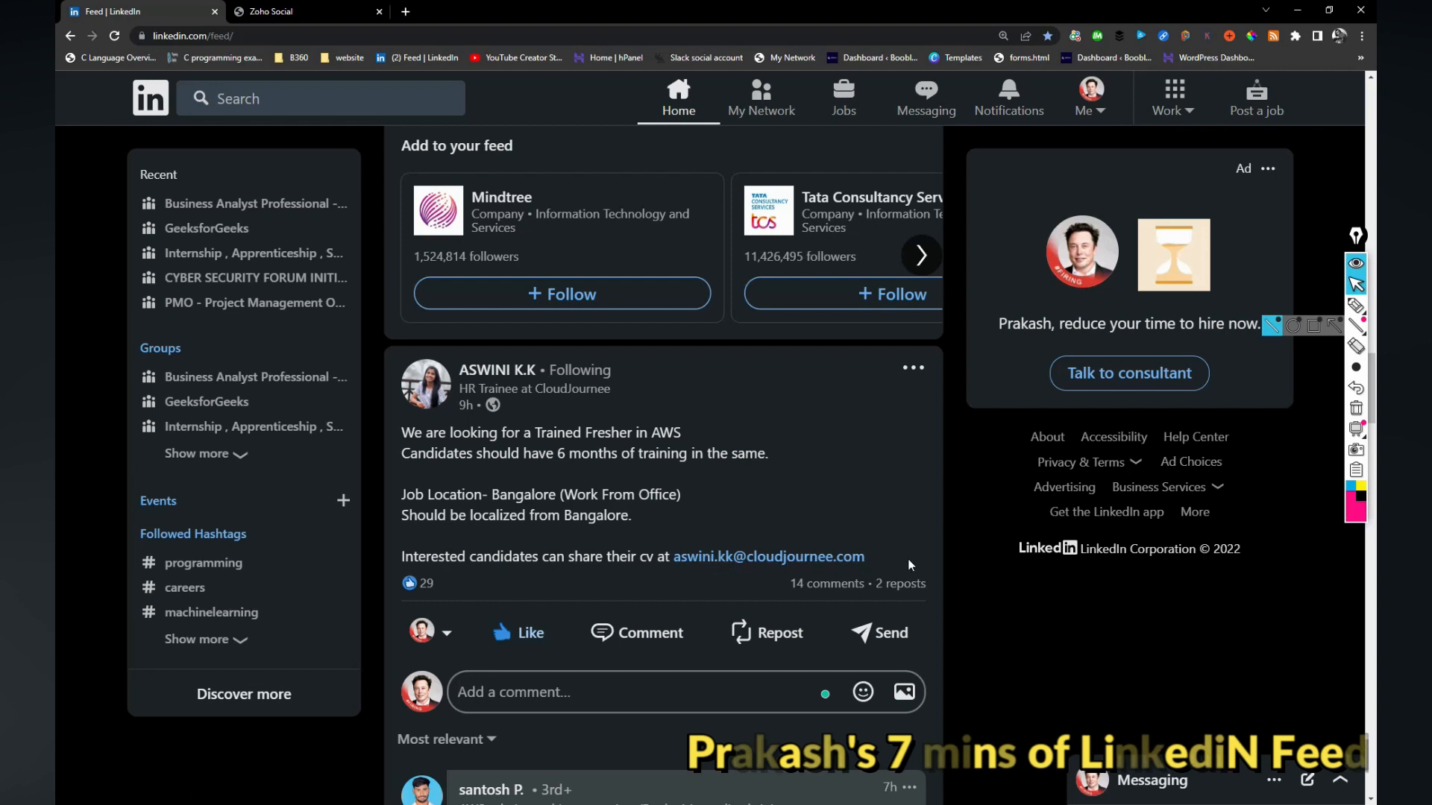
drag(402, 432, 863, 557)
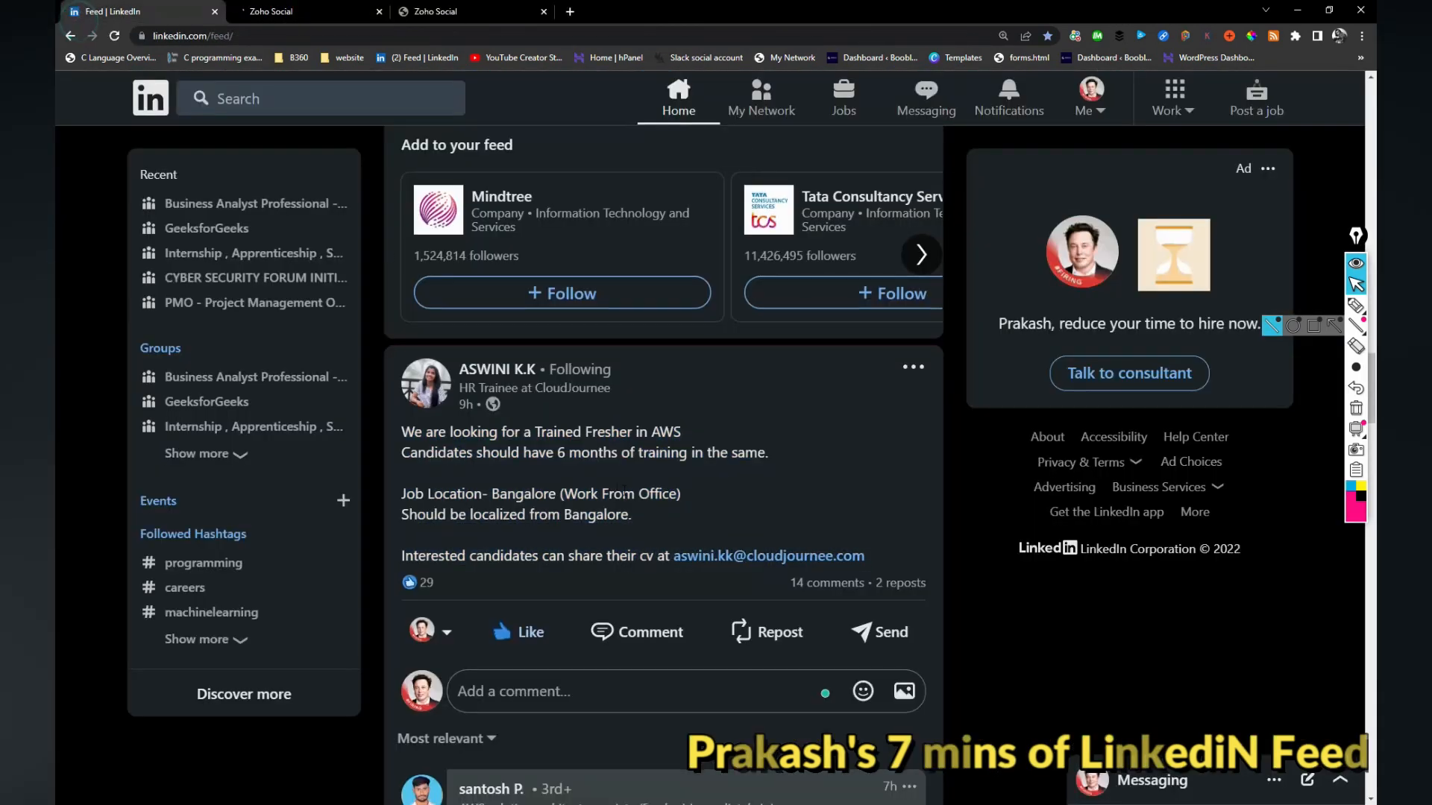
Move down the feed, inserting the '//' saved-message shortcut along the way
scroll(down, 3)
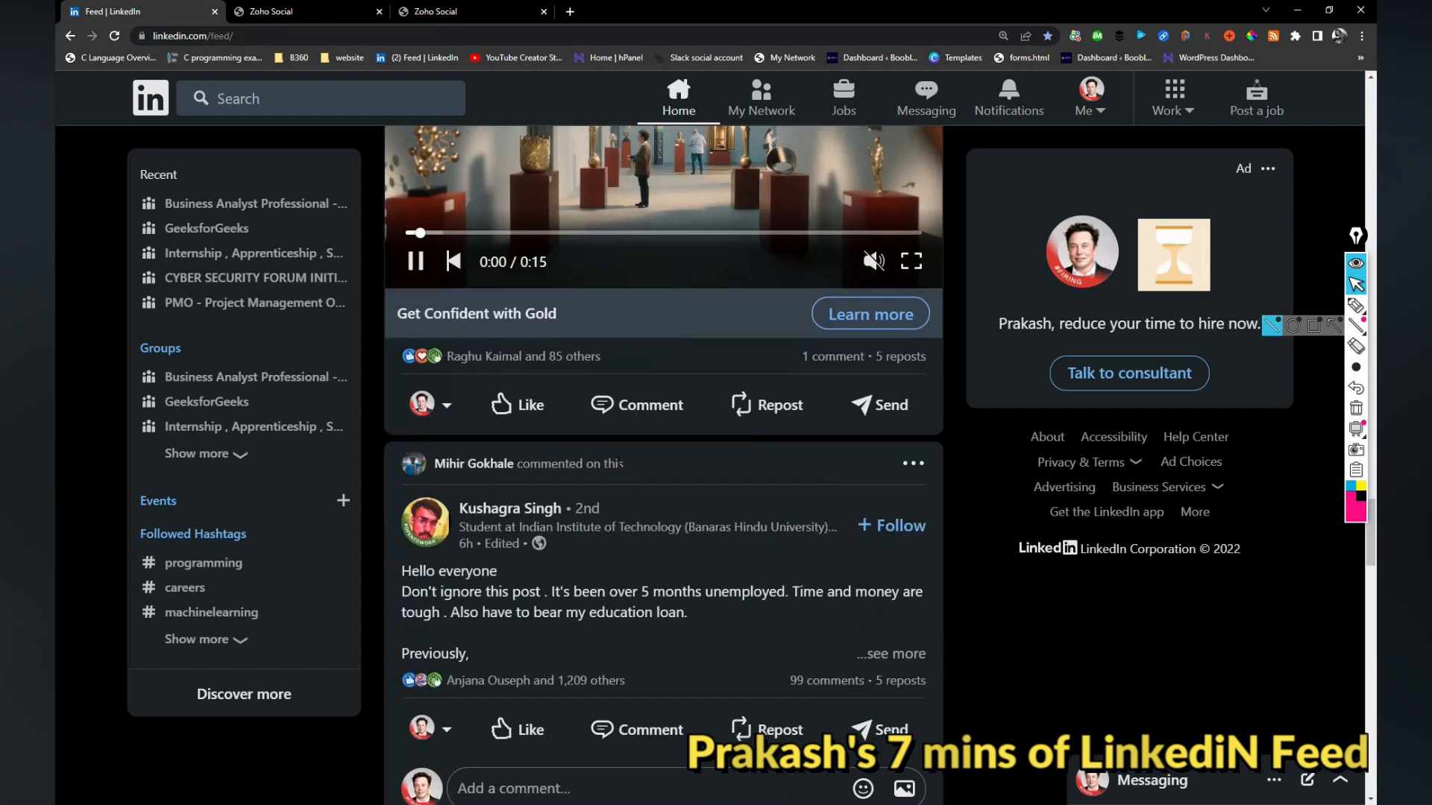
scroll(down, 3)
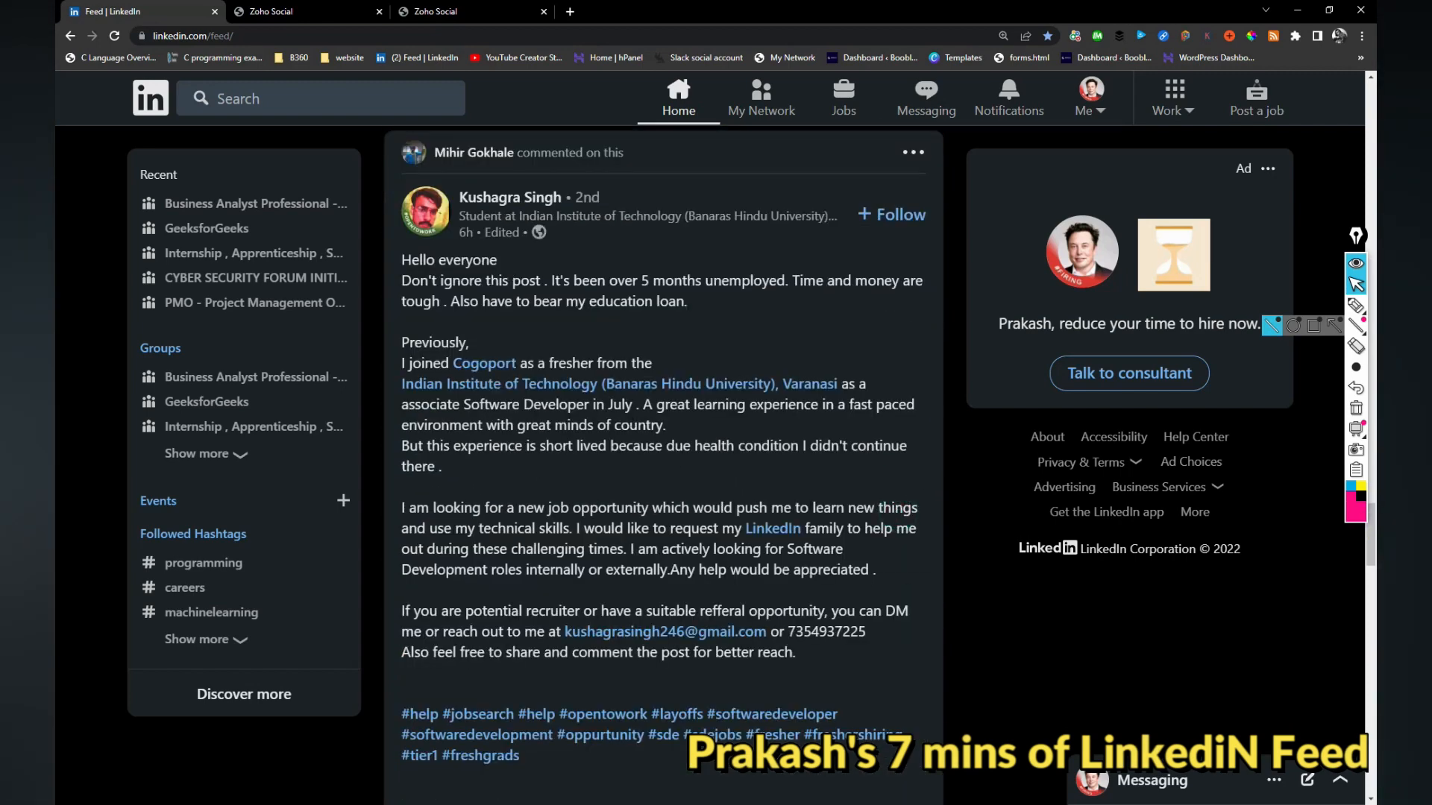
mouse_move(789, 234)
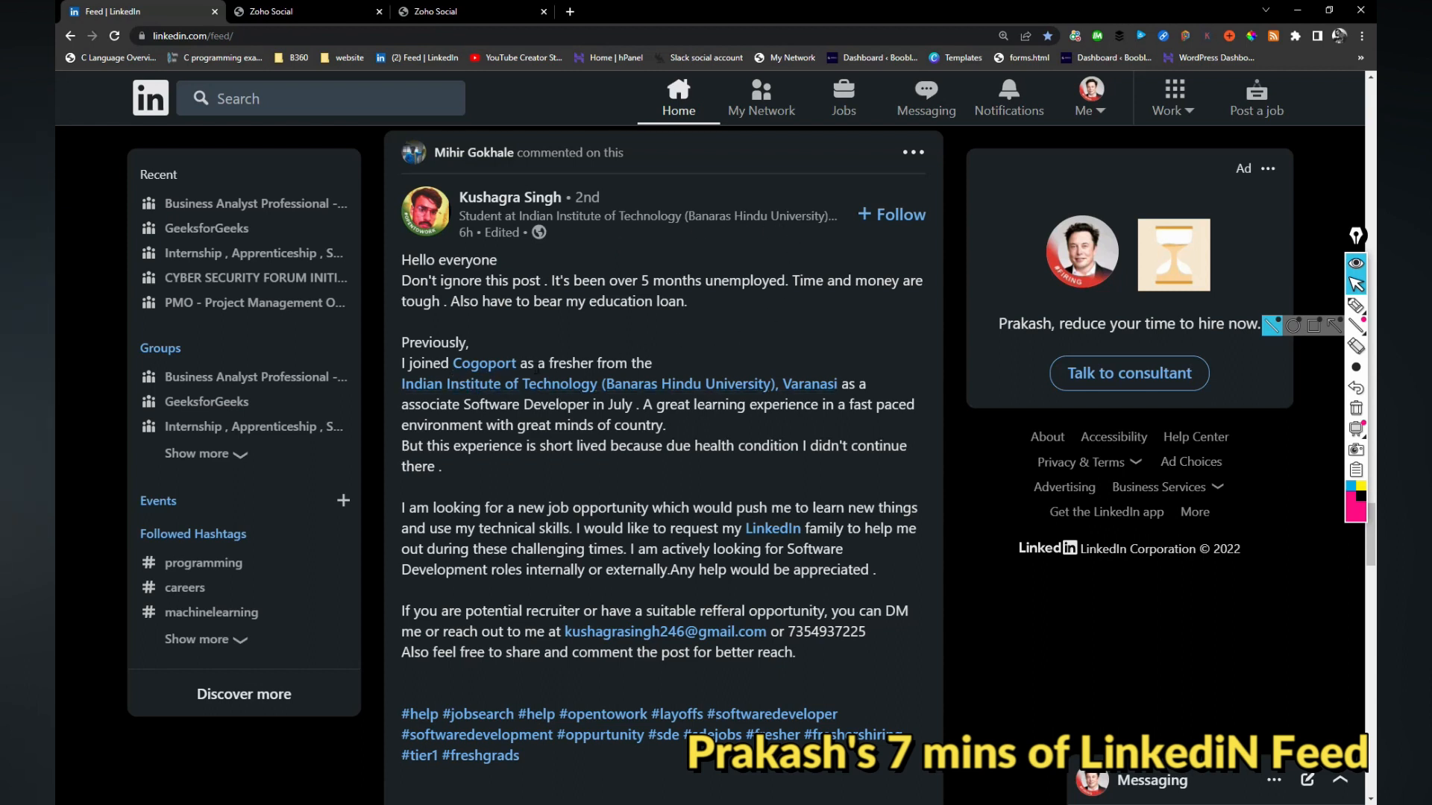
scroll(down, 3)
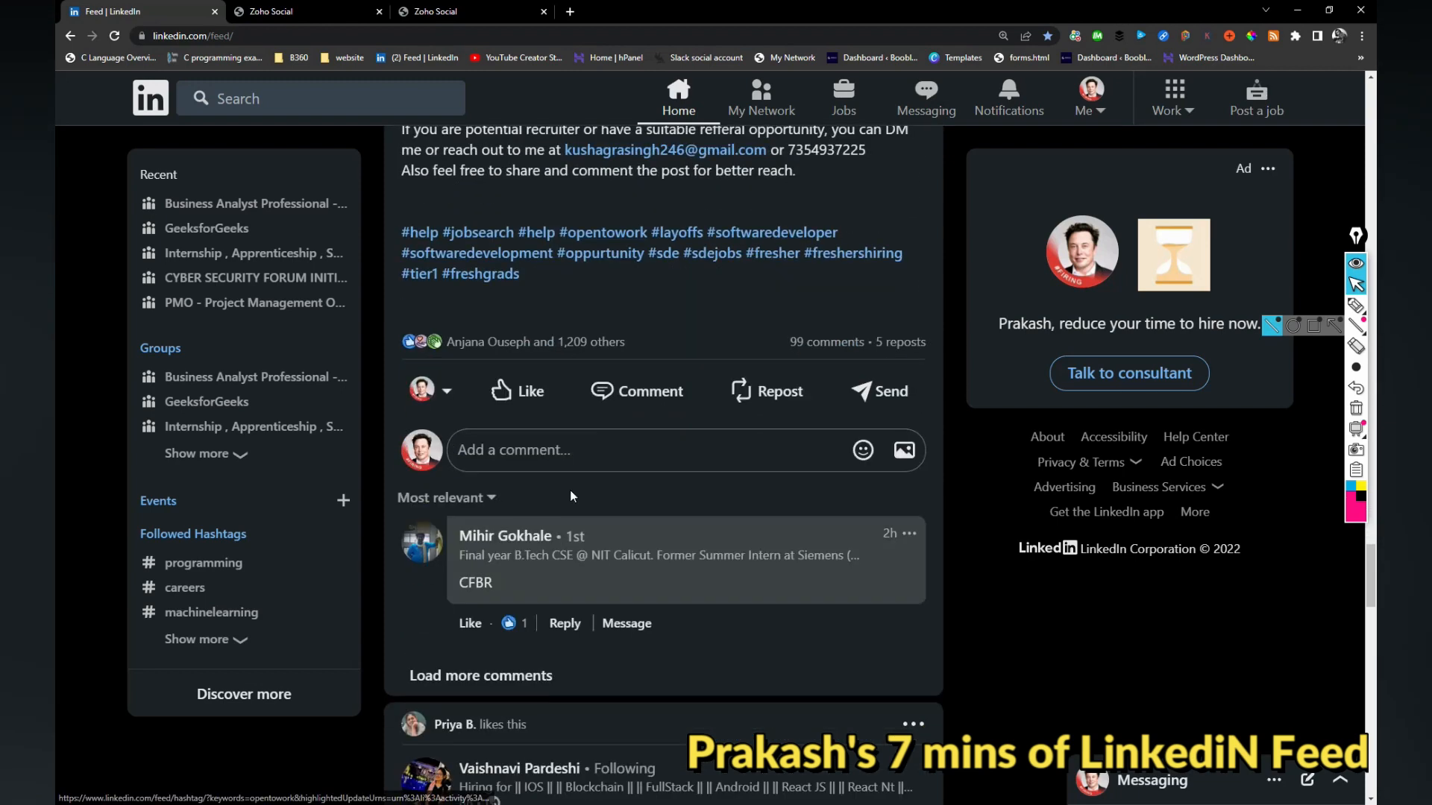
text(//)
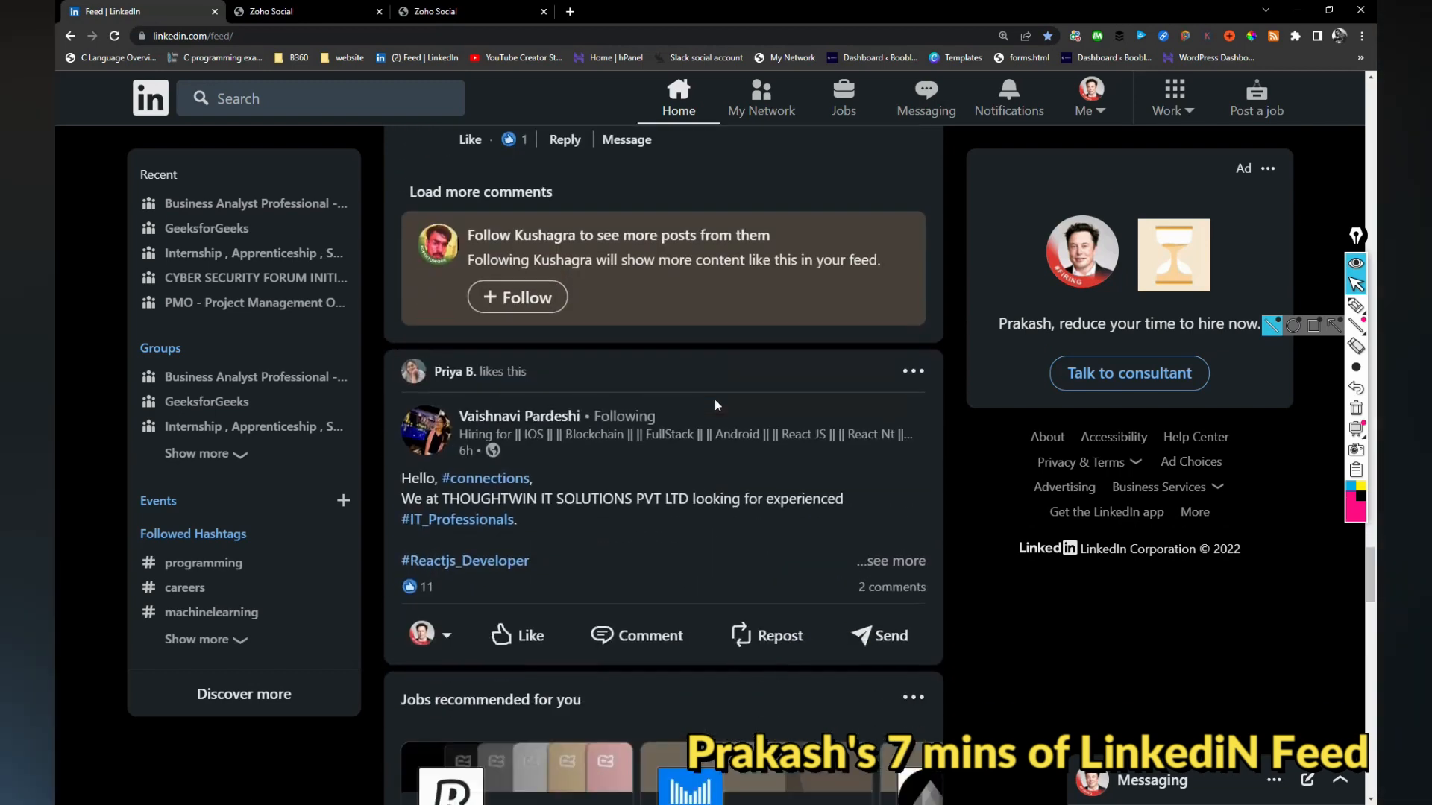
scroll(down, 3)
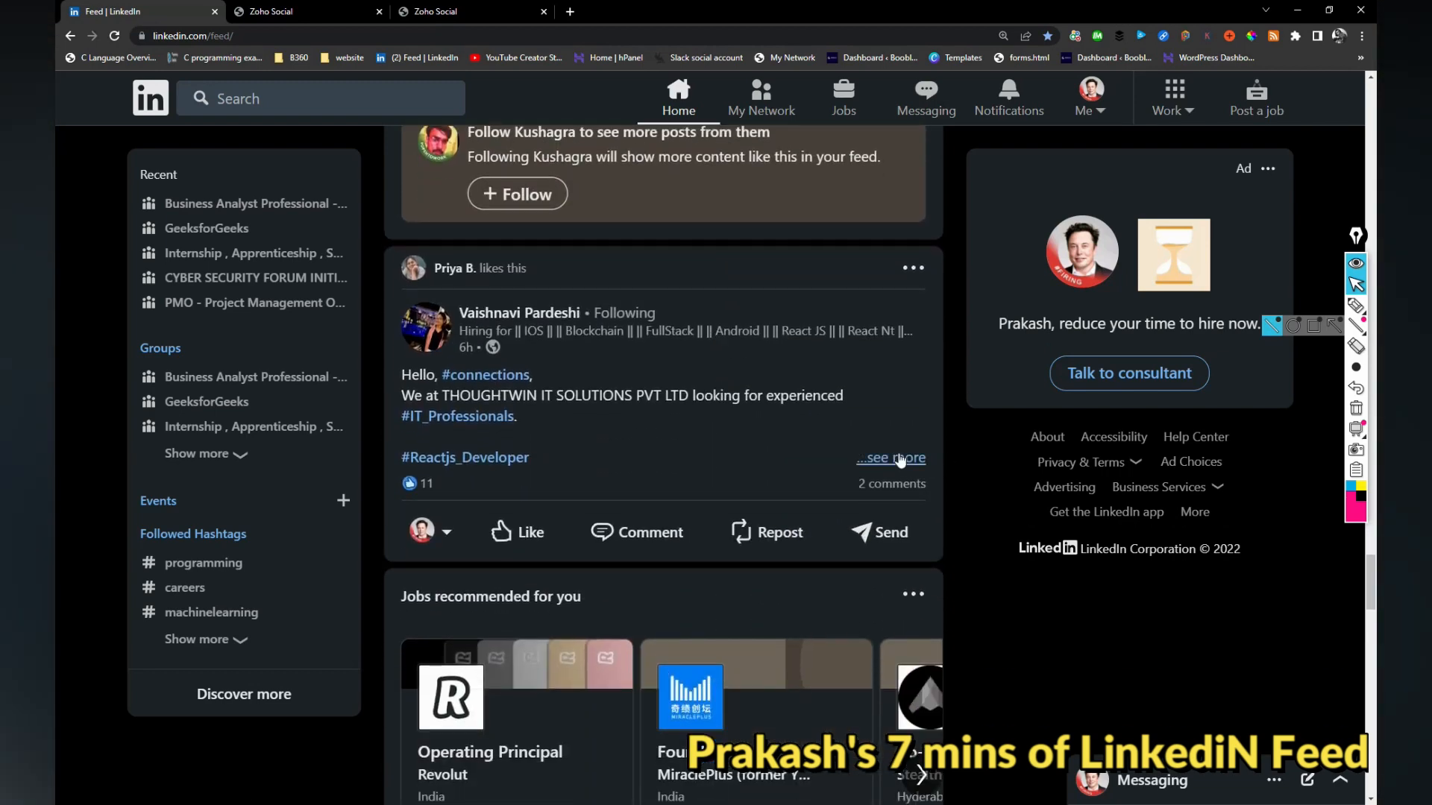
click(890, 457)
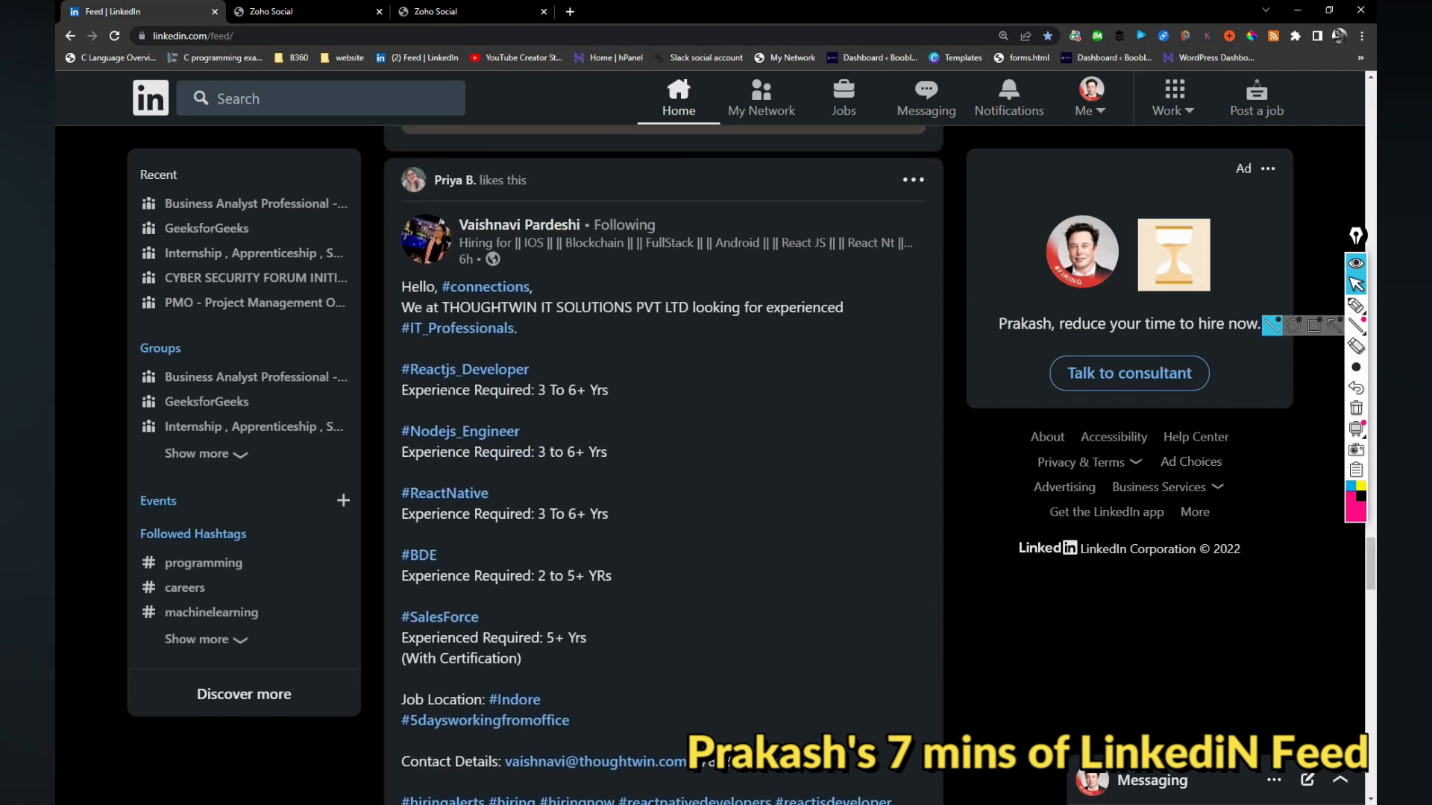
scroll(down, 3)
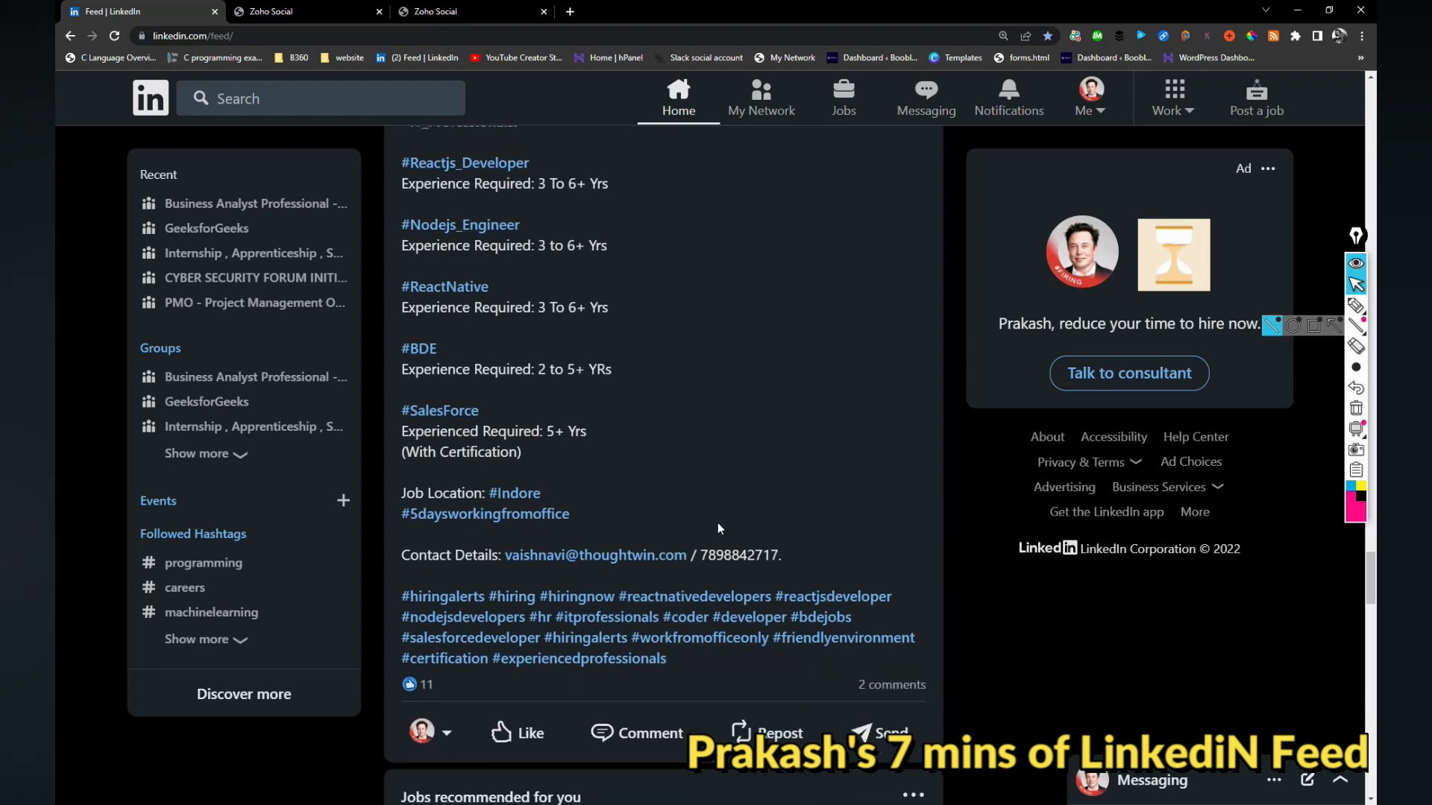
click(517, 732)
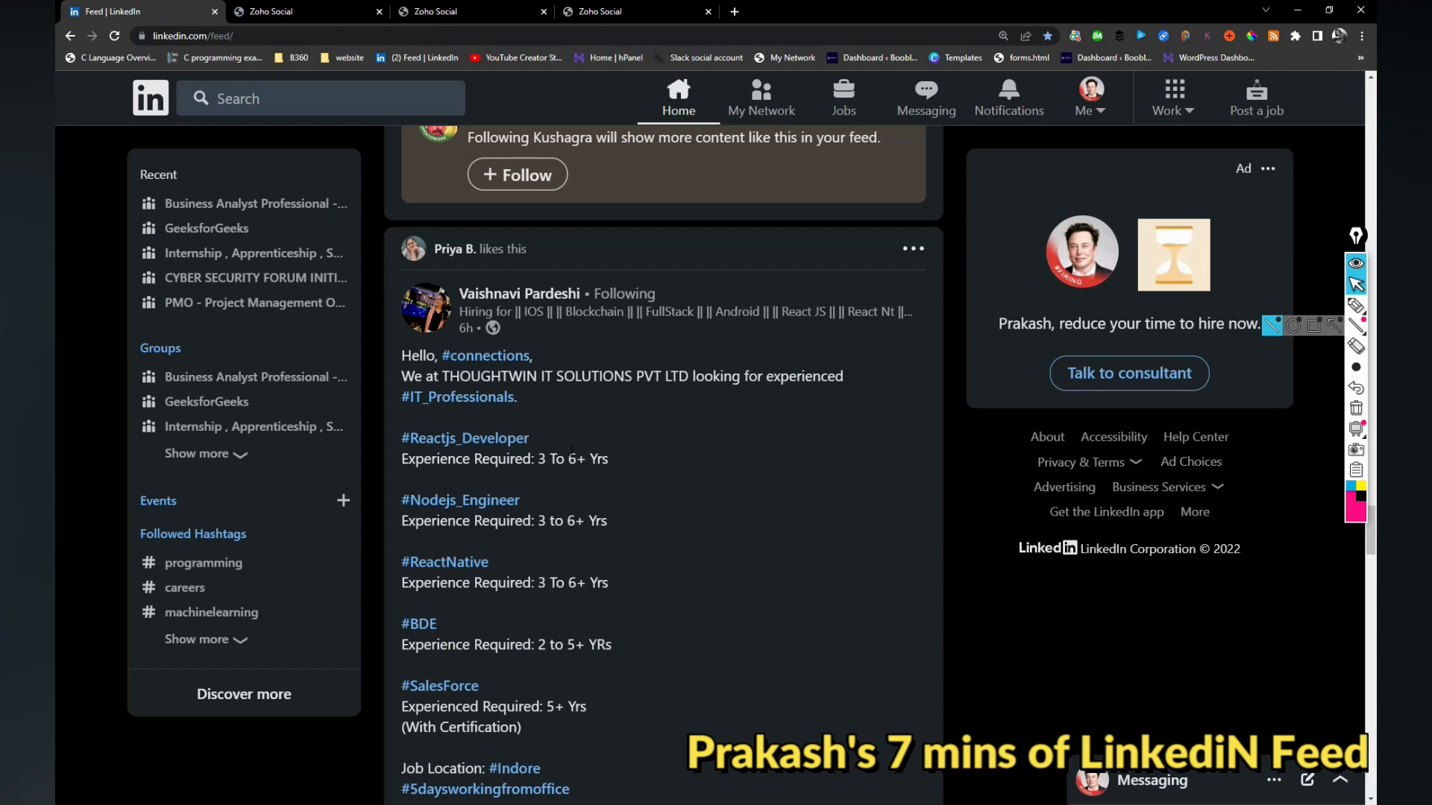
Add the saved job-videos message as a comment on the recruiter's open-to-work post
scroll(down, 3)
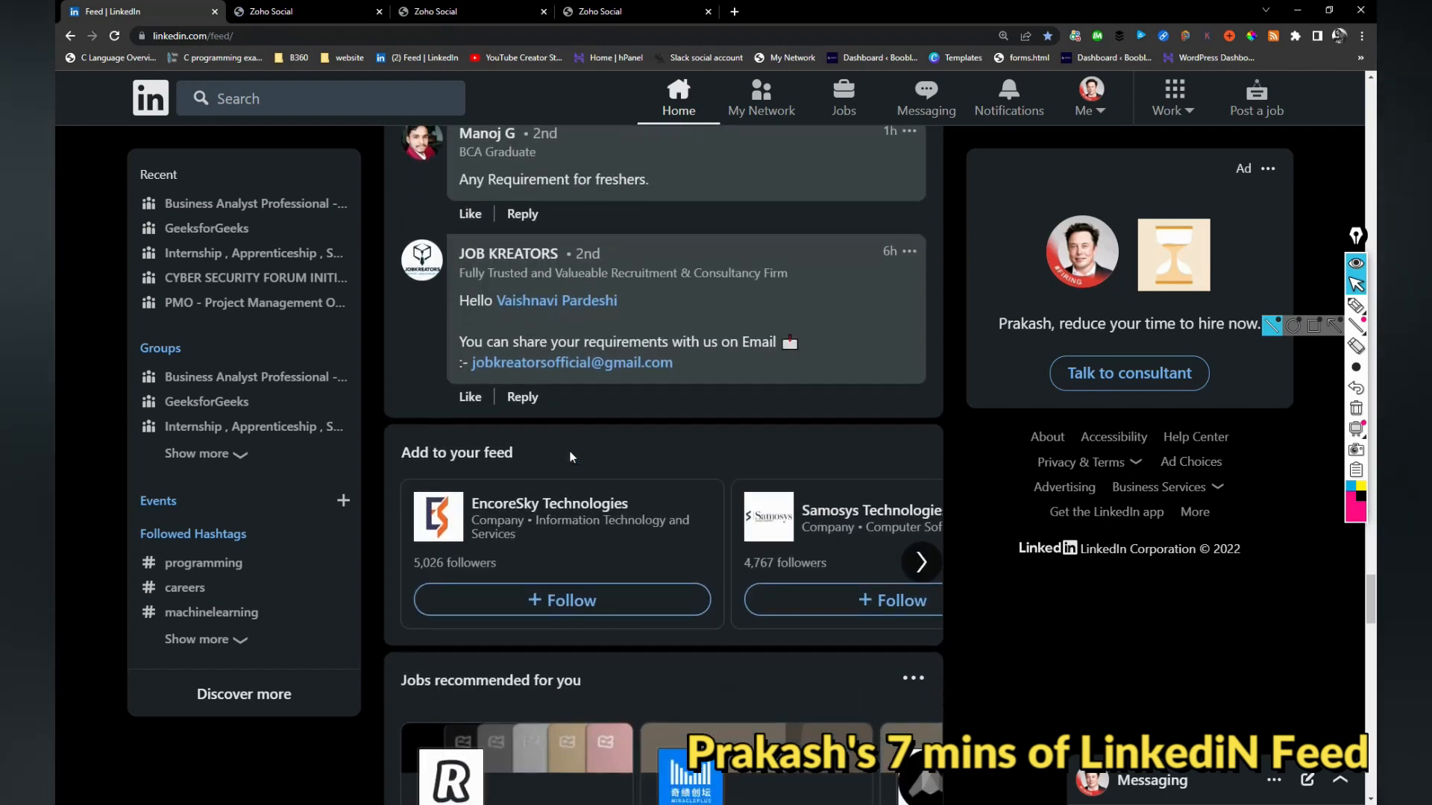
scroll(down, 3)
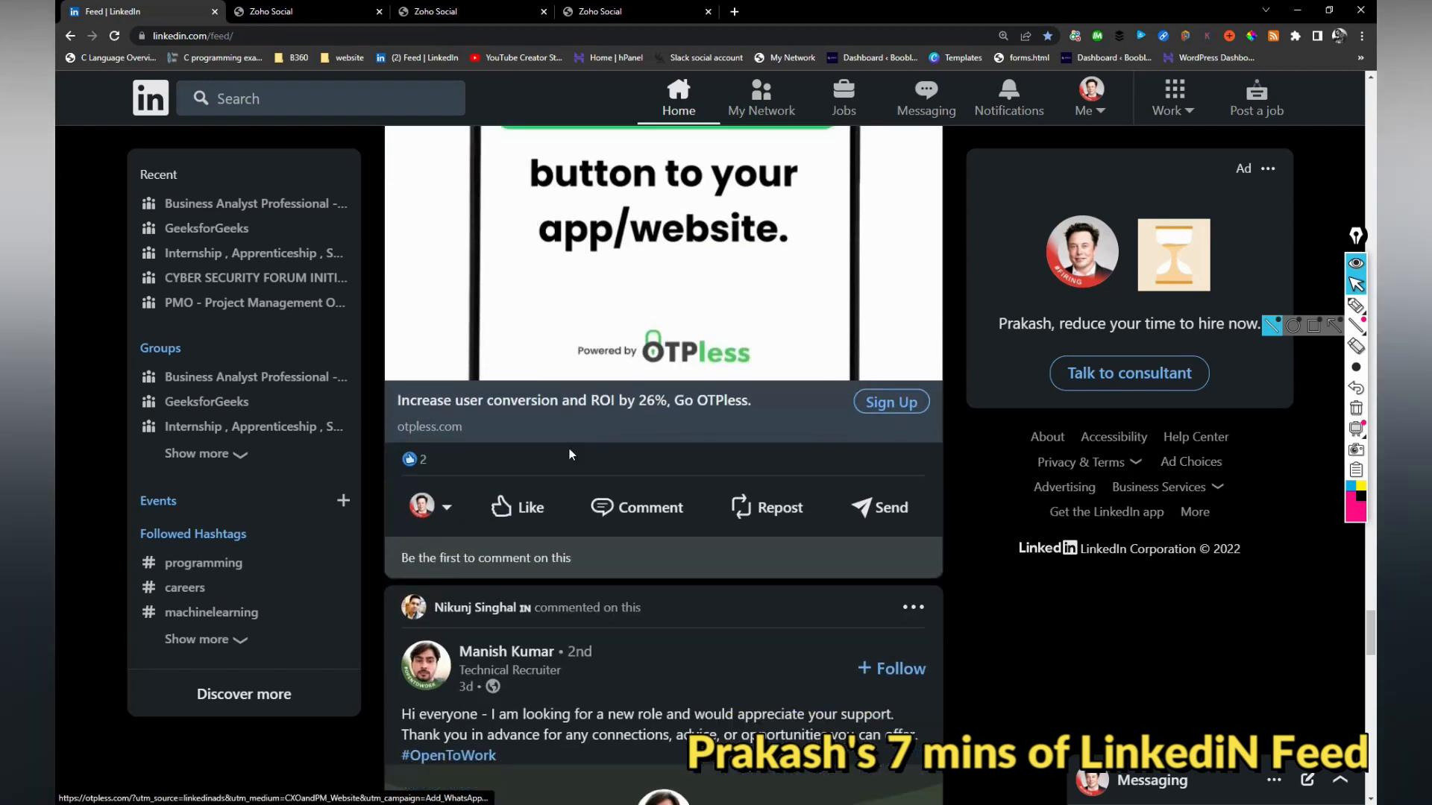
scroll(down, 3)
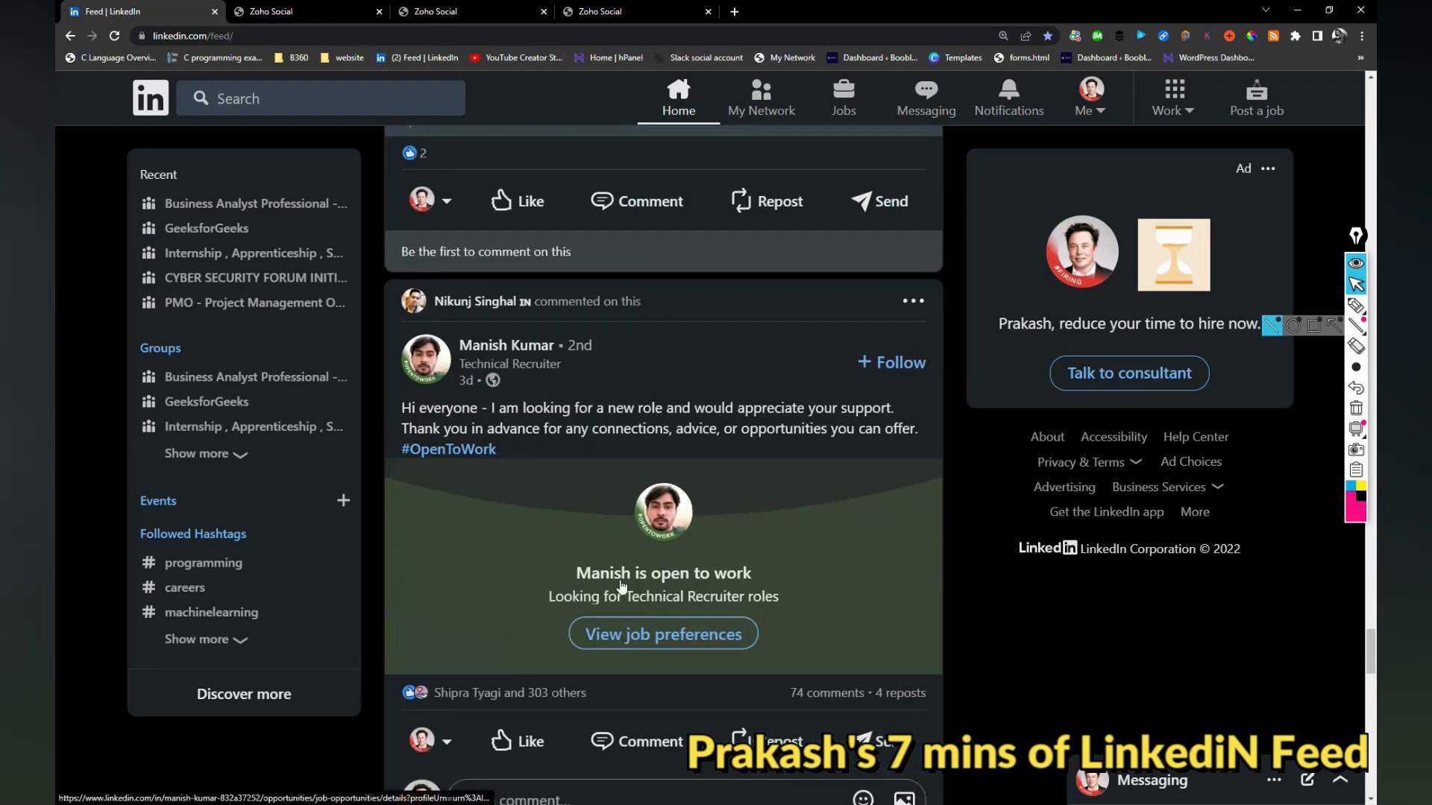
scroll(down, 3)
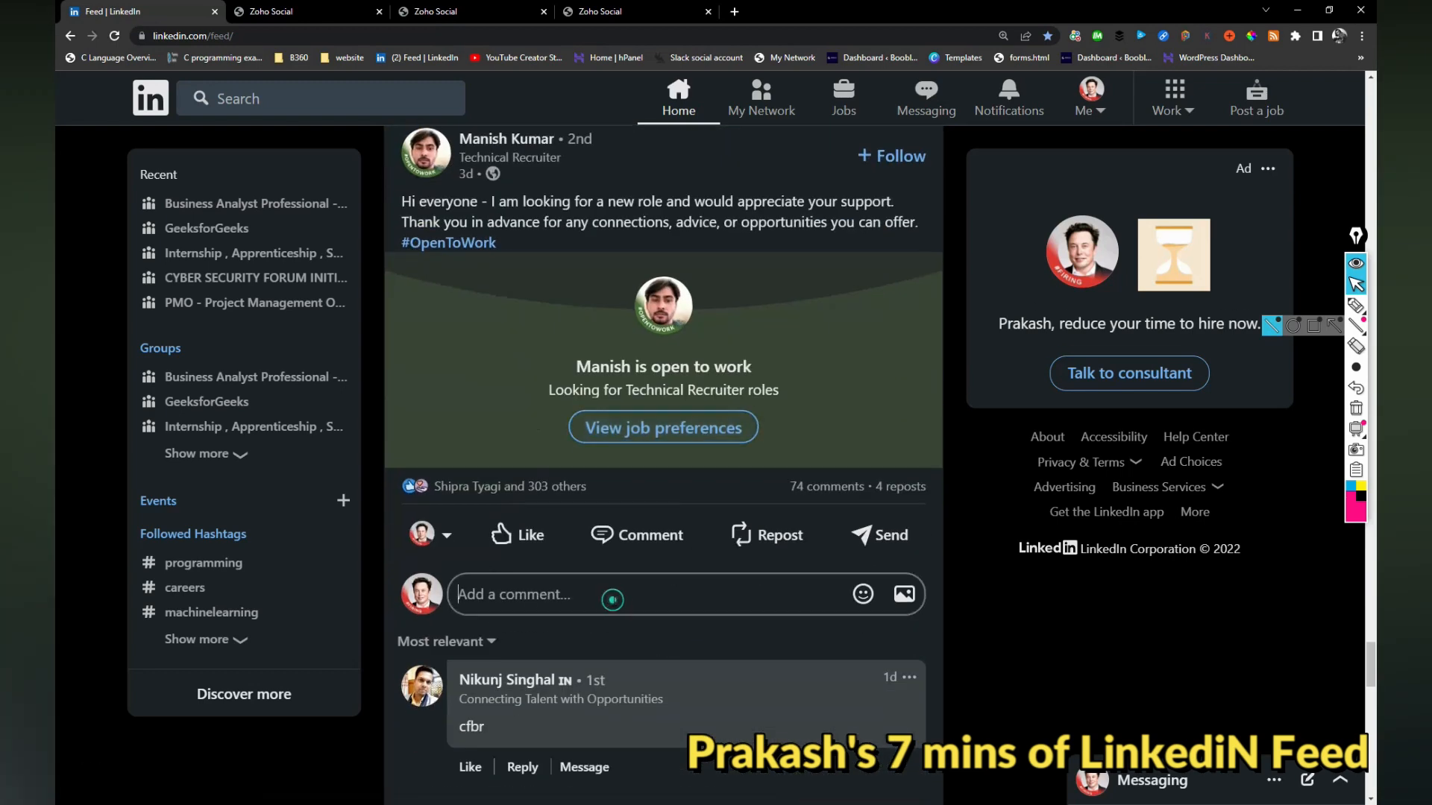
click(613, 600)
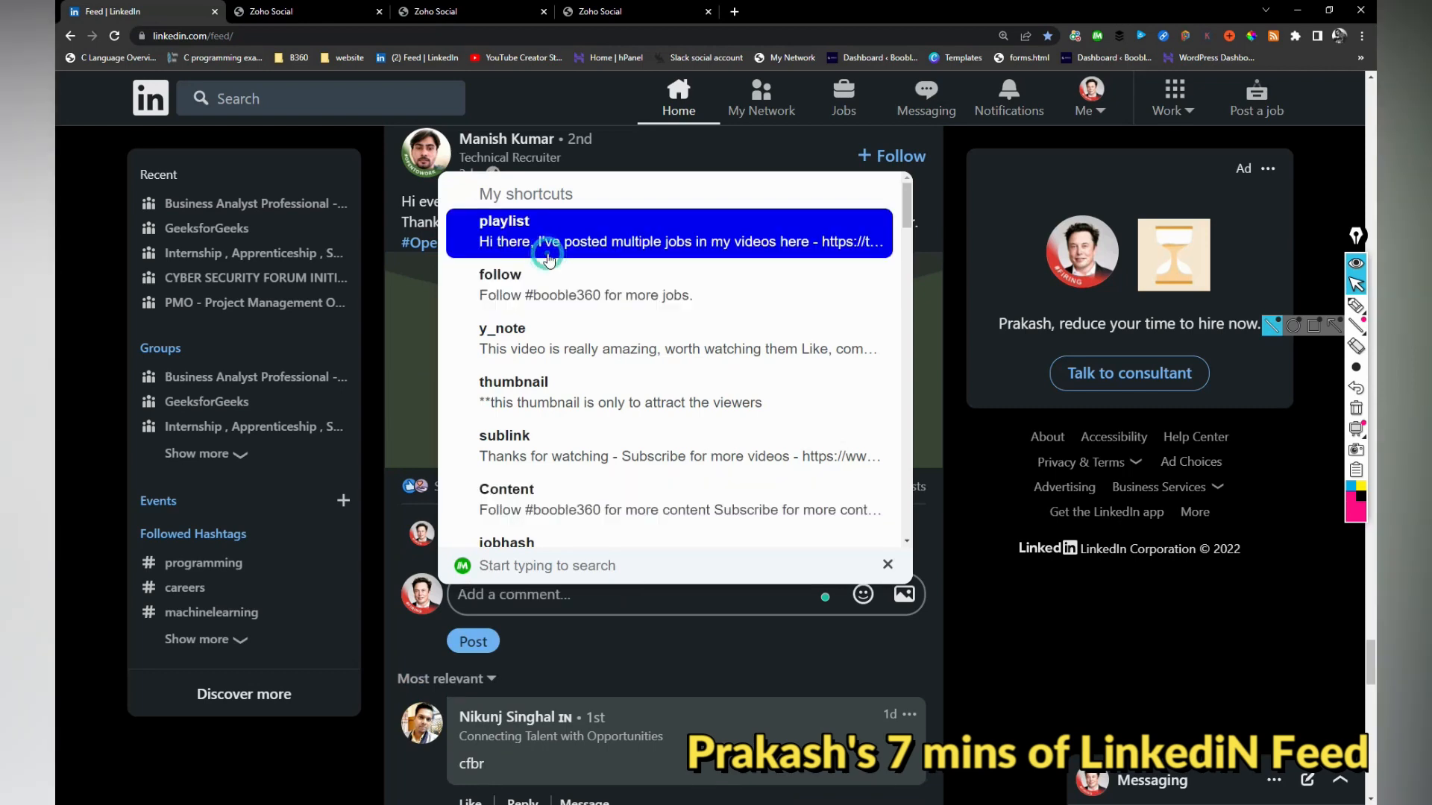
click(886, 563)
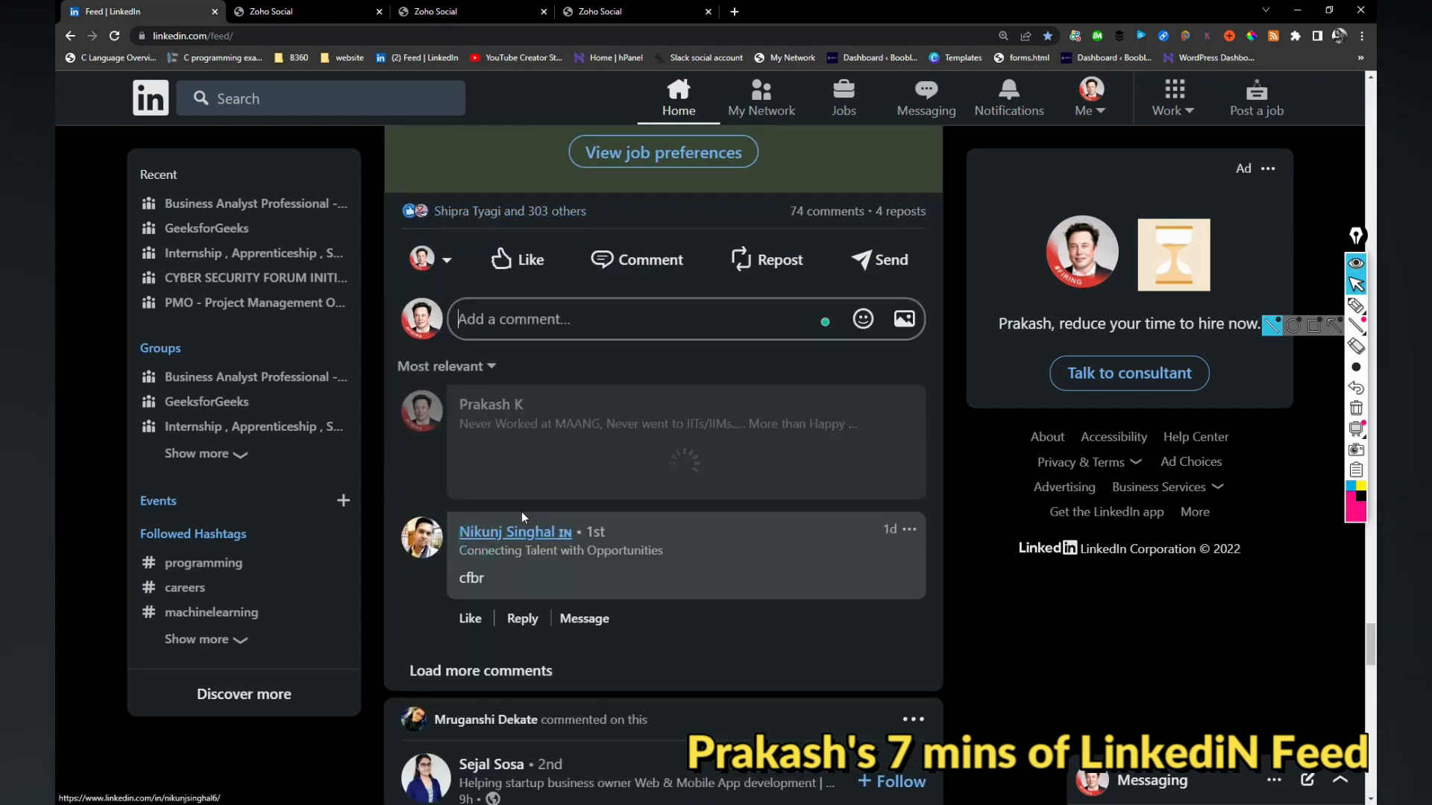
scroll(down, 3)
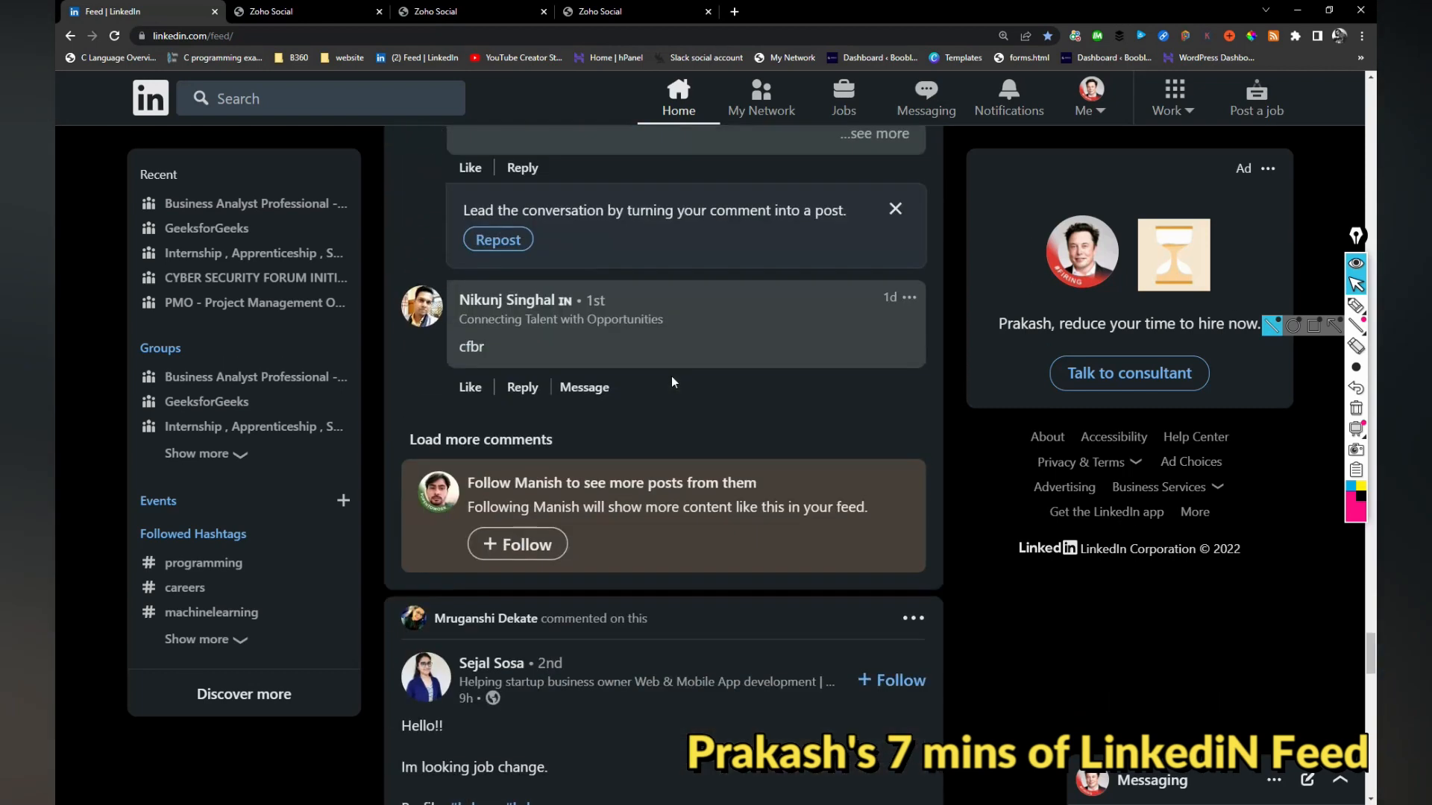
scroll(down, 3)
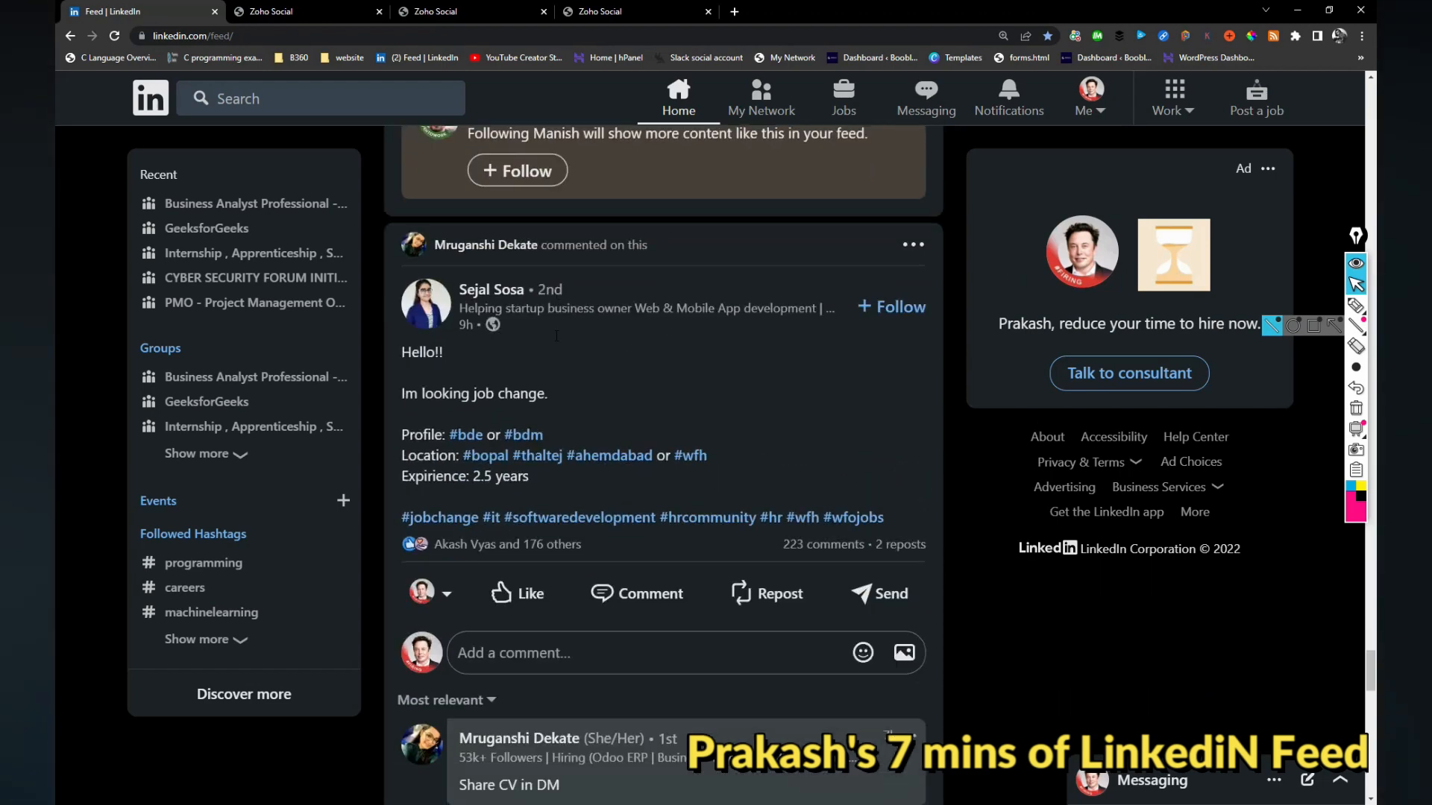
scroll(down, 3)
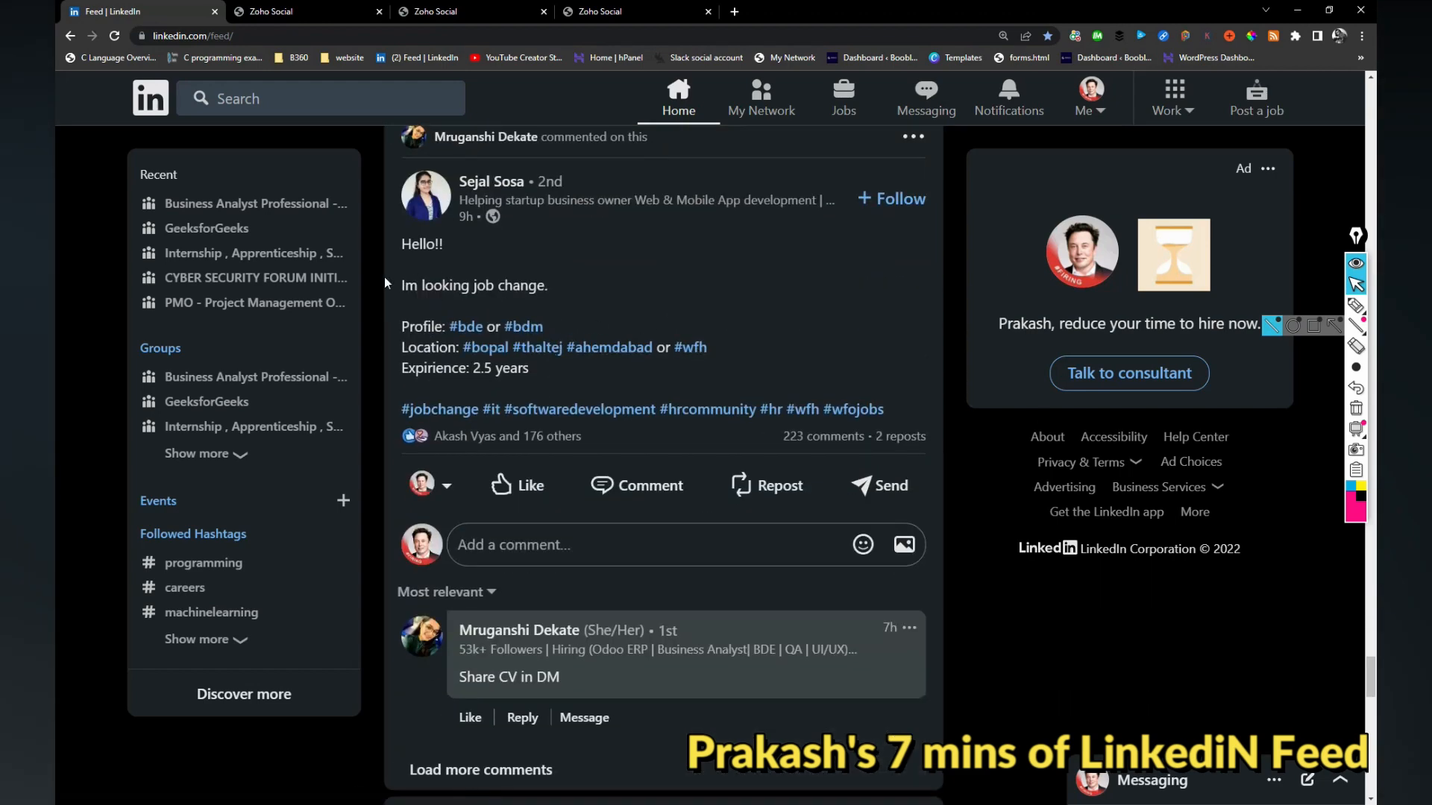
click(594, 544)
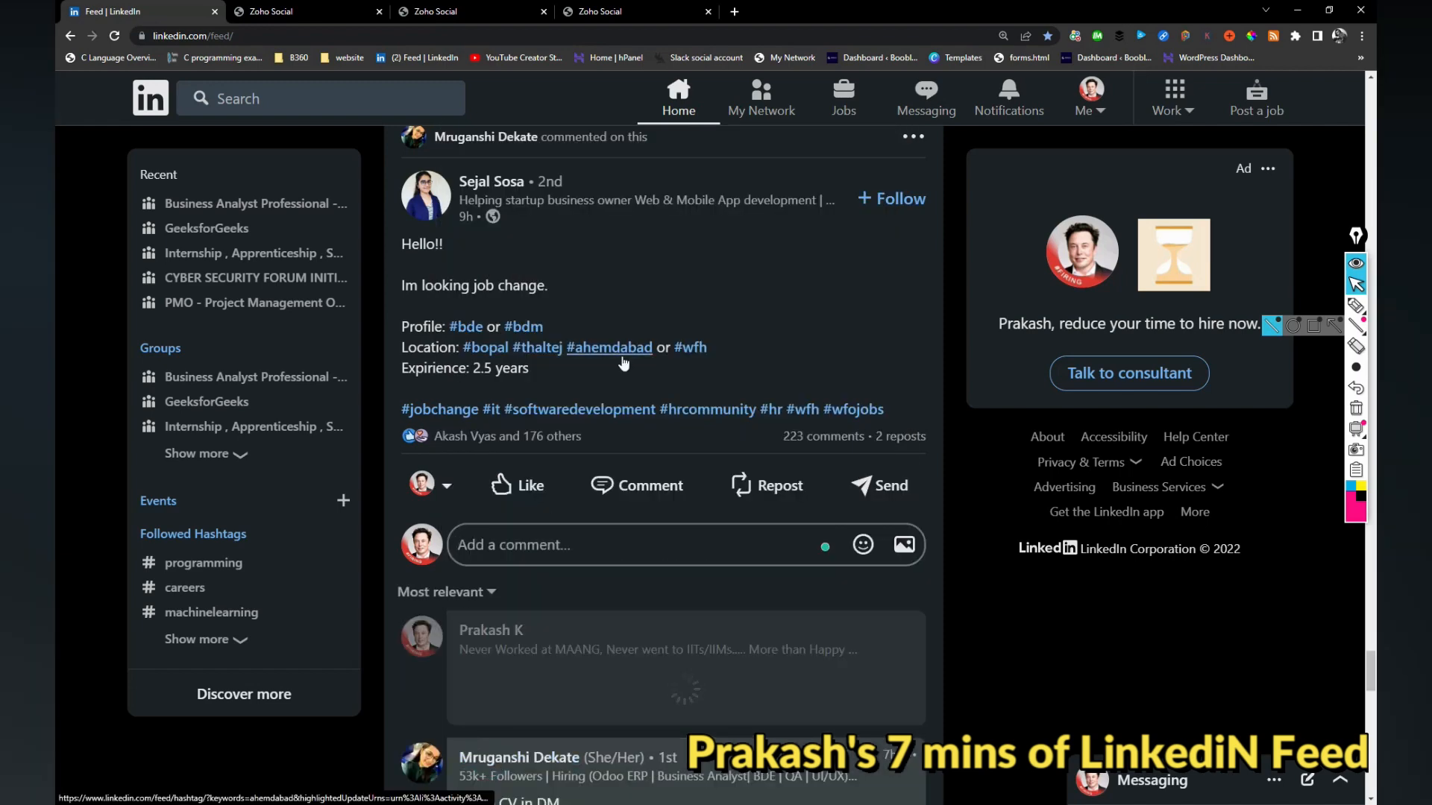
scroll(down, 3)
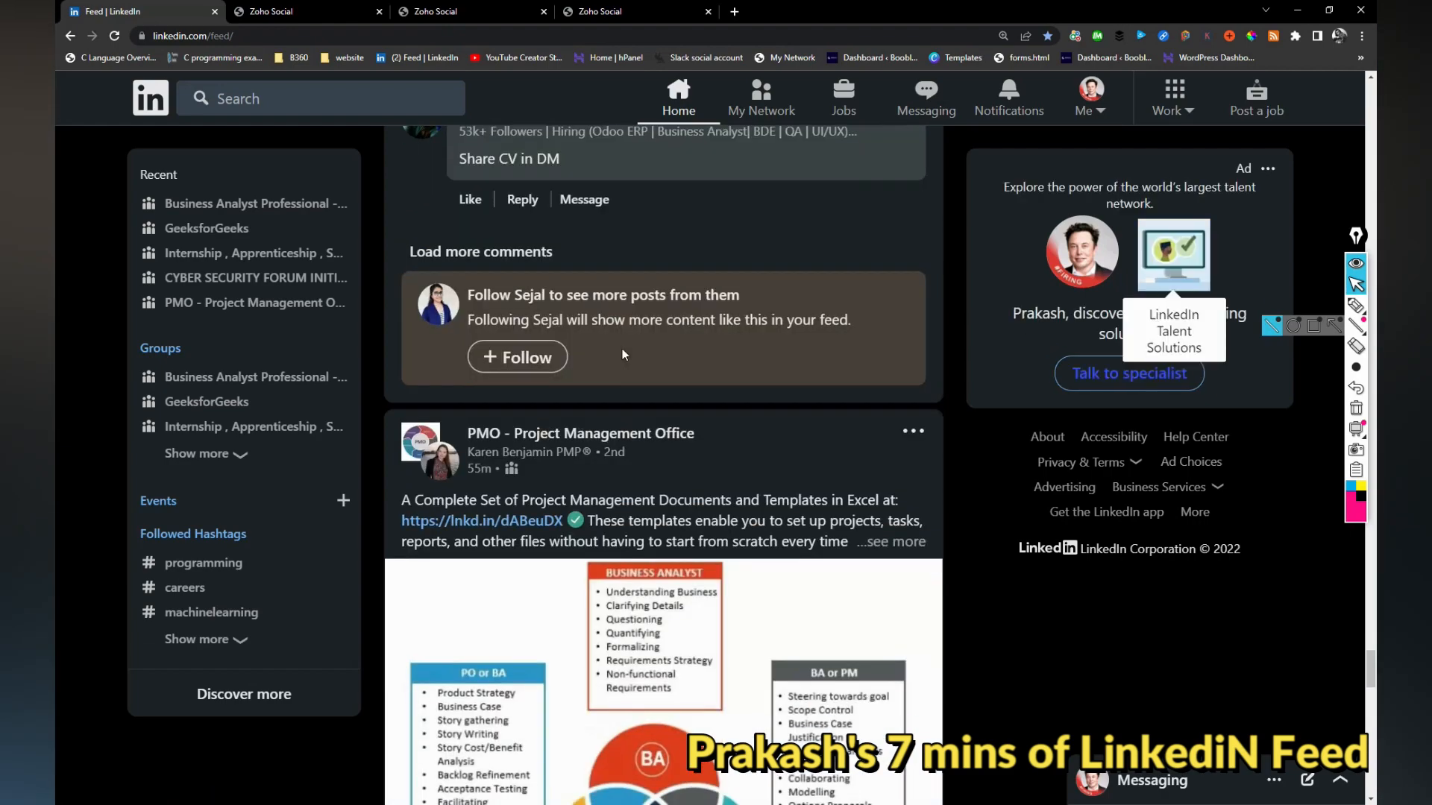
scroll(down, 3)
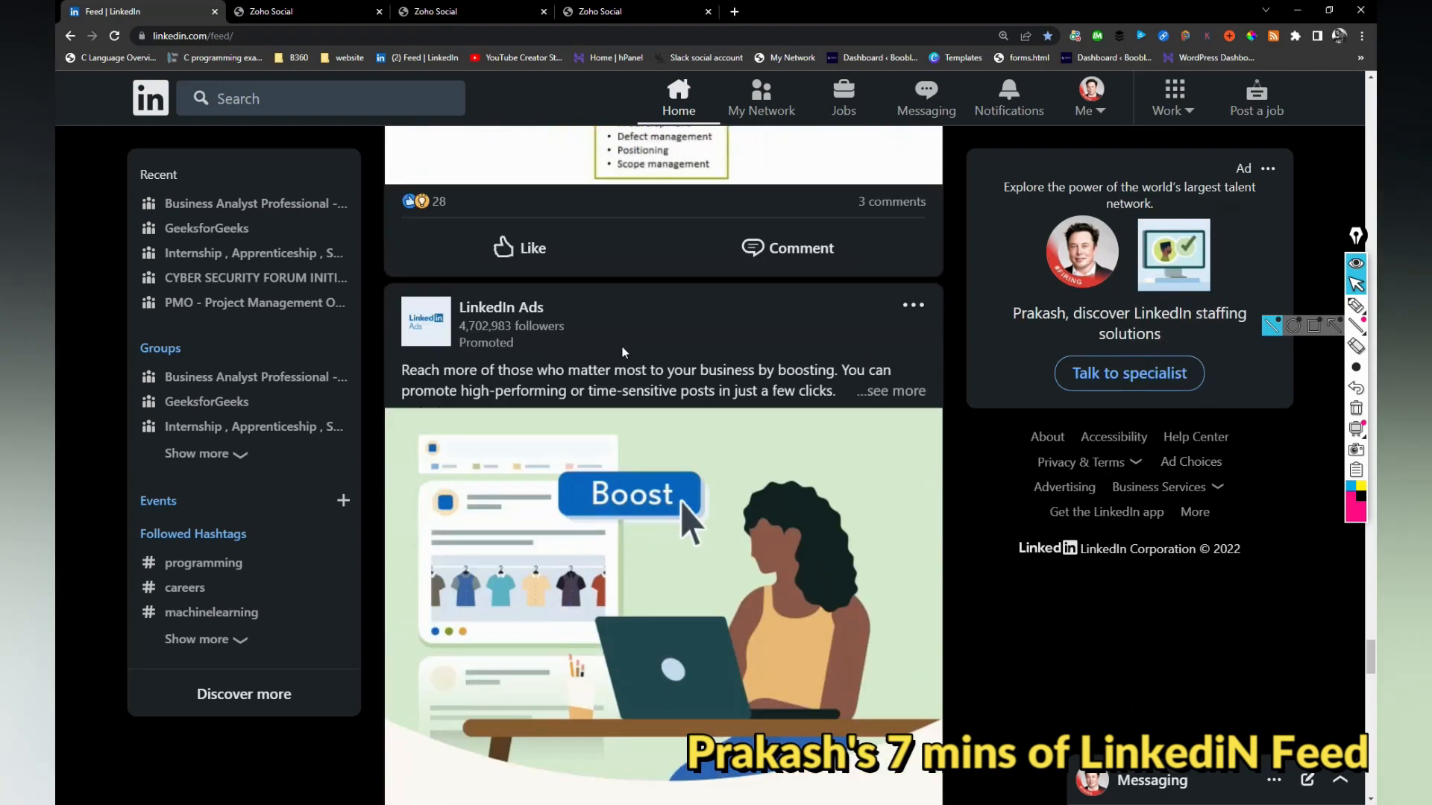
scroll(down, 3)
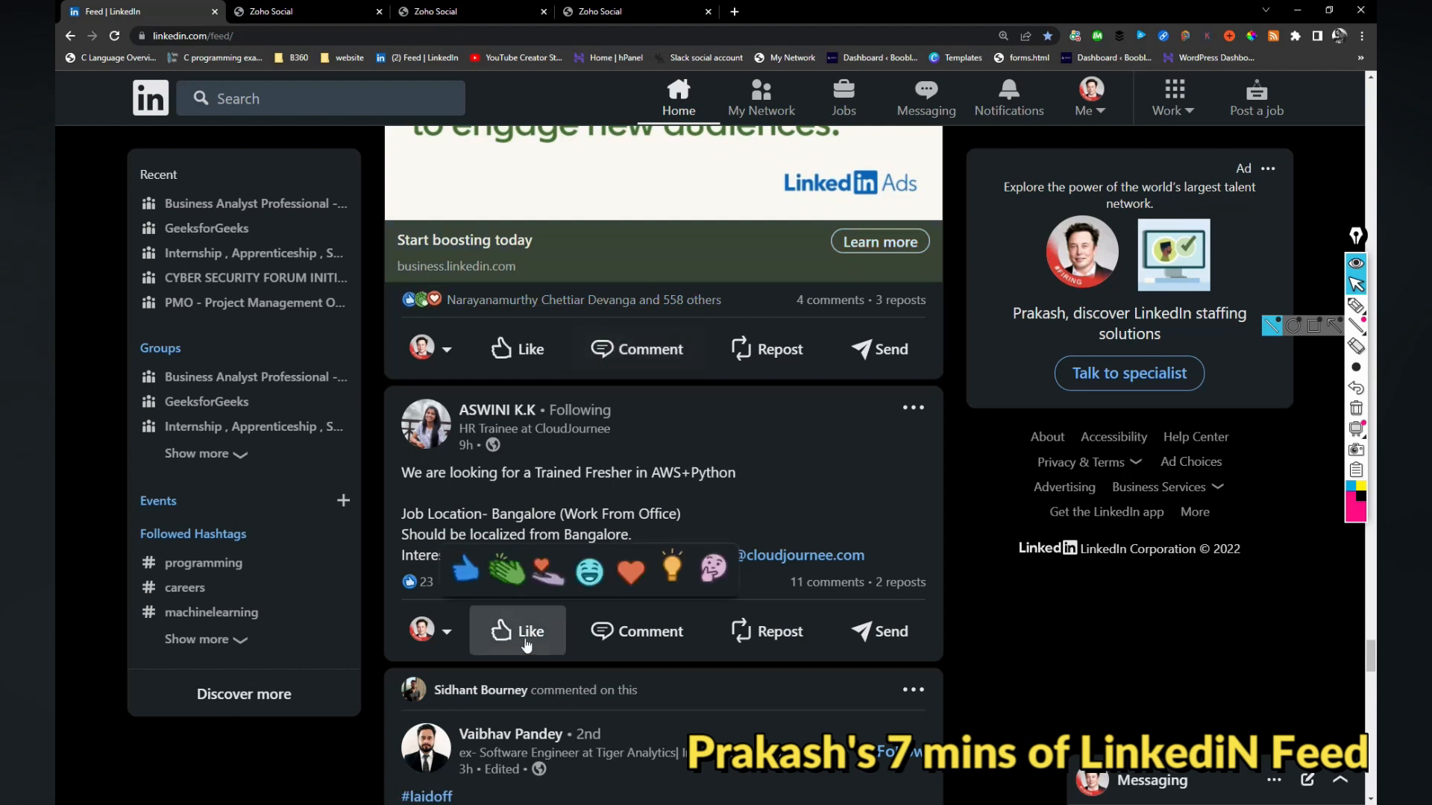
click(518, 631)
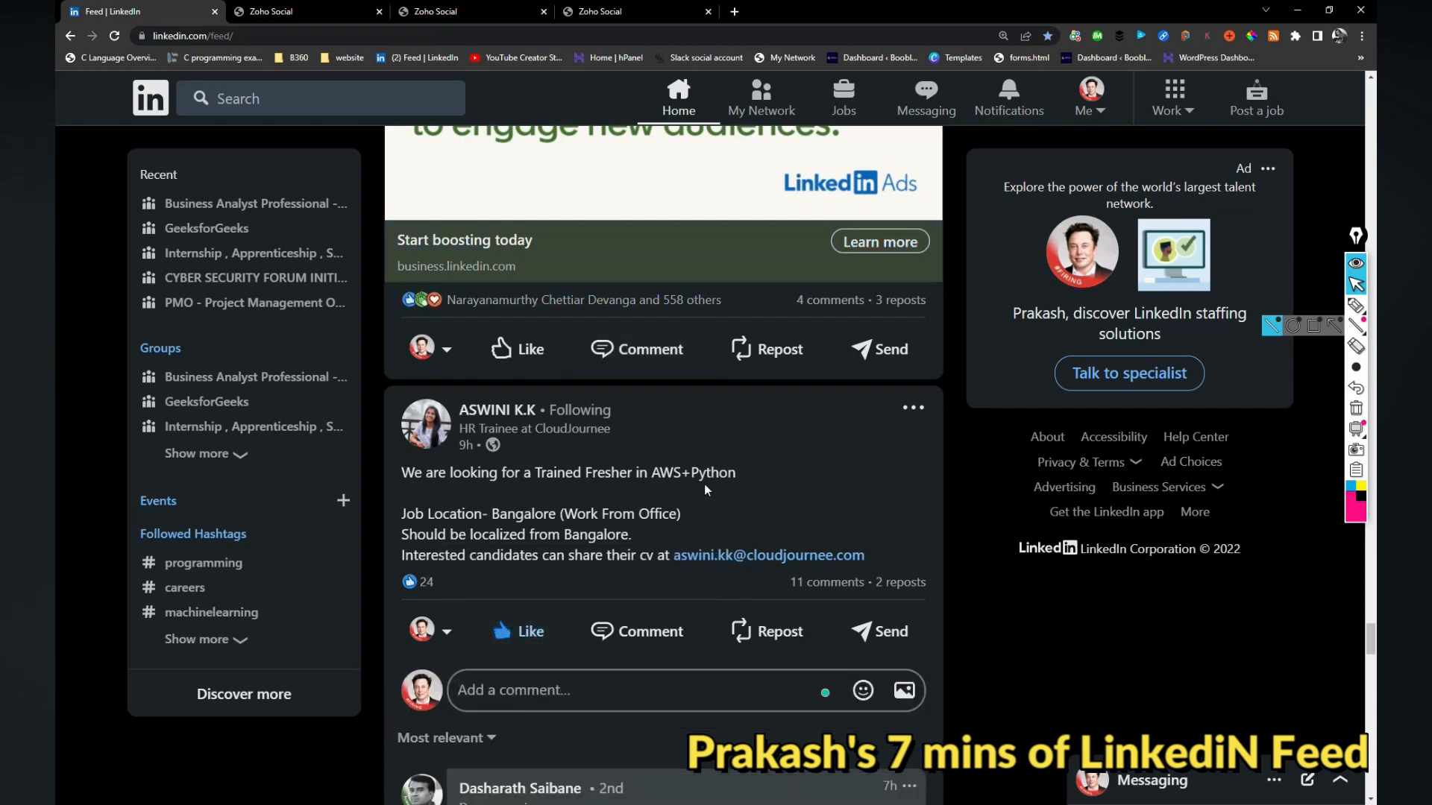
scroll(down, 3)
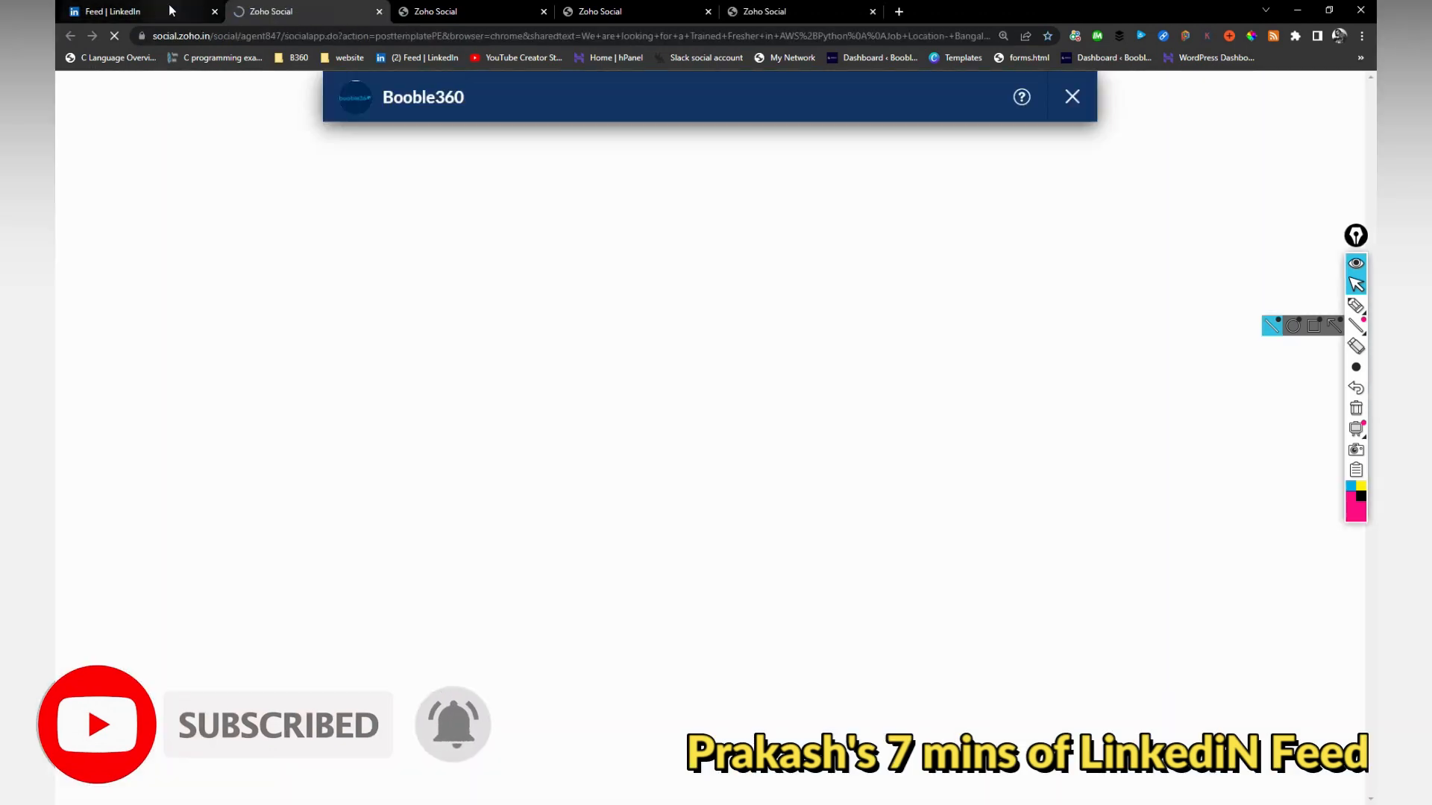
click(120, 11)
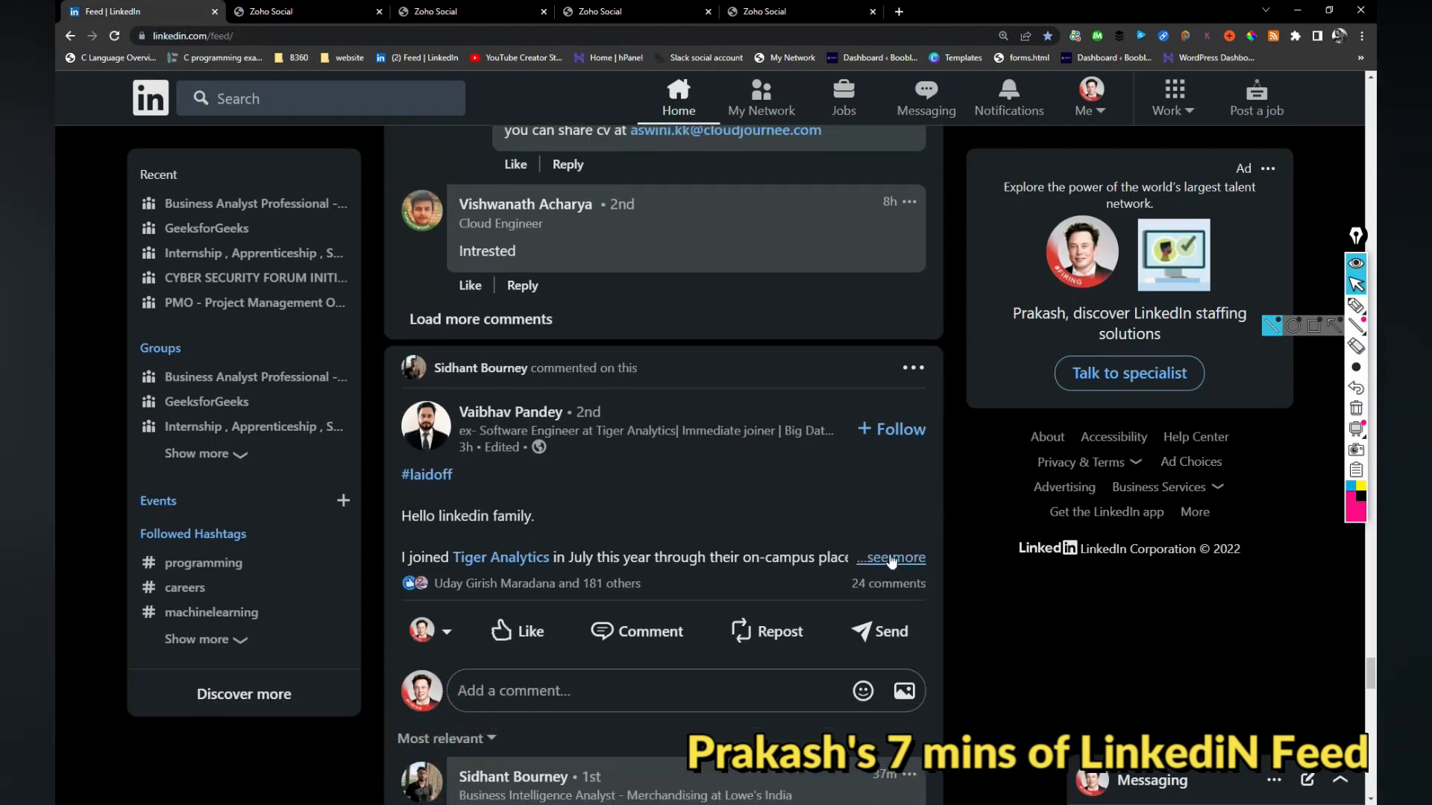
click(896, 556)
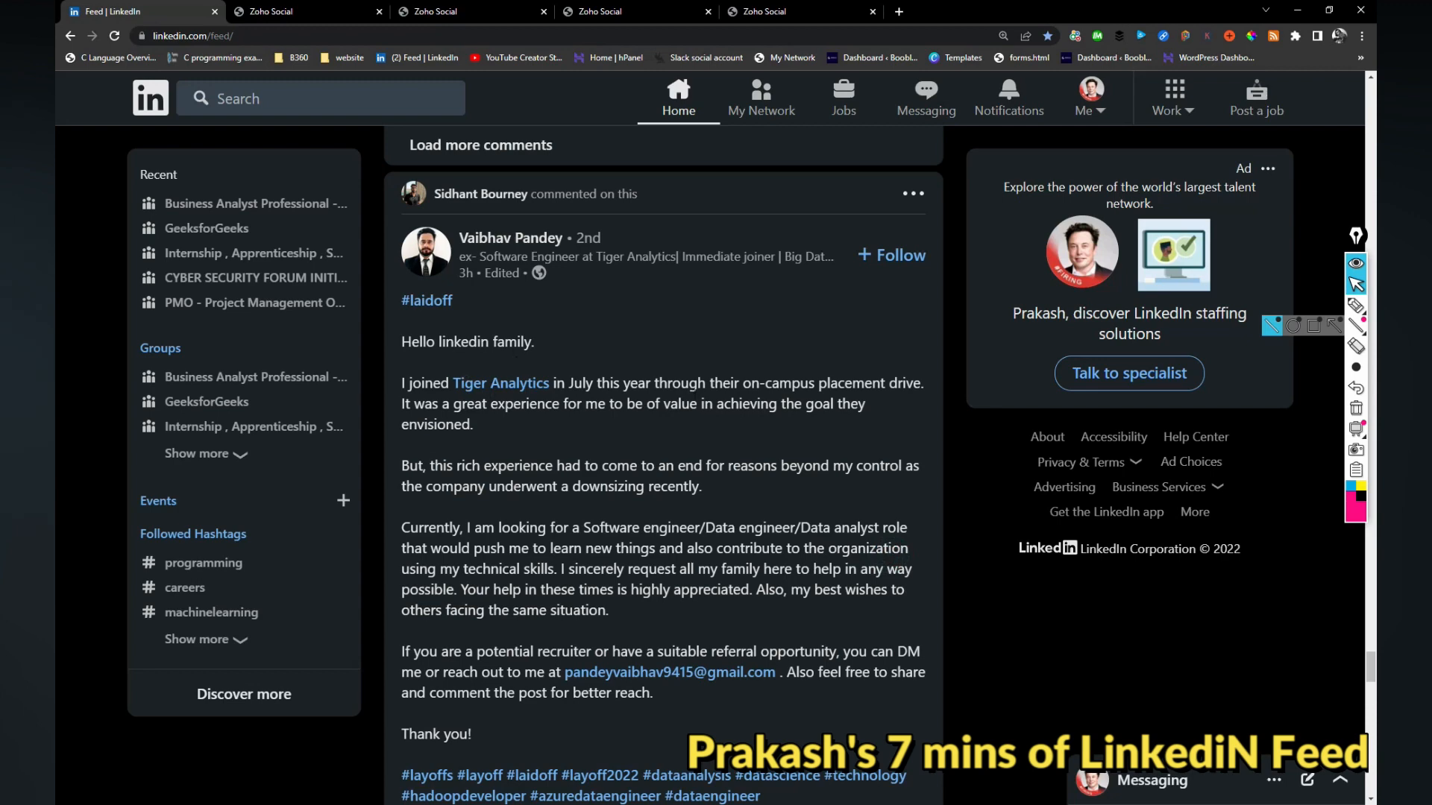
scroll(down, 3)
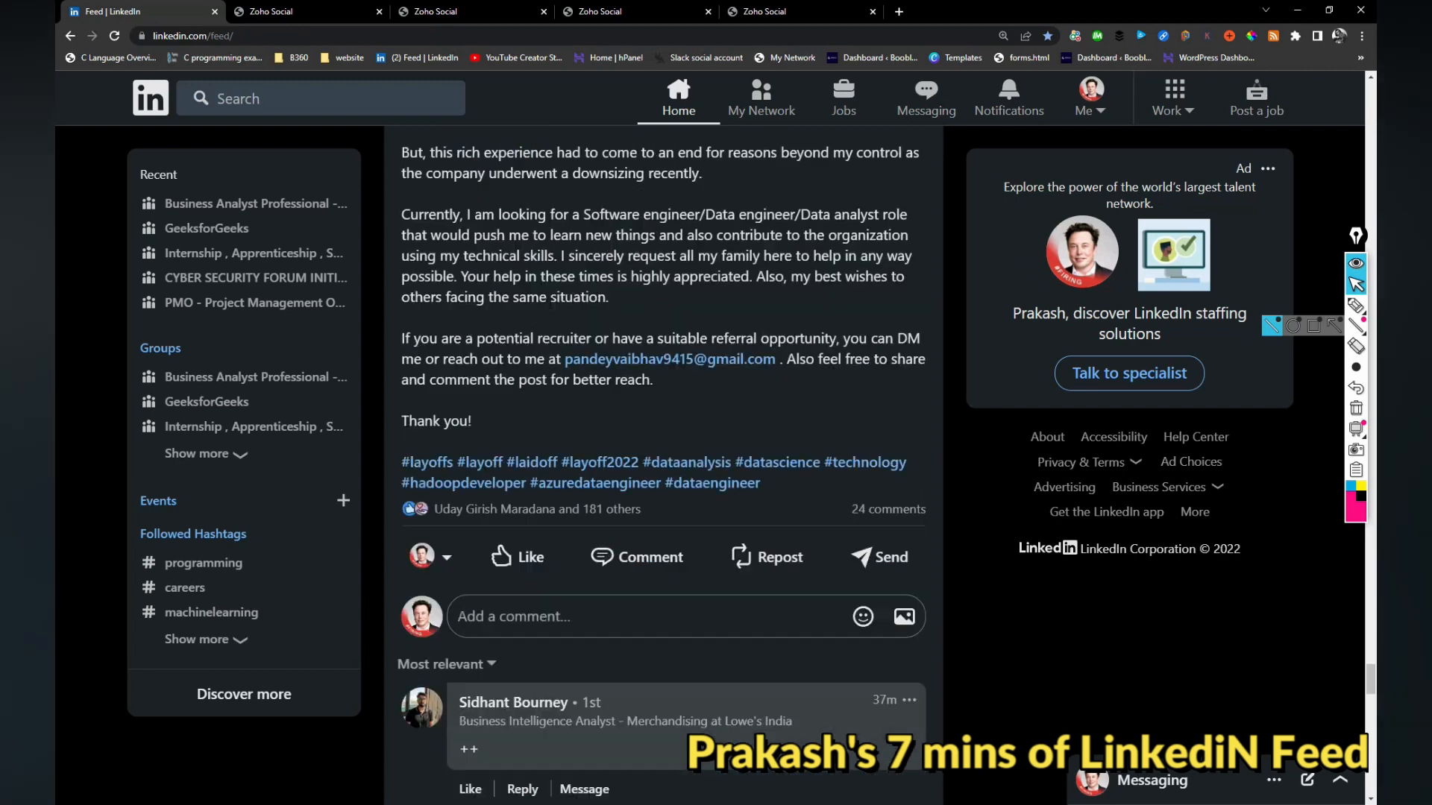
text(//)
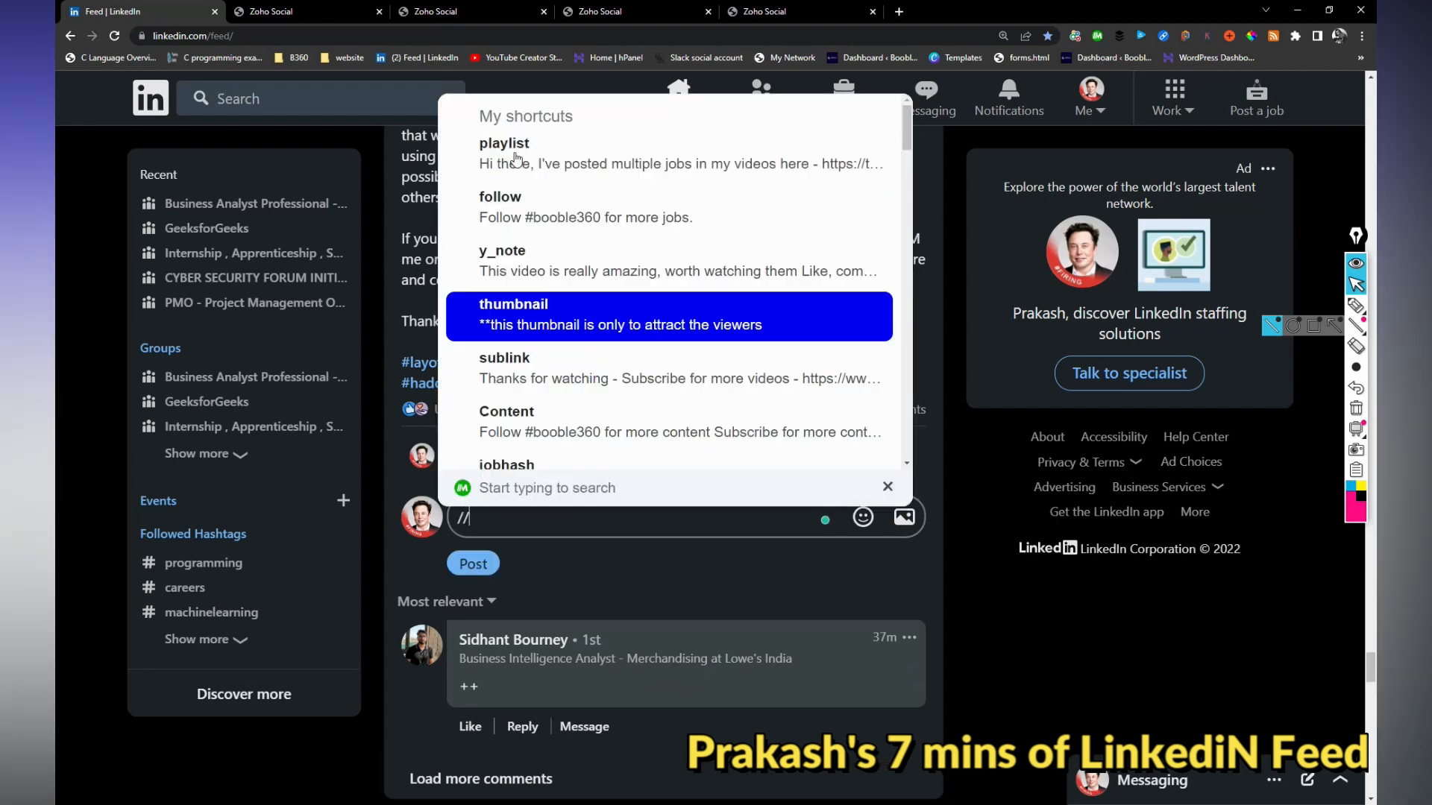
click(671, 315)
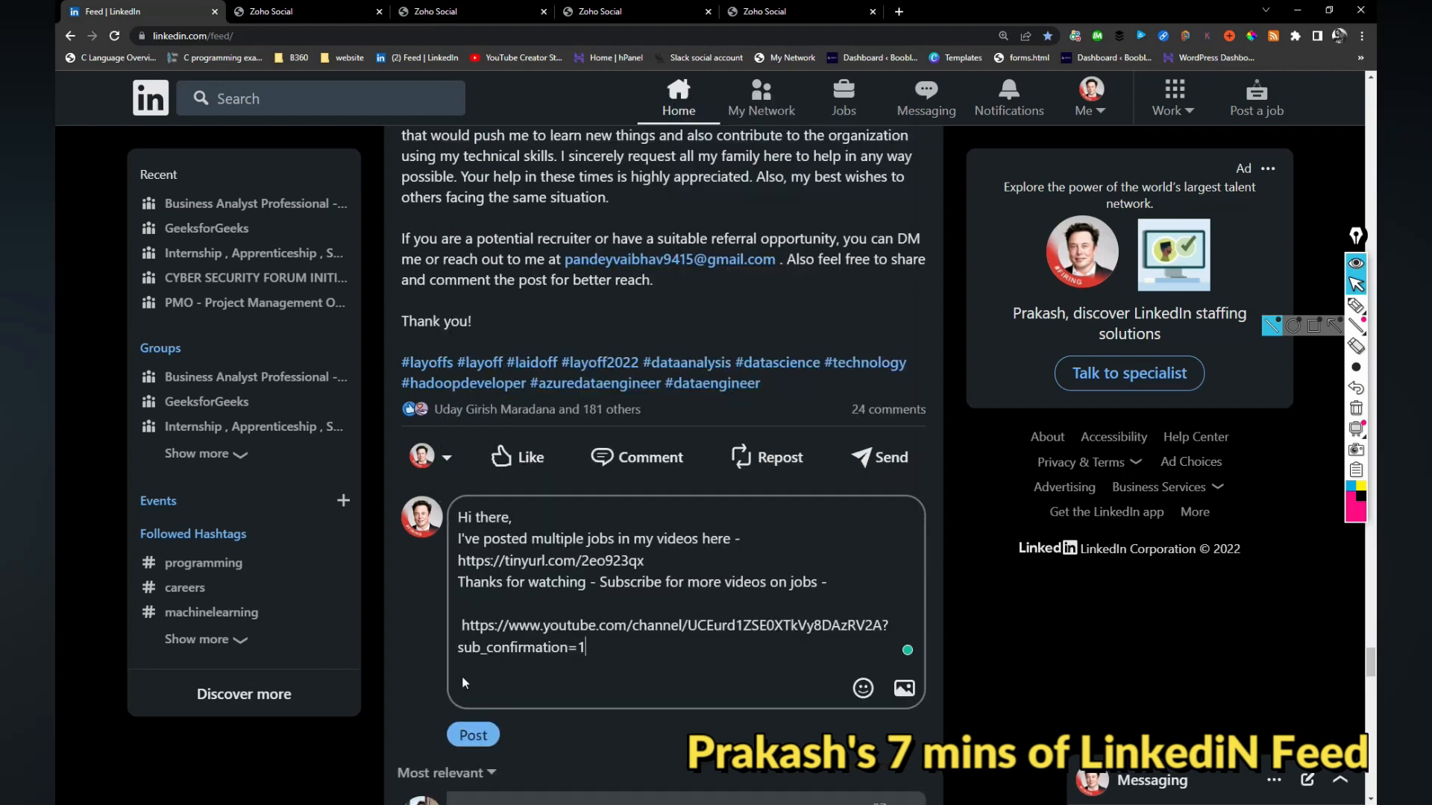
click(473, 733)
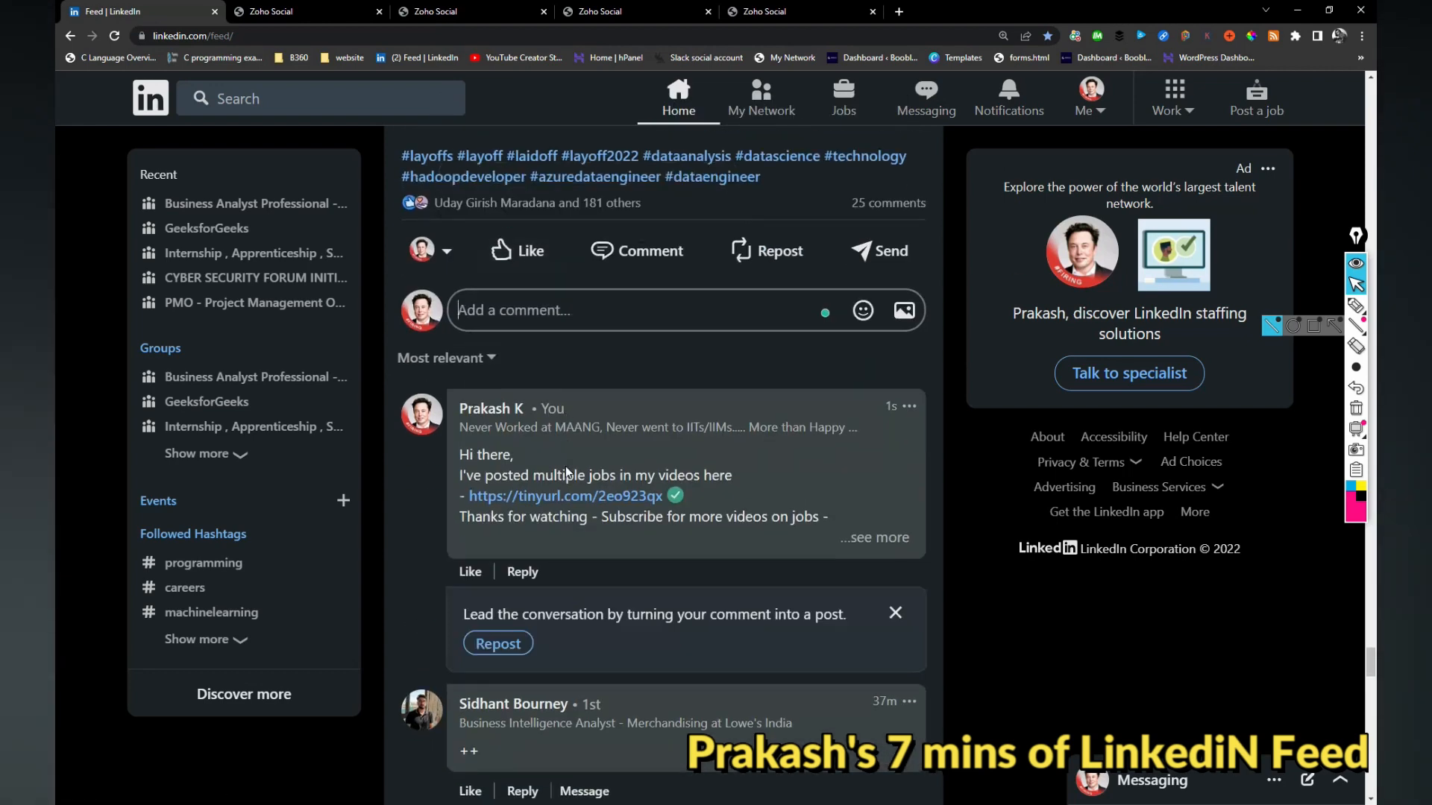
scroll(down, 3)
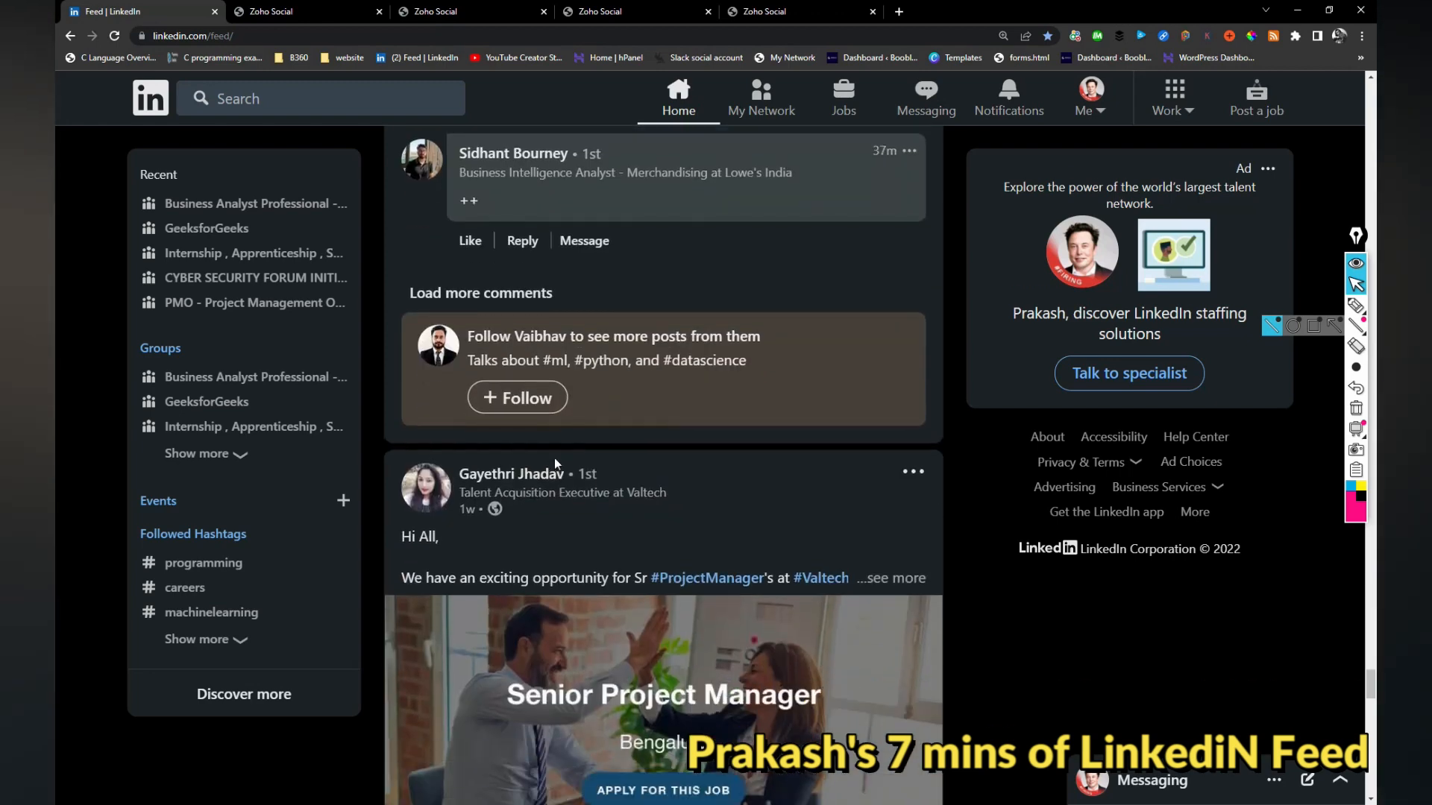
scroll(down, 3)
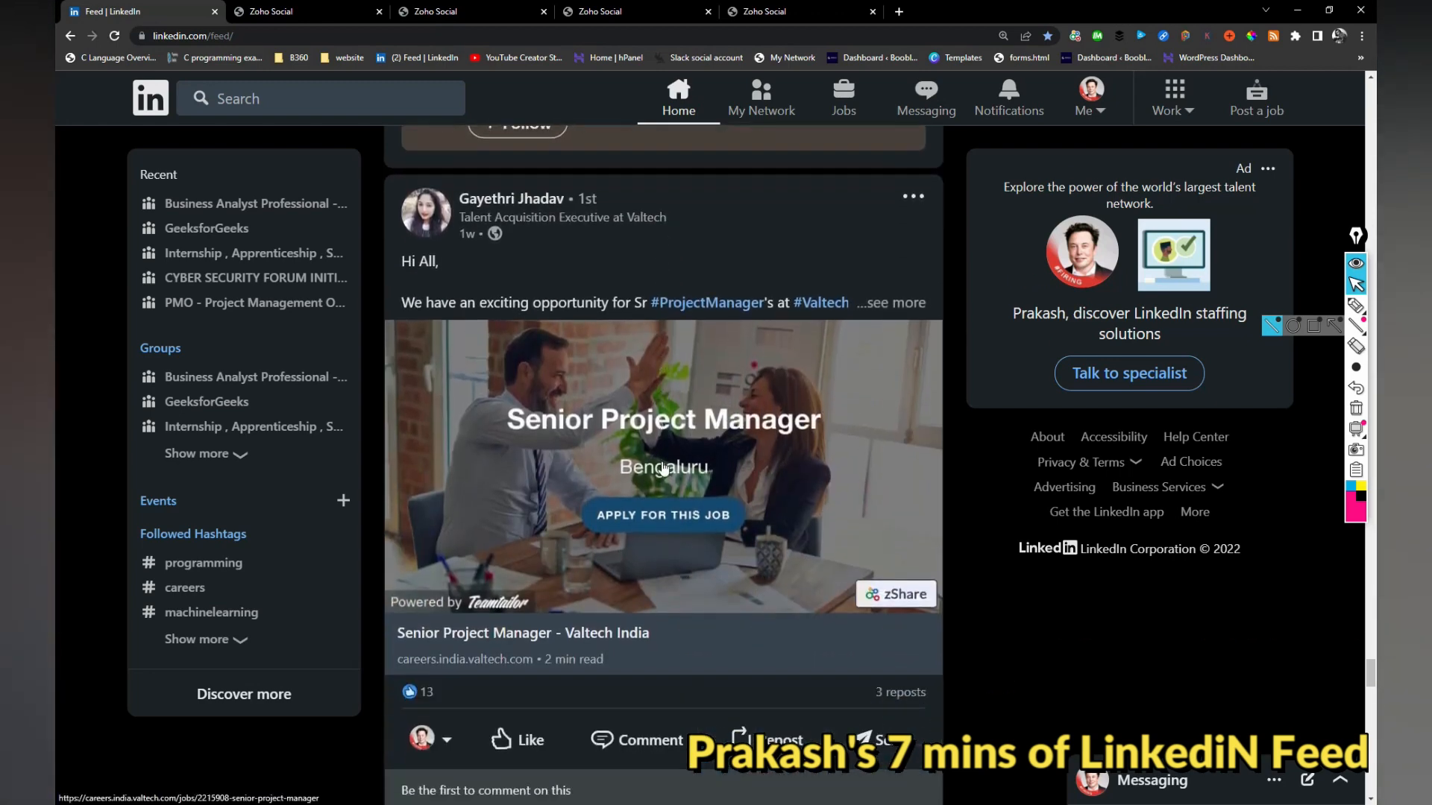
click(905, 302)
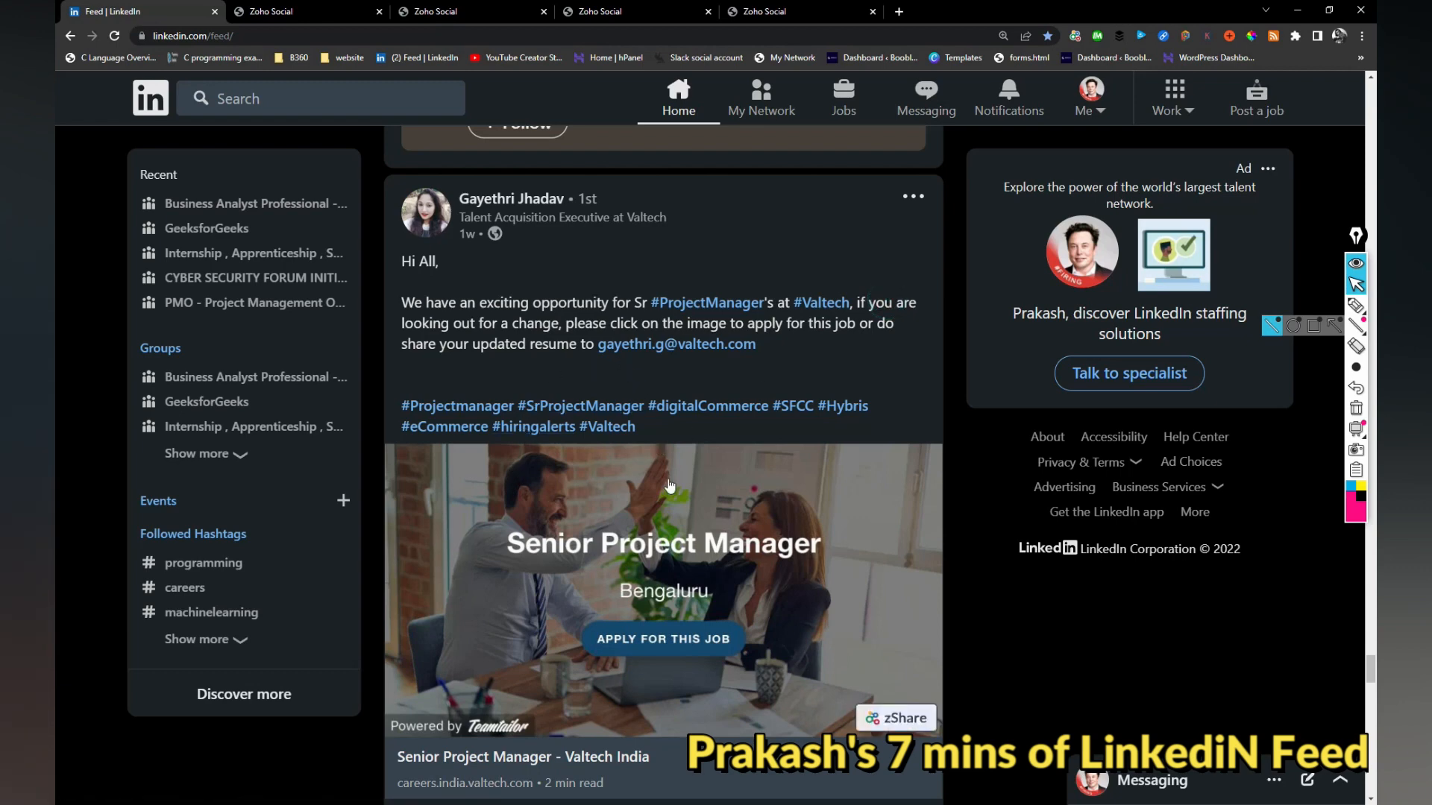
scroll(down, 3)
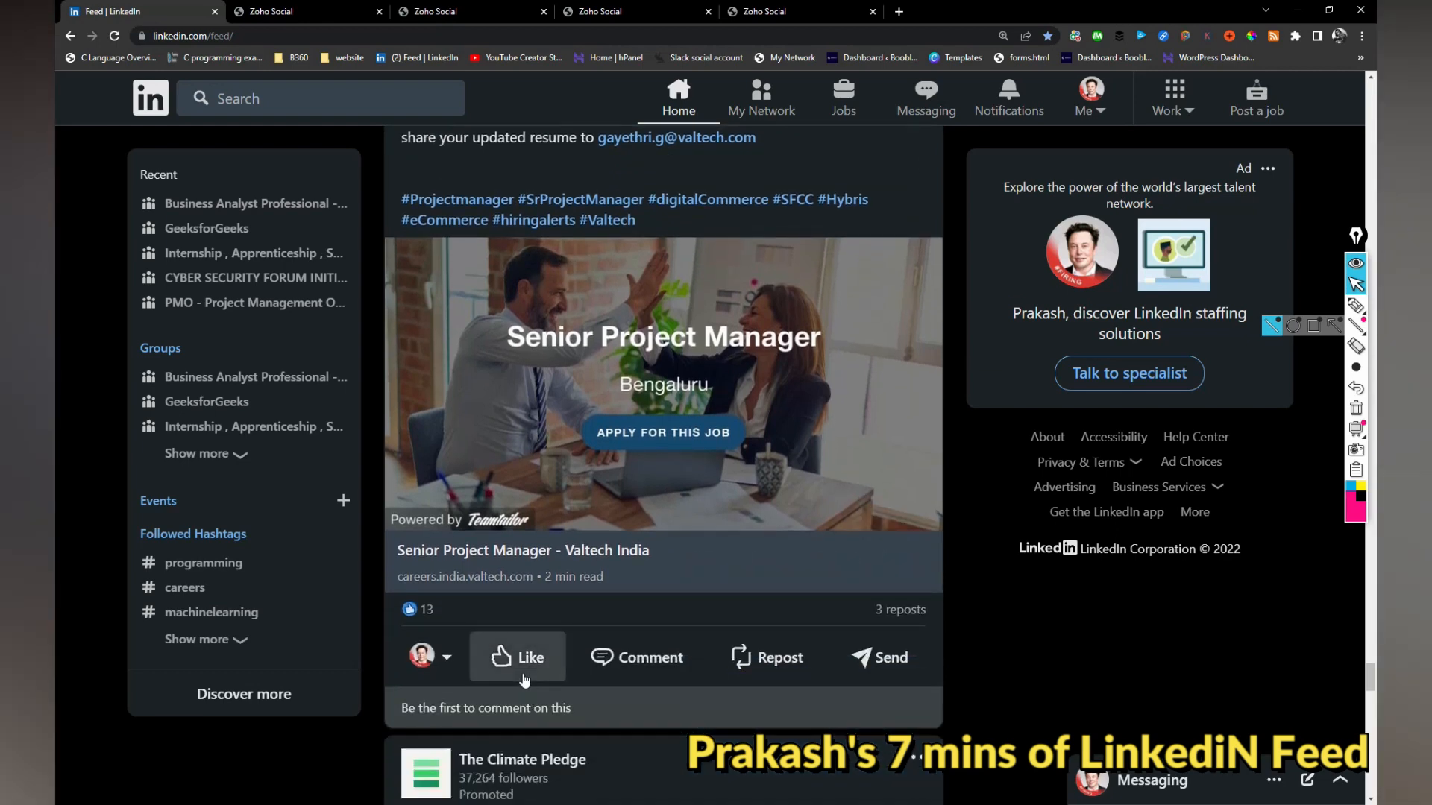
scroll(down, 3)
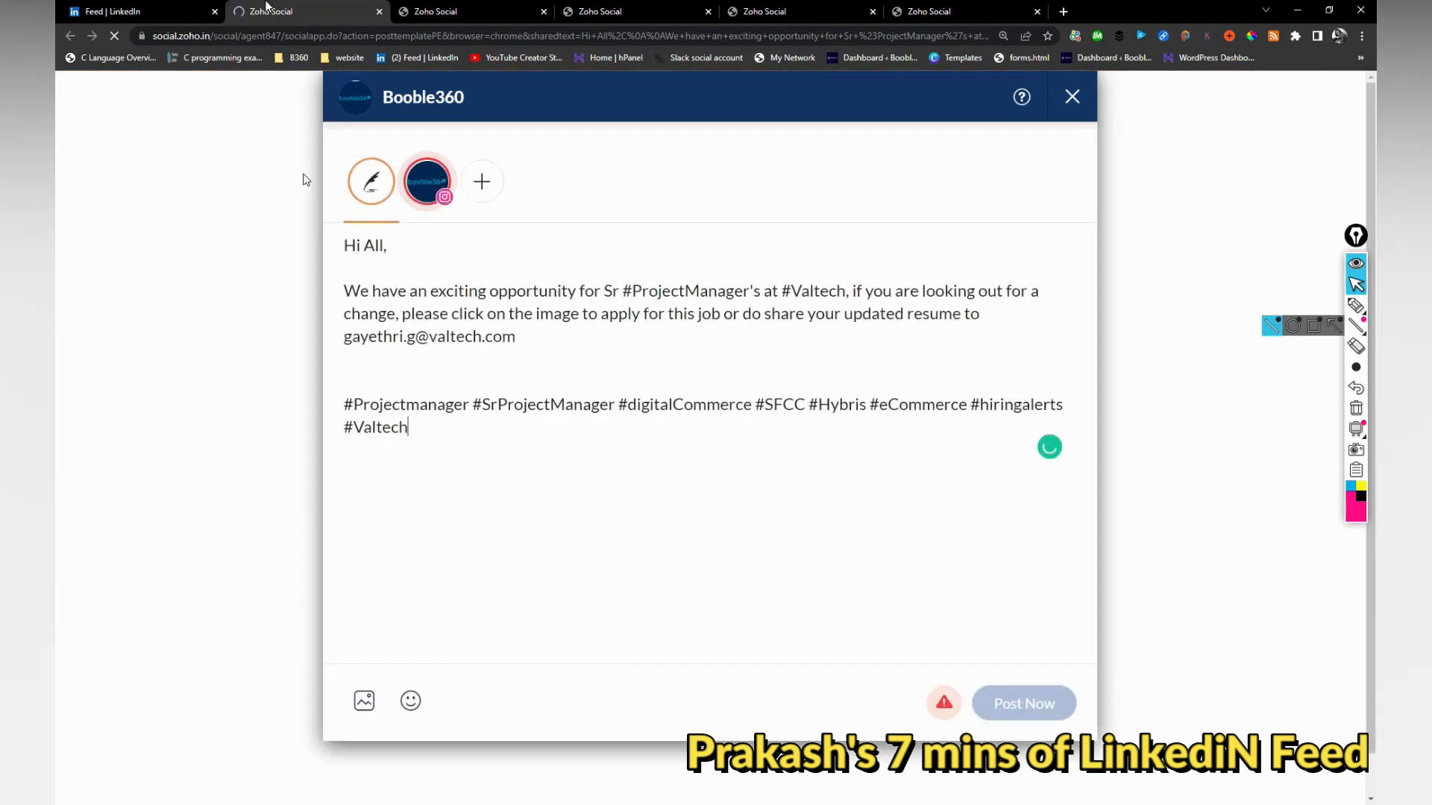
click(137, 10)
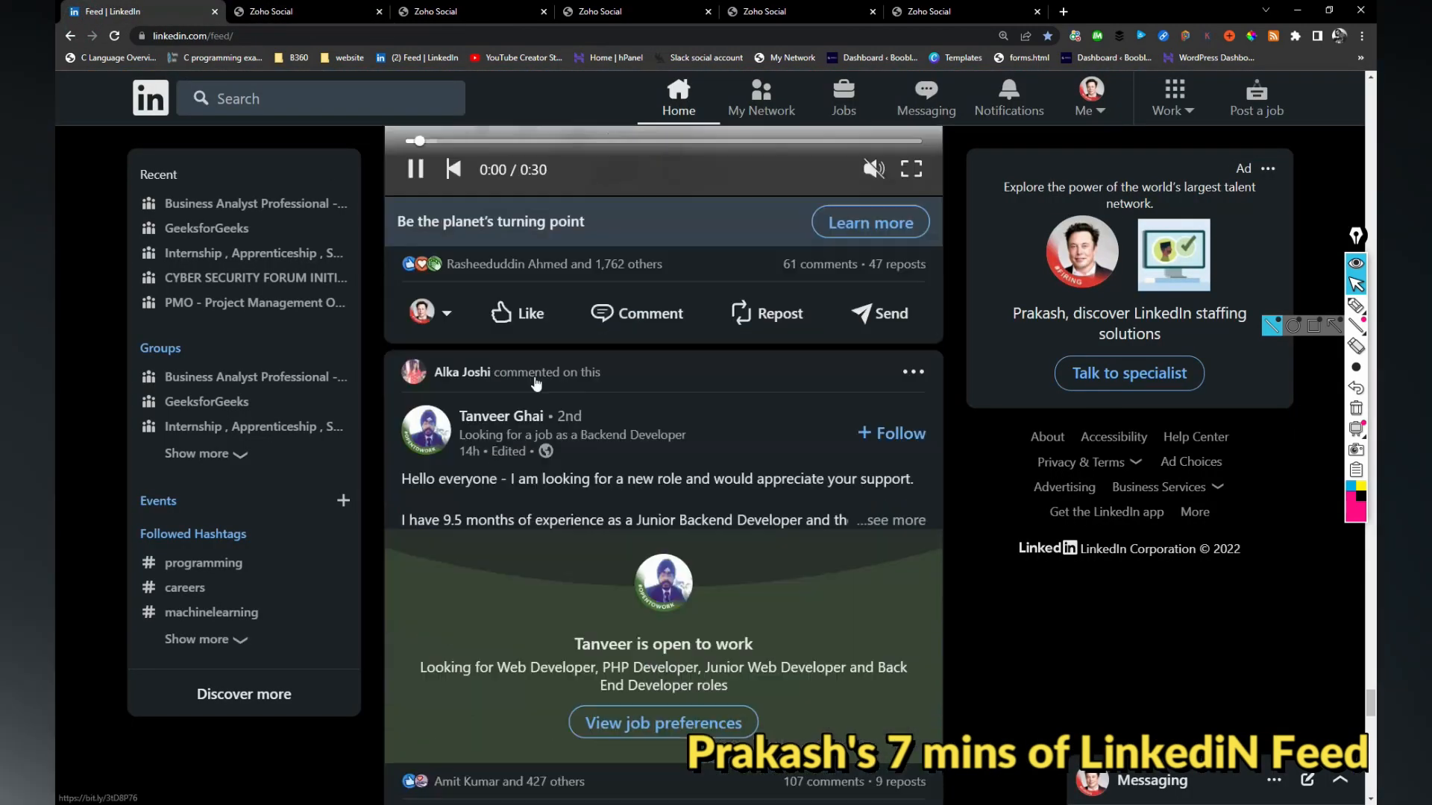
scroll(down, 3)
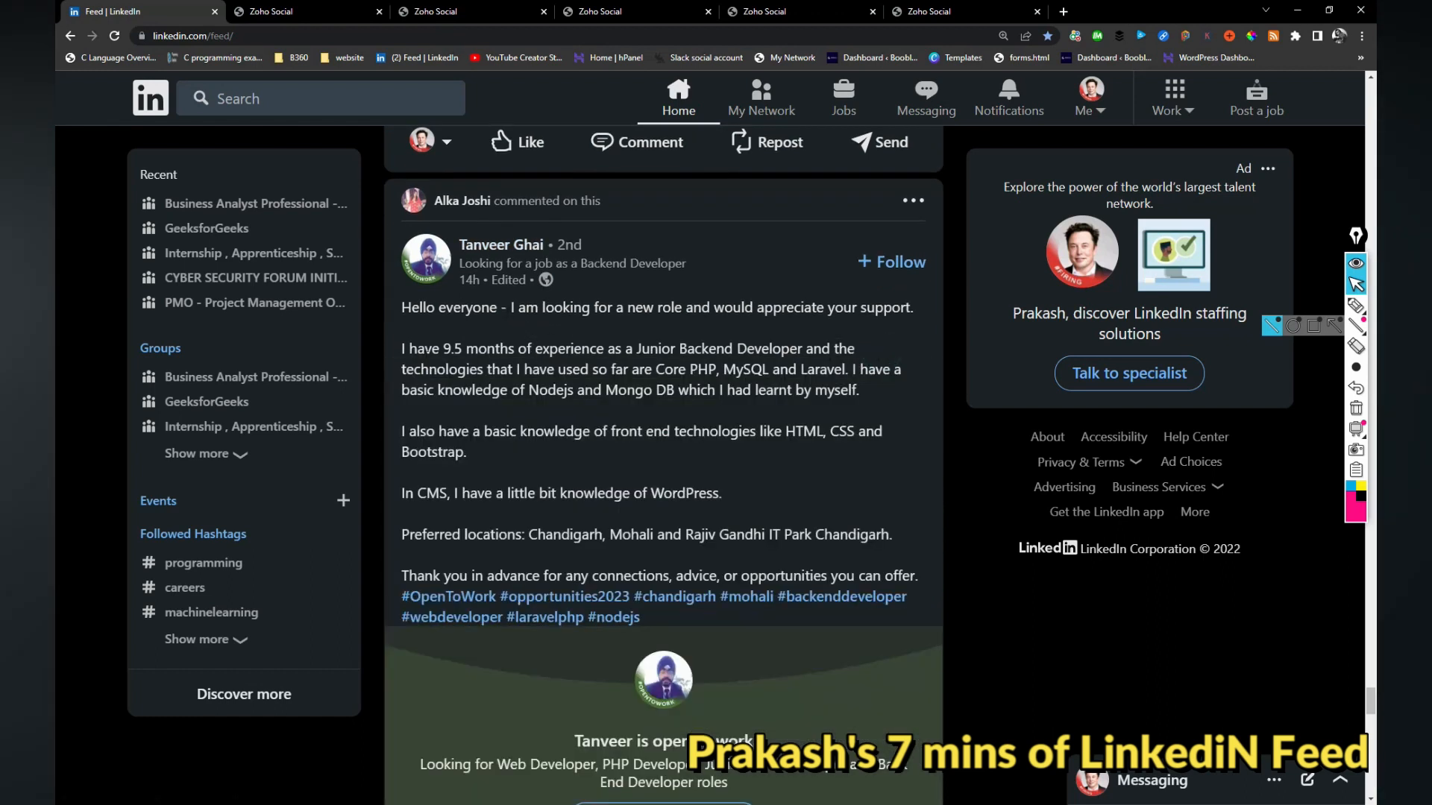
scroll(down, 3)
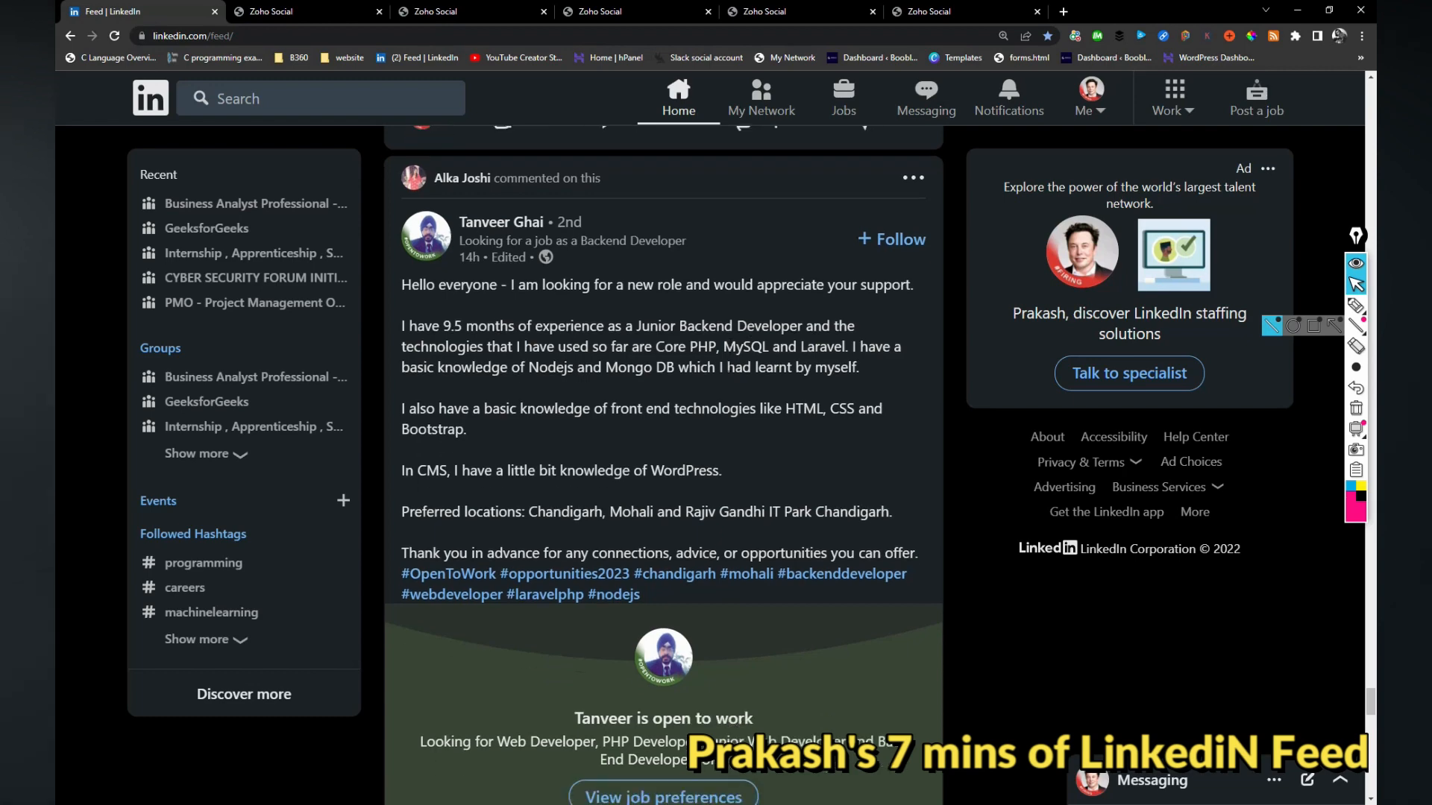
scroll(down, 3)
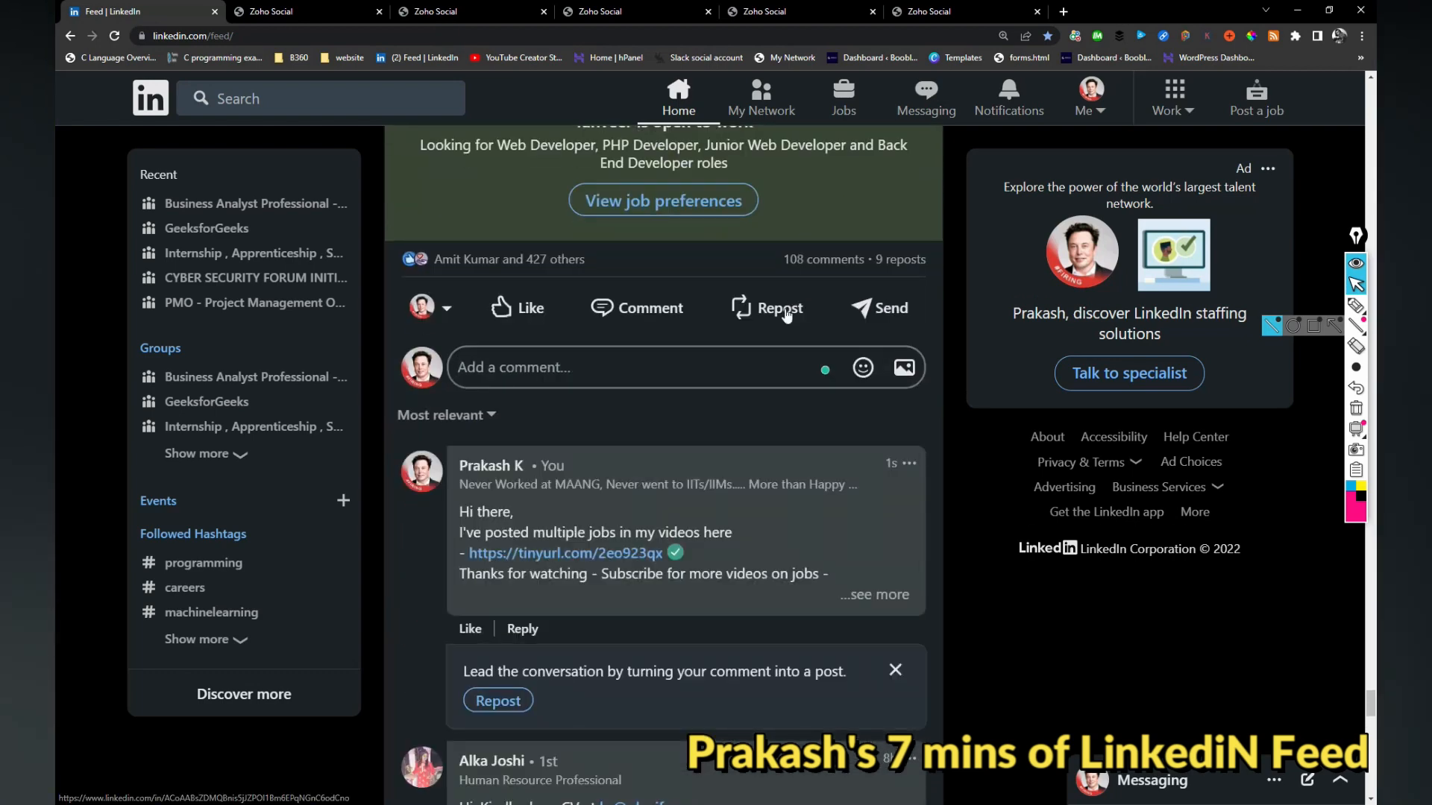
scroll(down, 3)
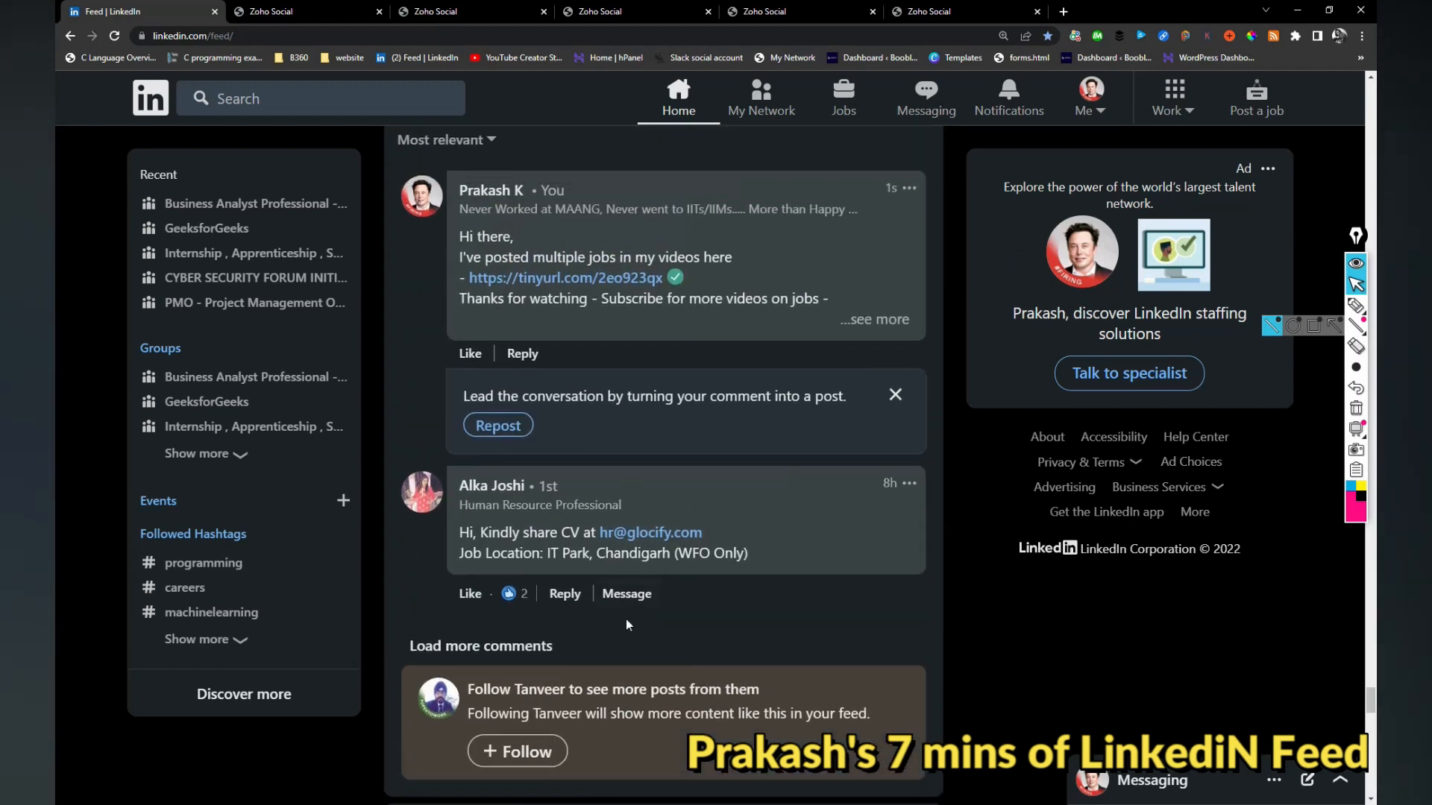
mouse_move(649, 533)
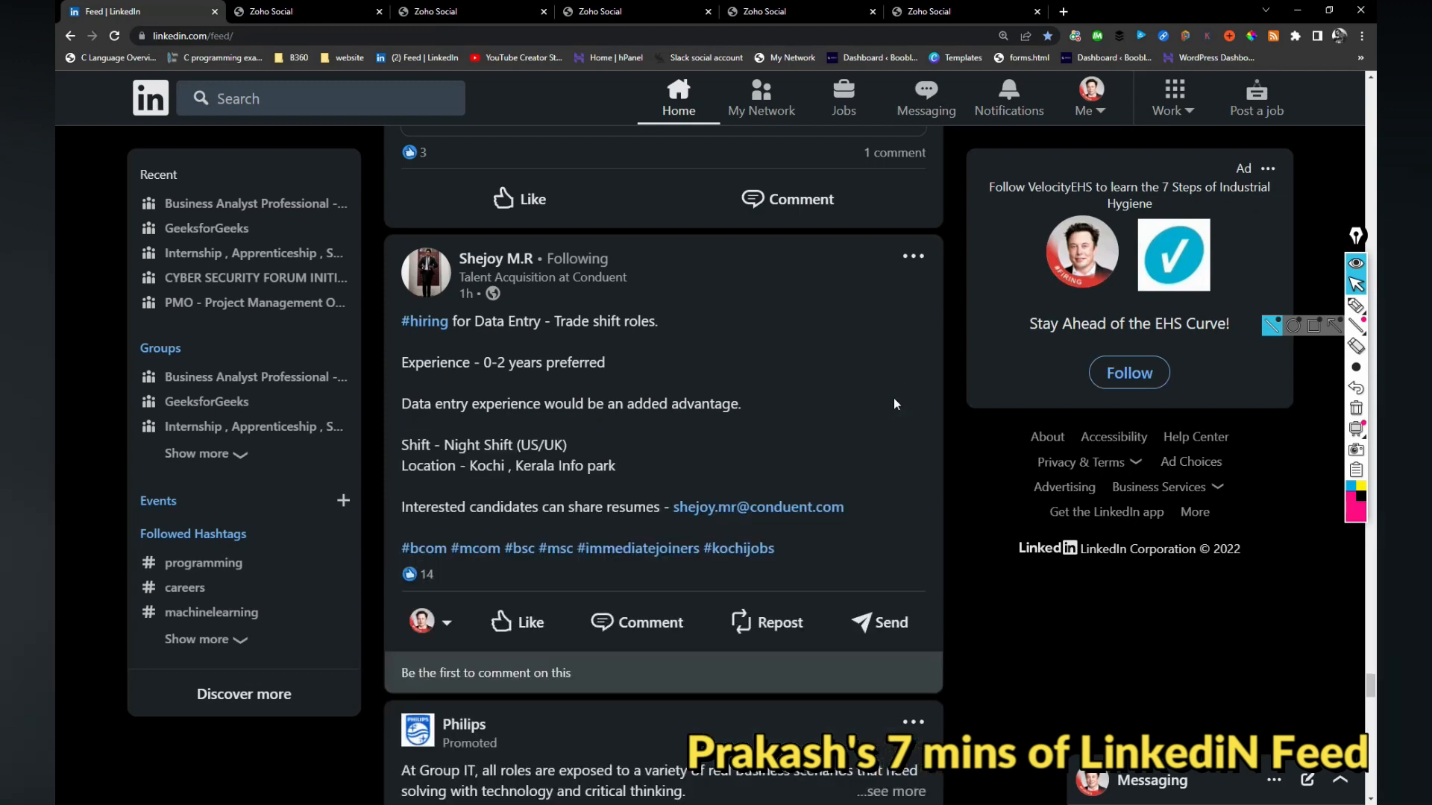
mouse_move(856, 381)
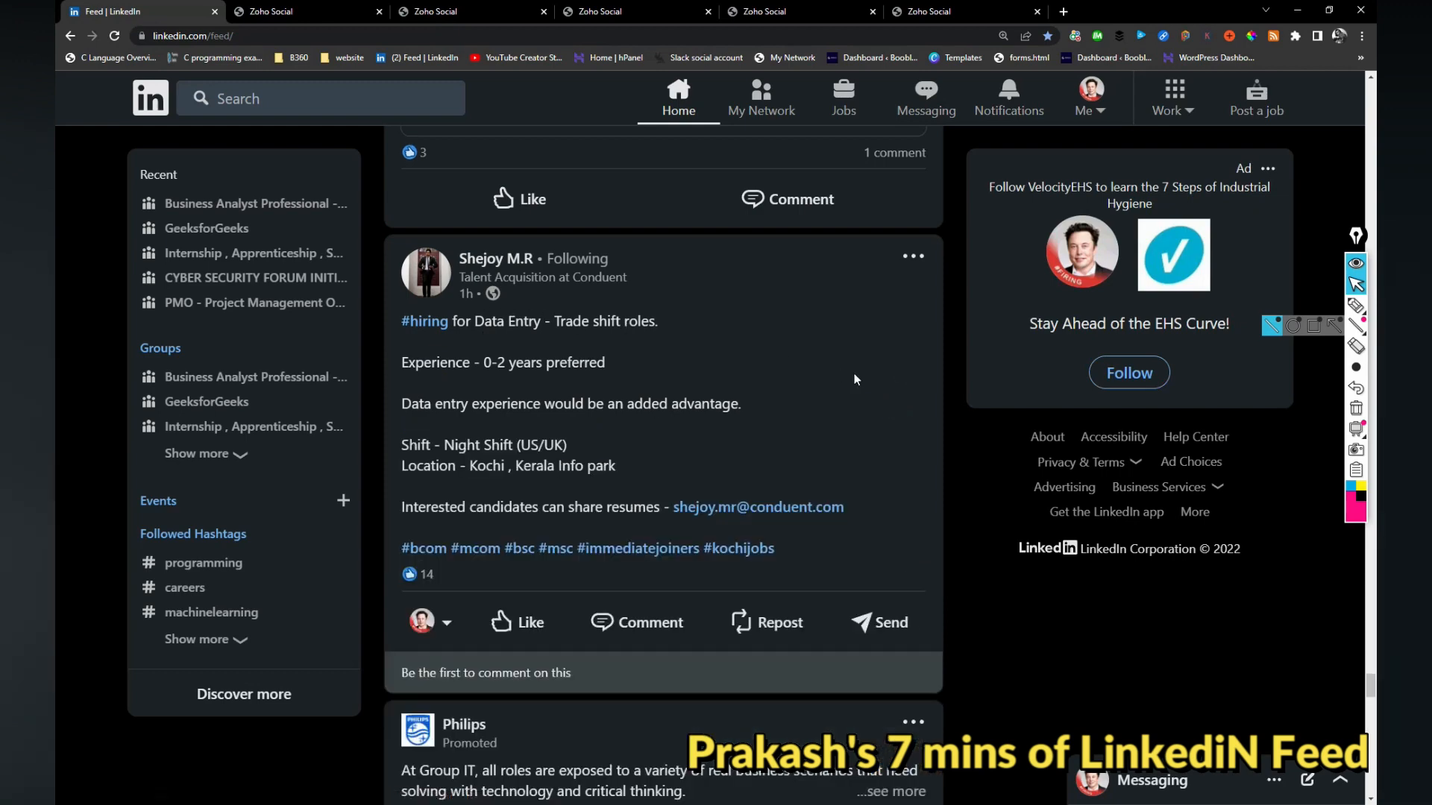
mouse_move(525, 621)
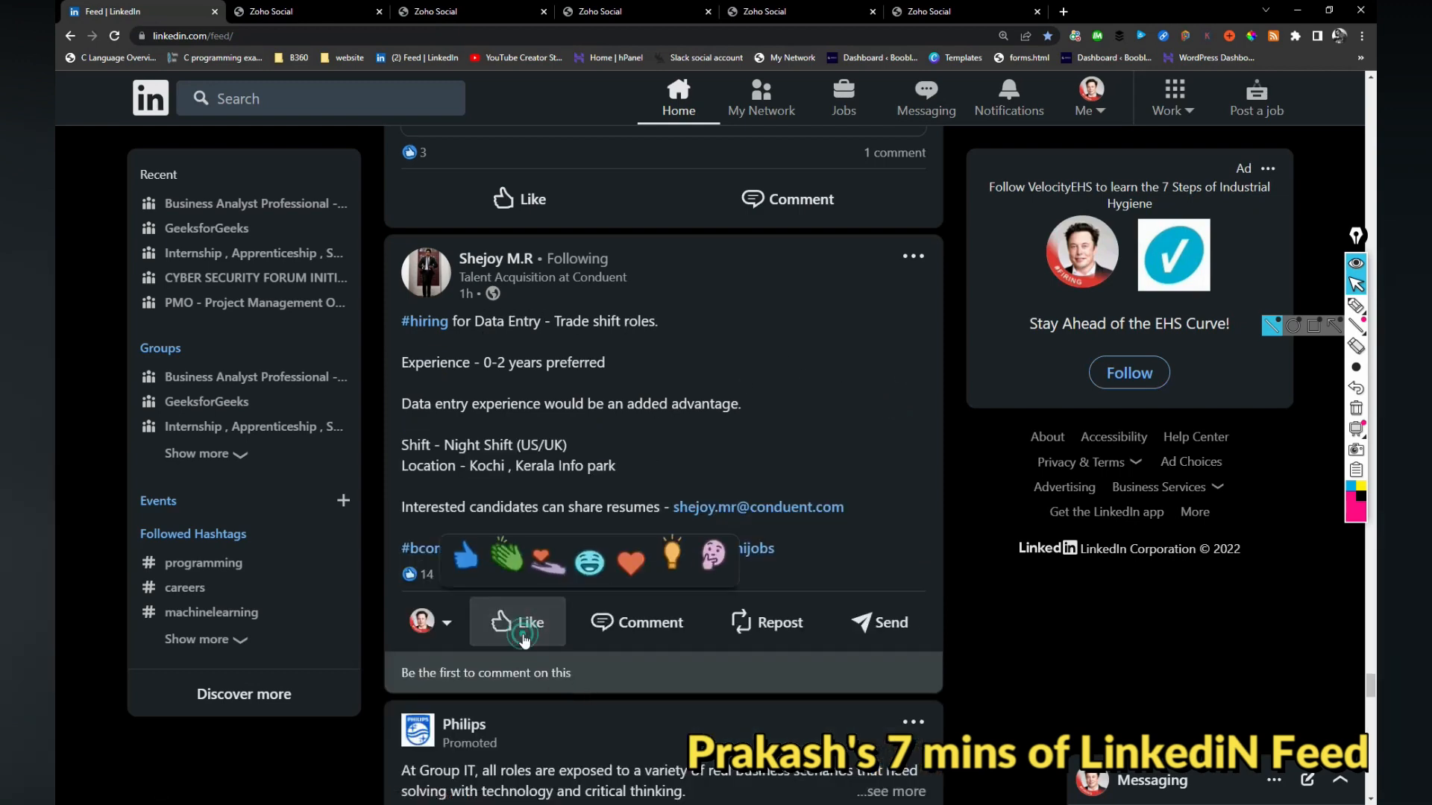
click(517, 622)
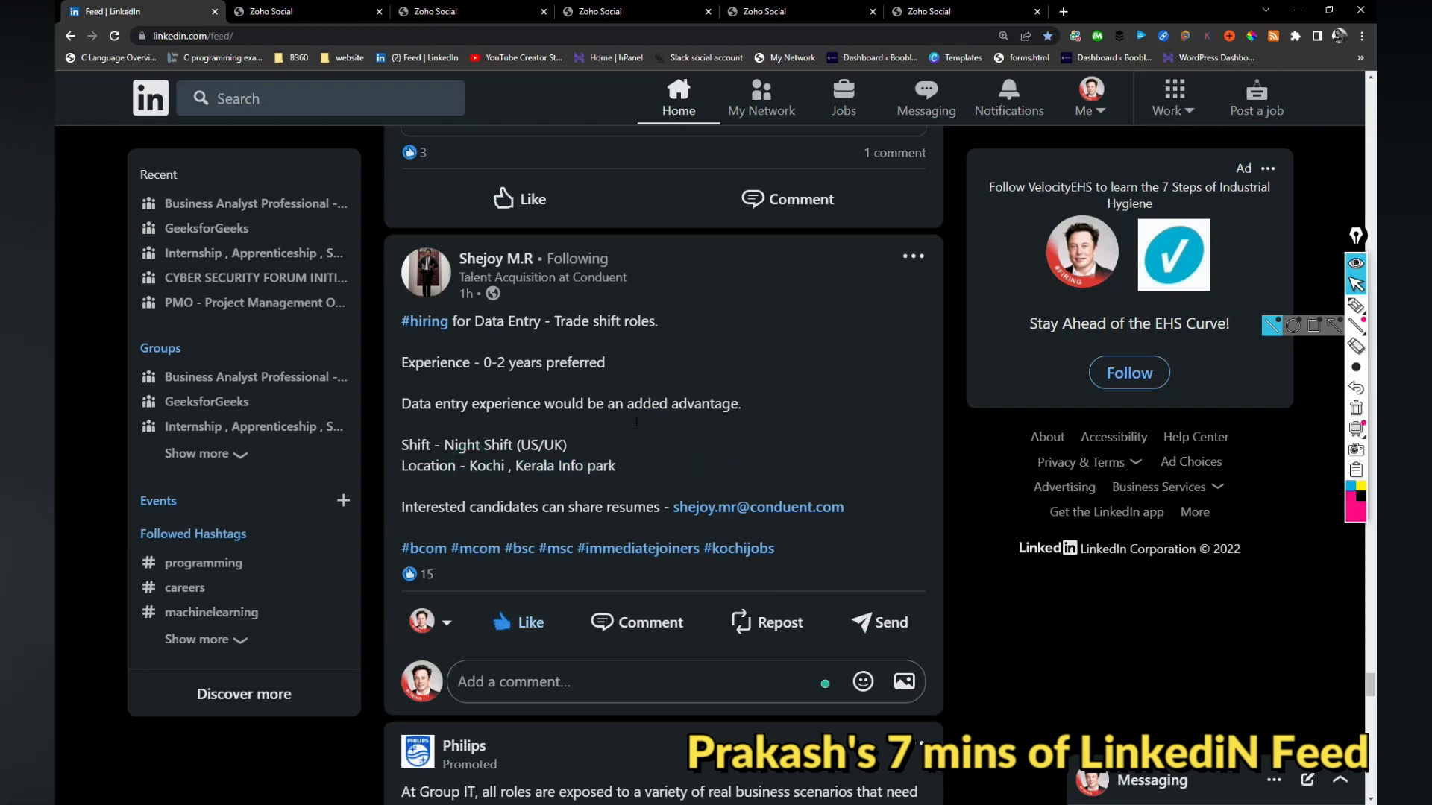
mouse_move(758, 507)
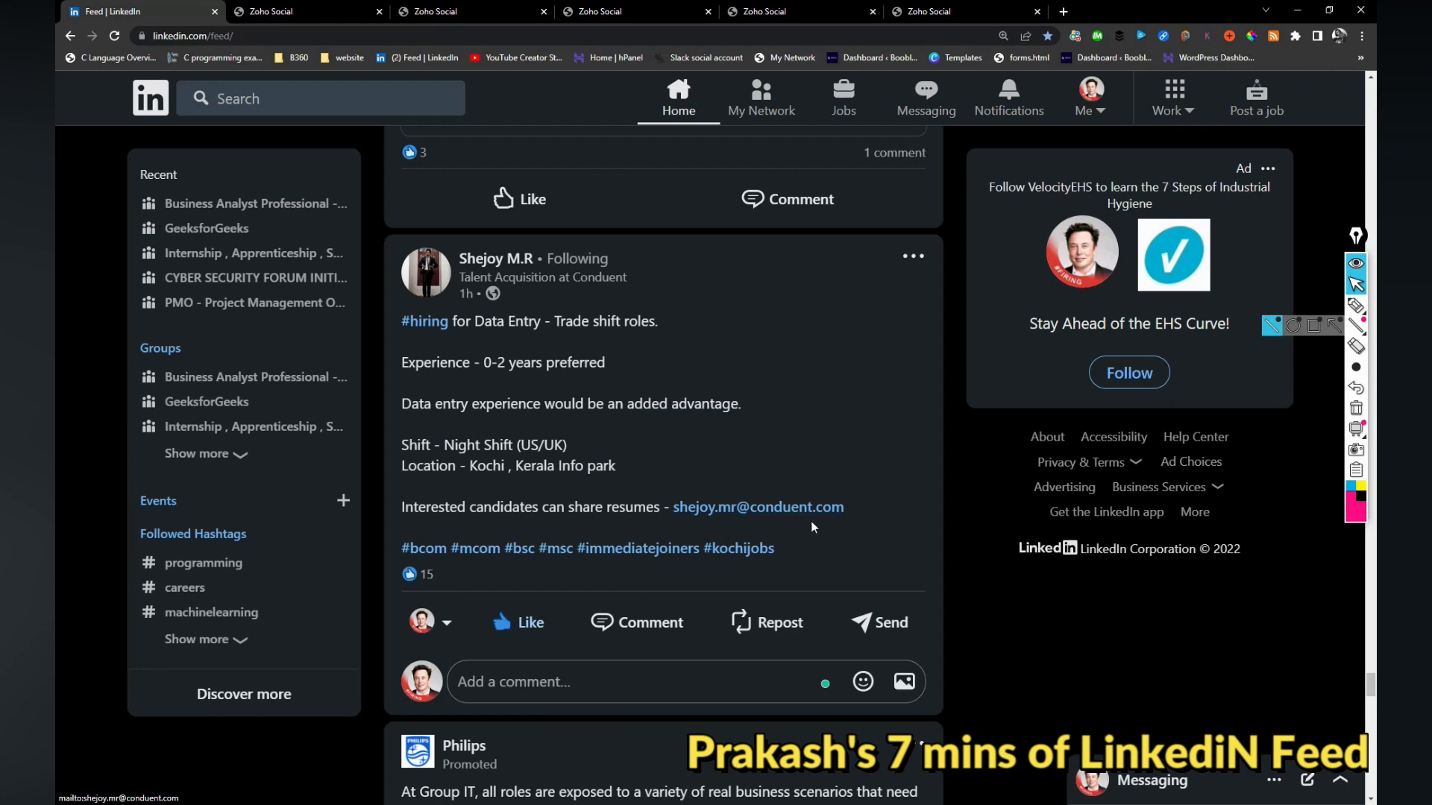
drag(401, 507, 774, 547)
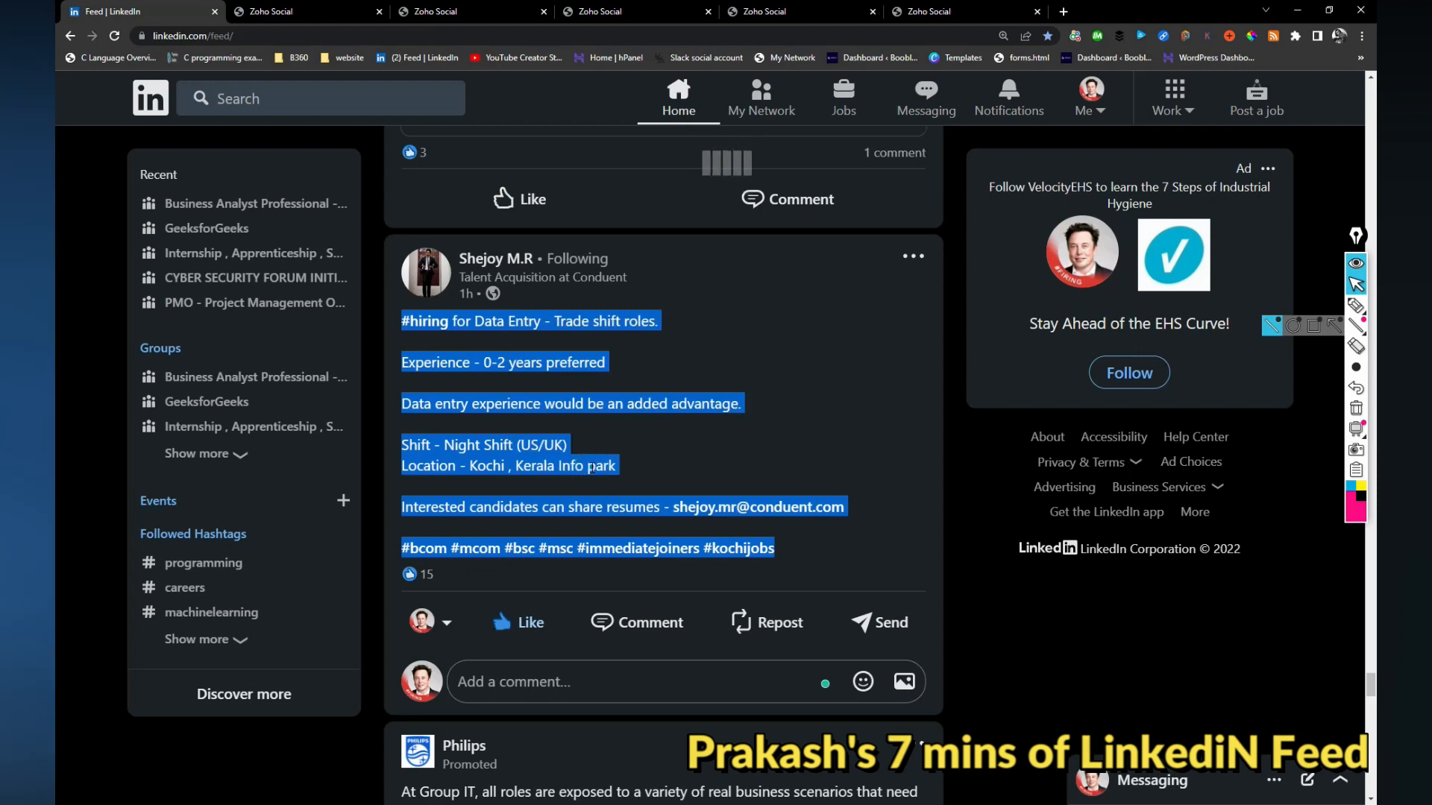
click(589, 568)
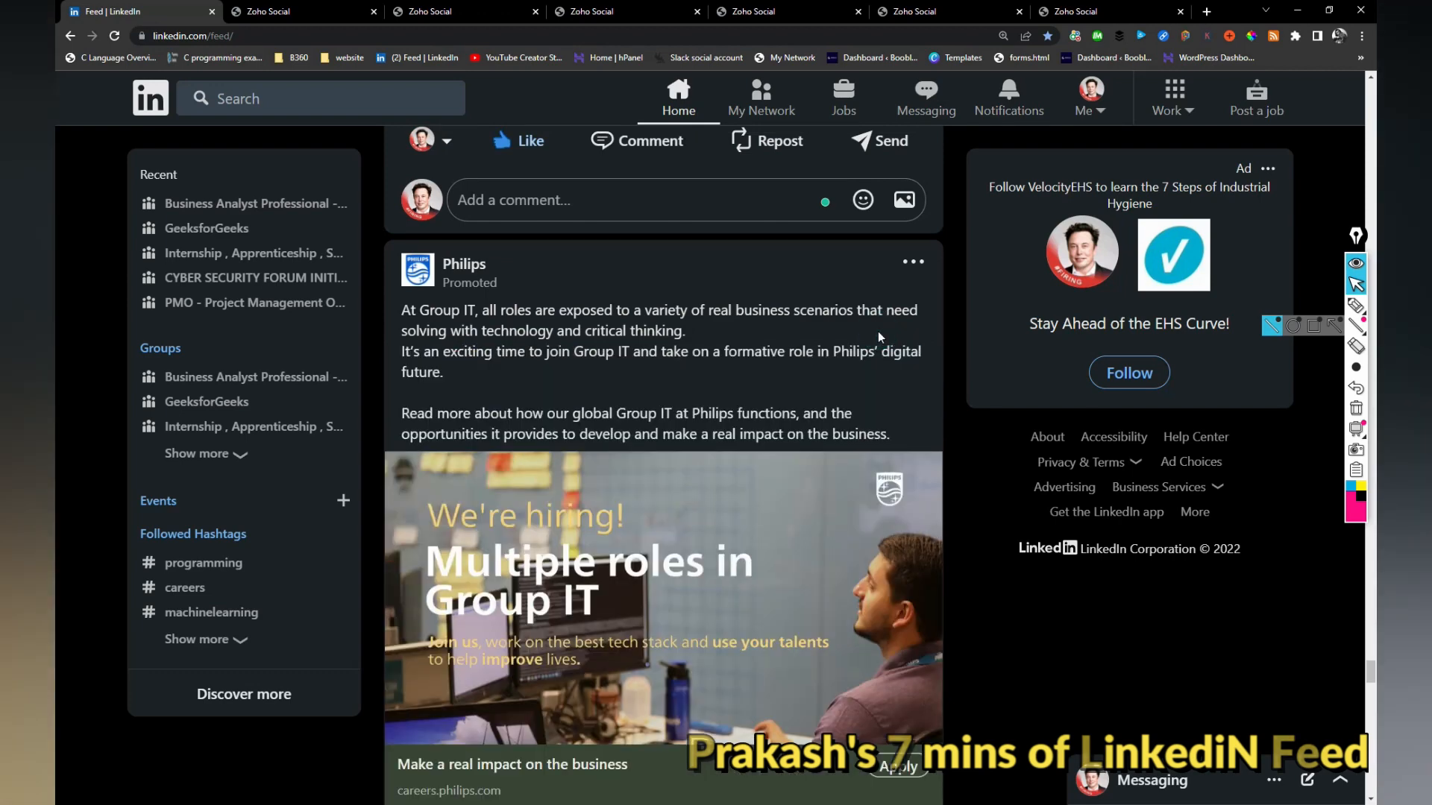
Expand the reshared Adobe AEM Technical Consultant post and select its job description text
scroll(down, 3)
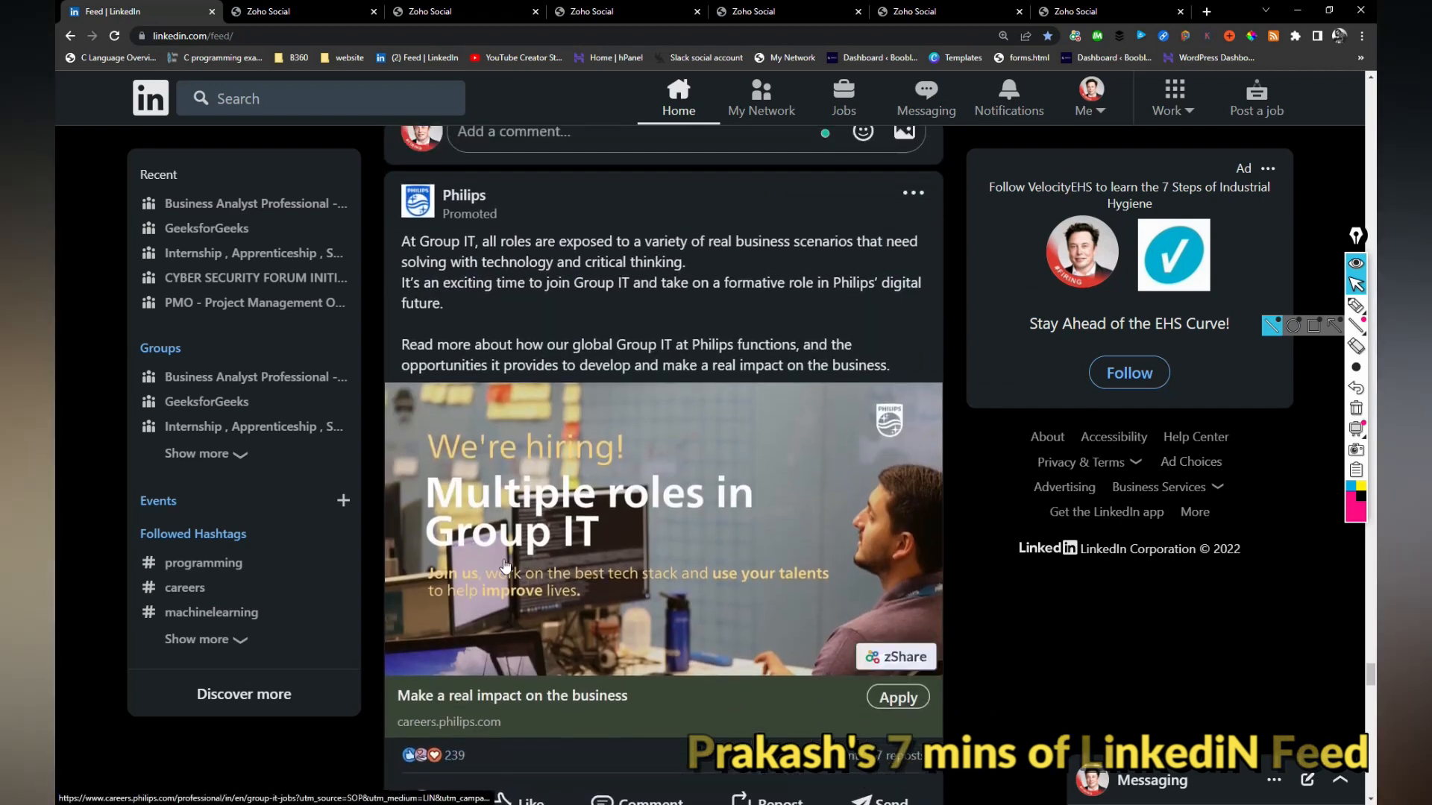
scroll(down, 3)
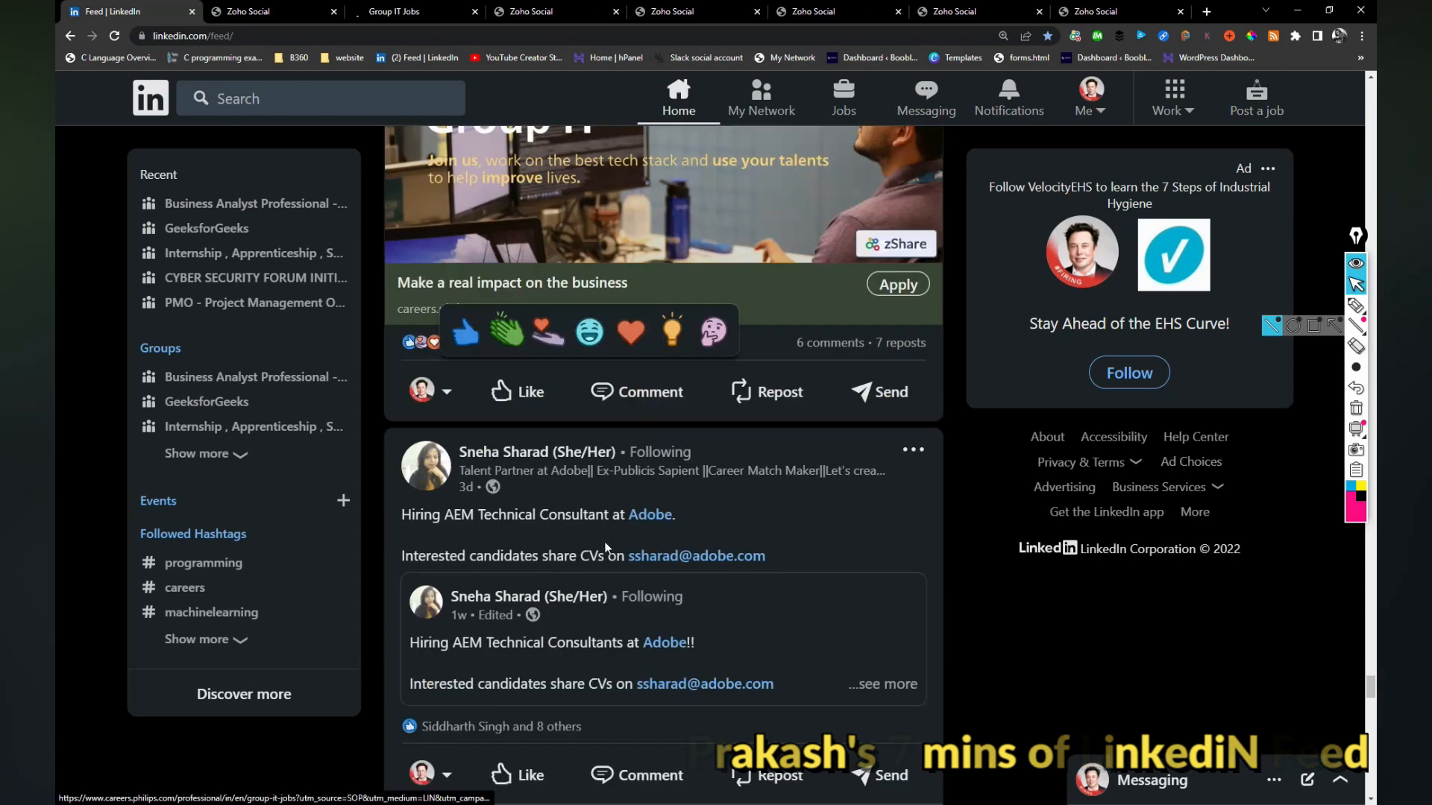
scroll(down, 3)
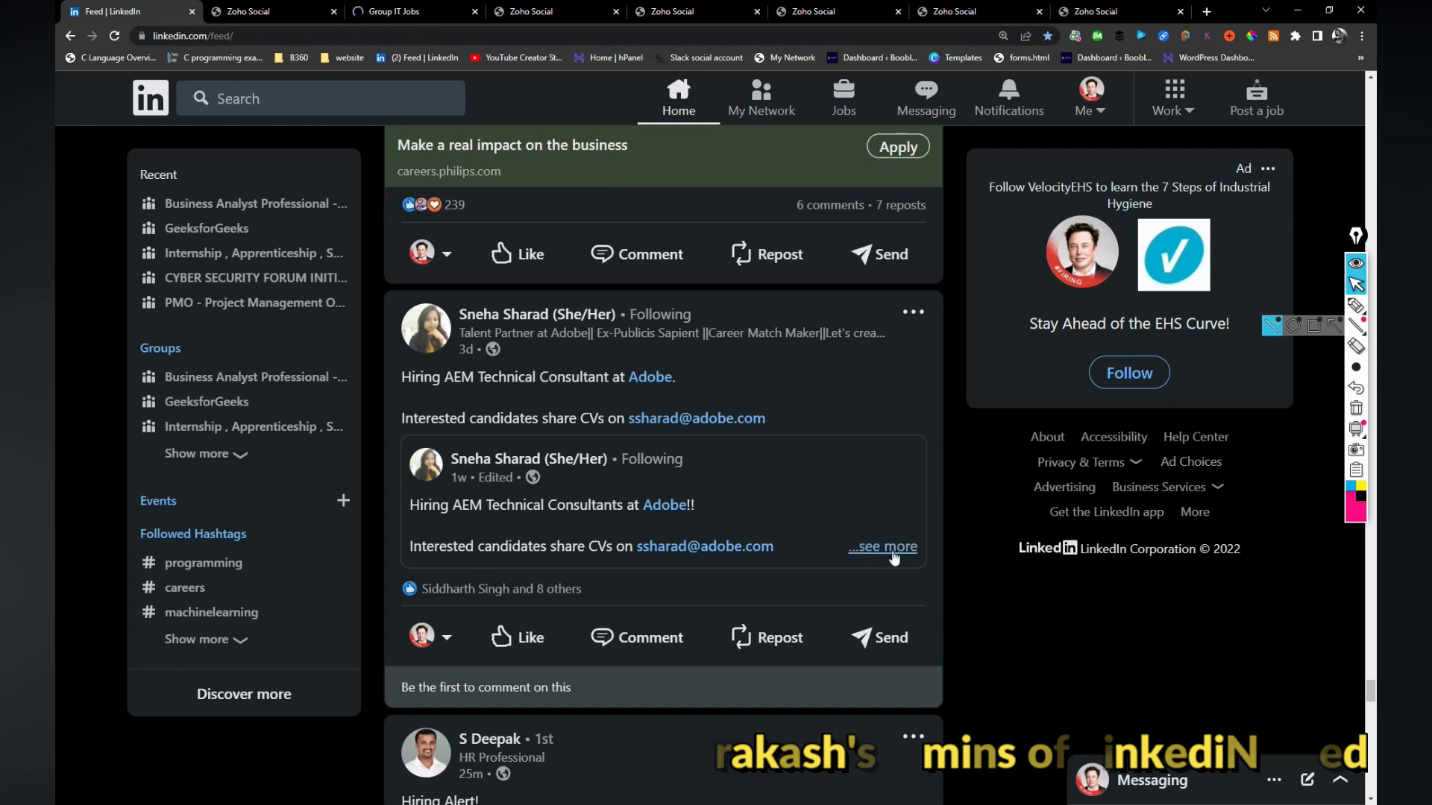
click(881, 545)
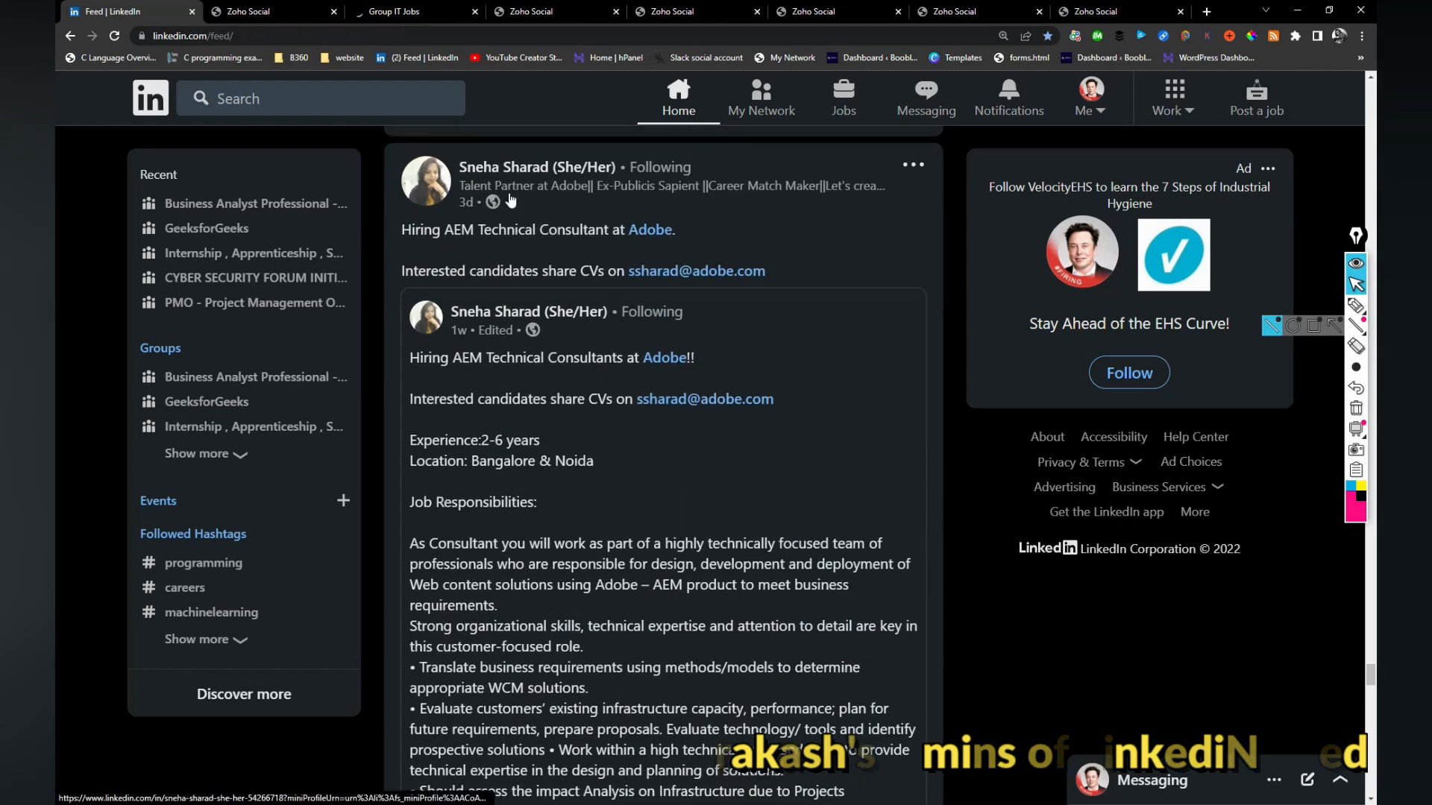
mouse_move(519, 246)
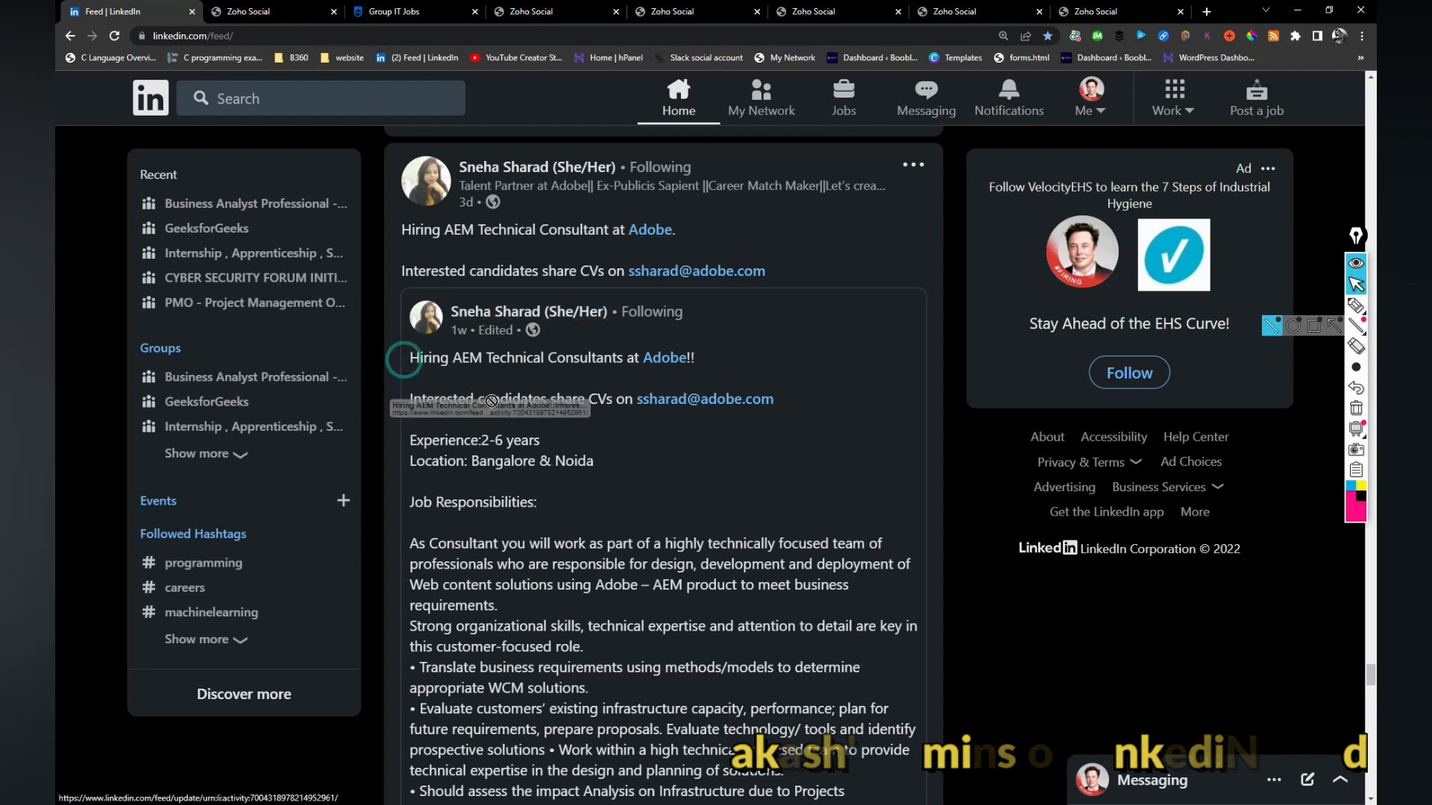
scroll(down, 3)
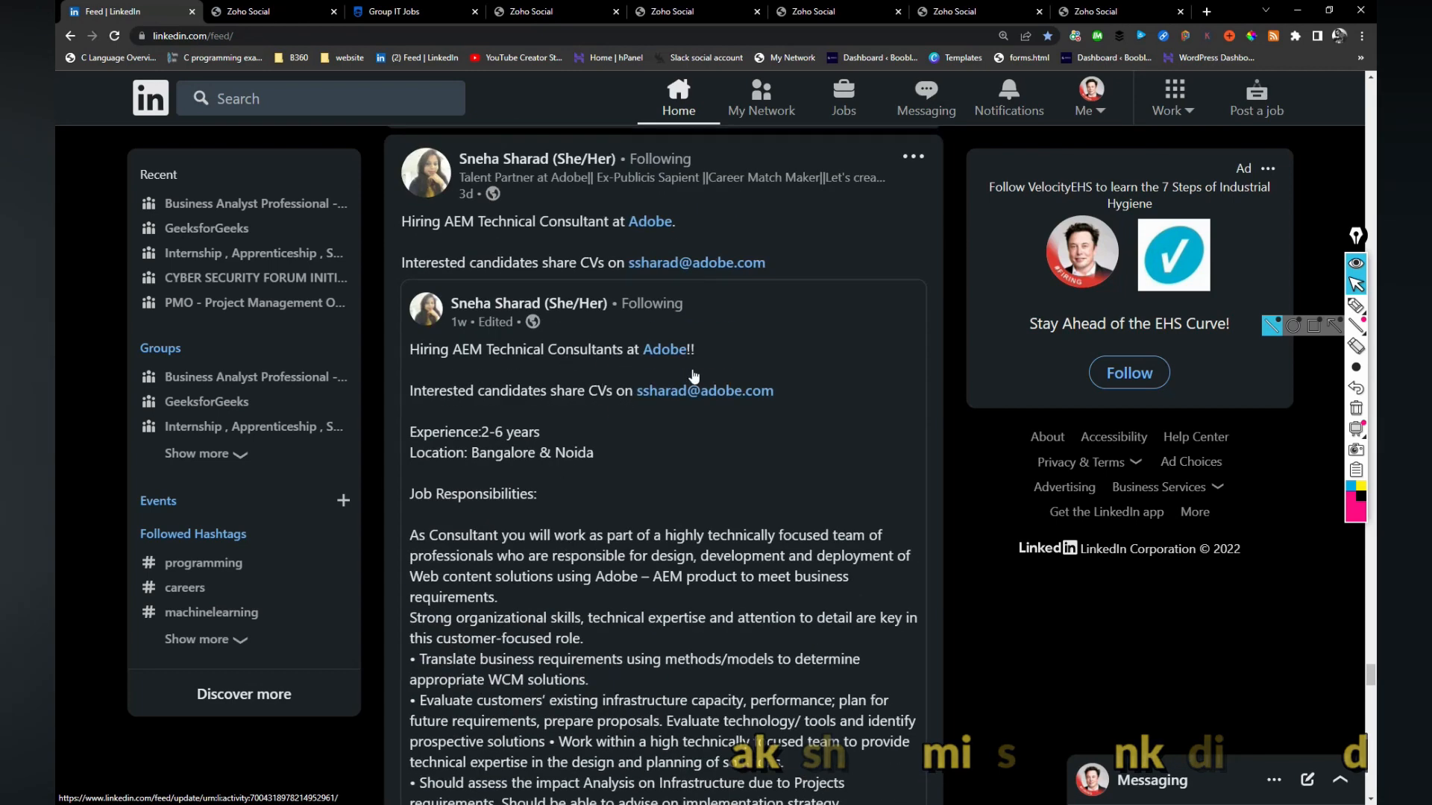
drag(507, 220, 765, 262)
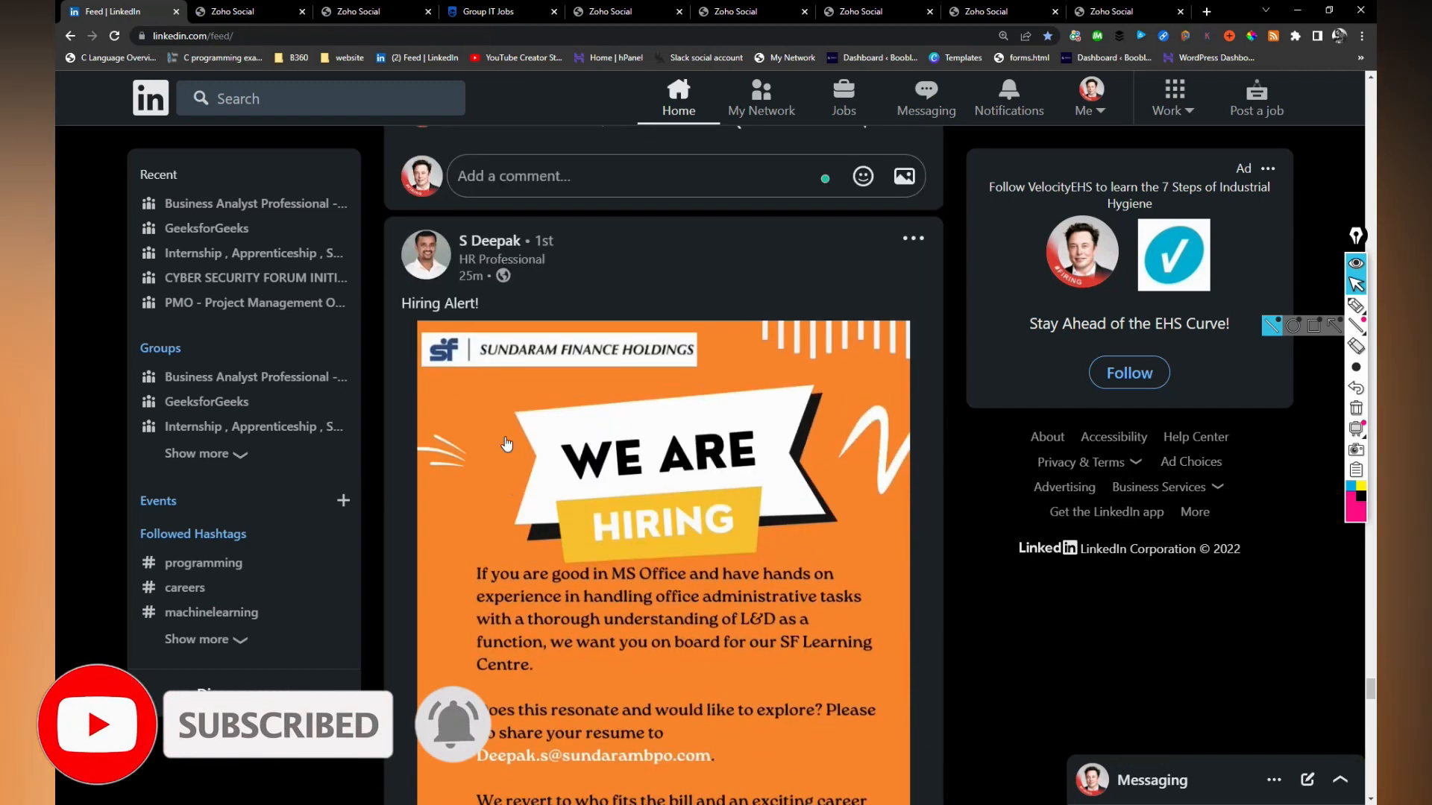
scroll(down, 3)
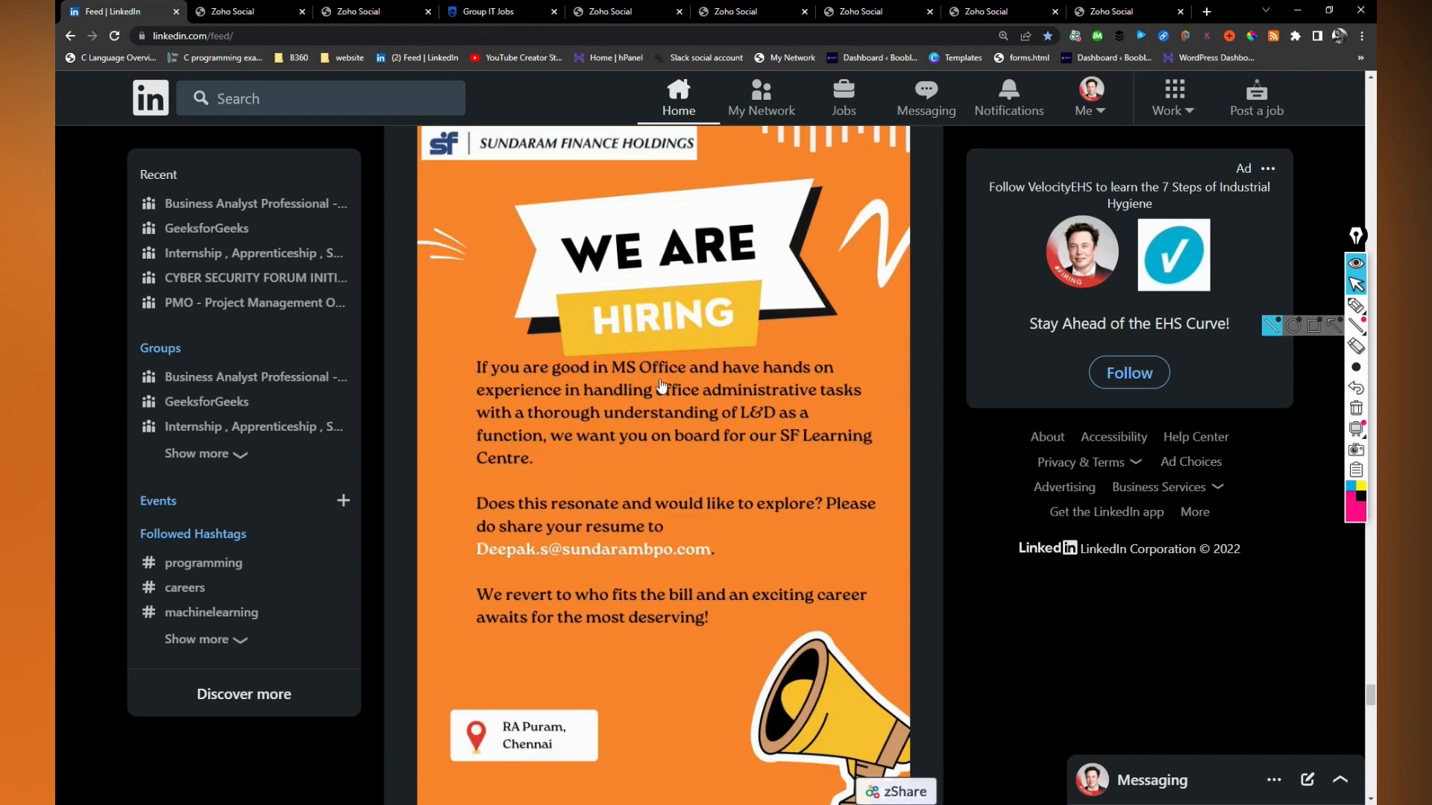
scroll(down, 3)
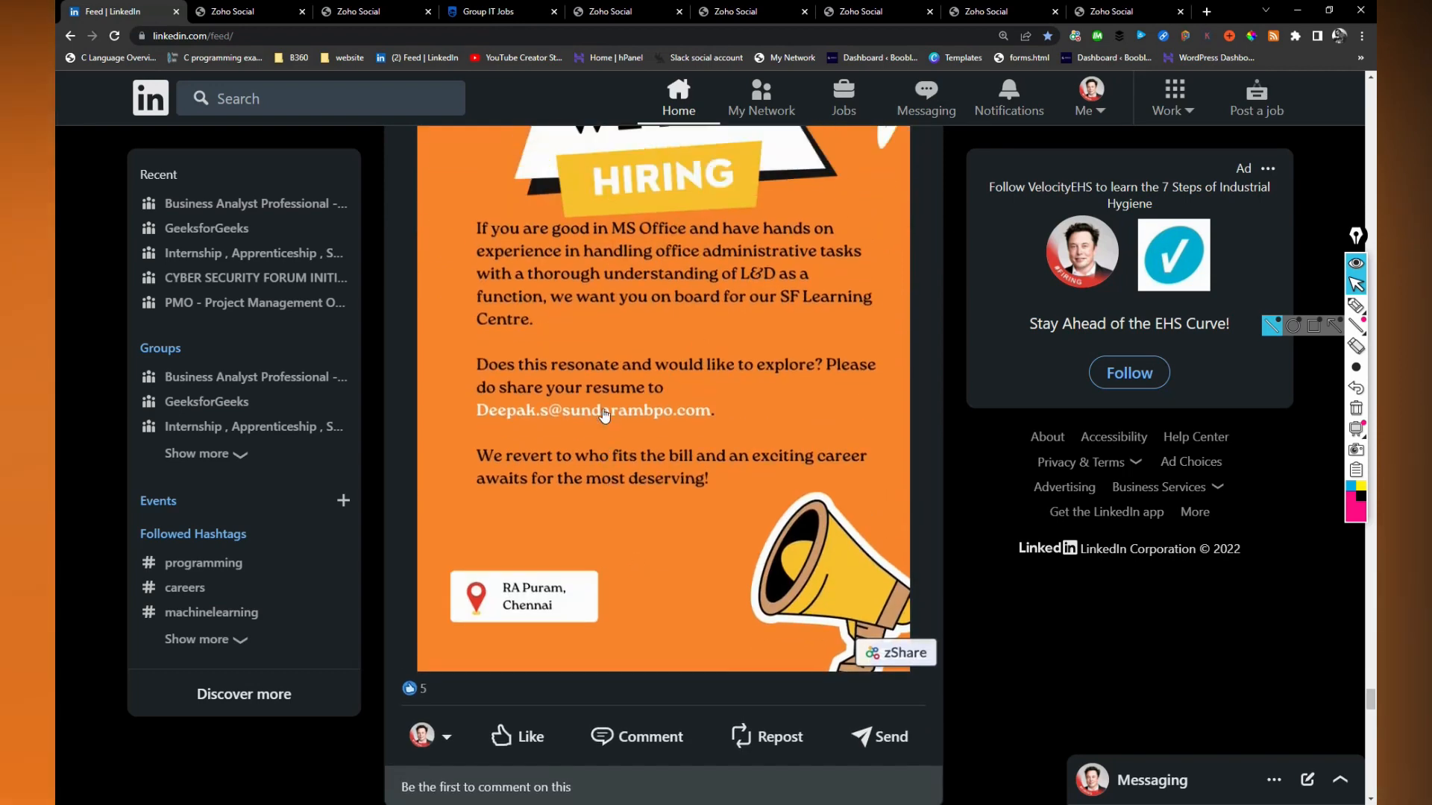
scroll(down, 3)
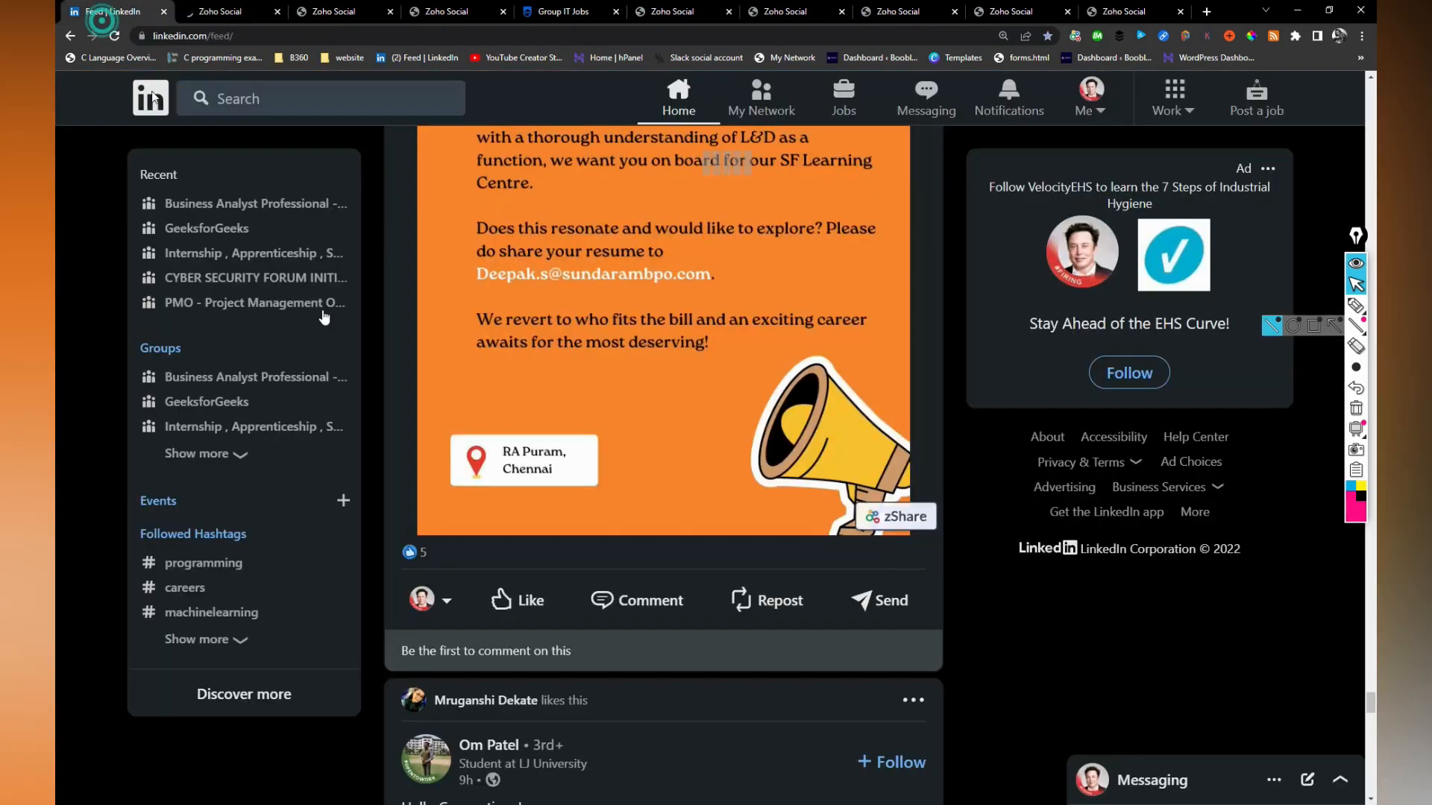
scroll(down, 3)
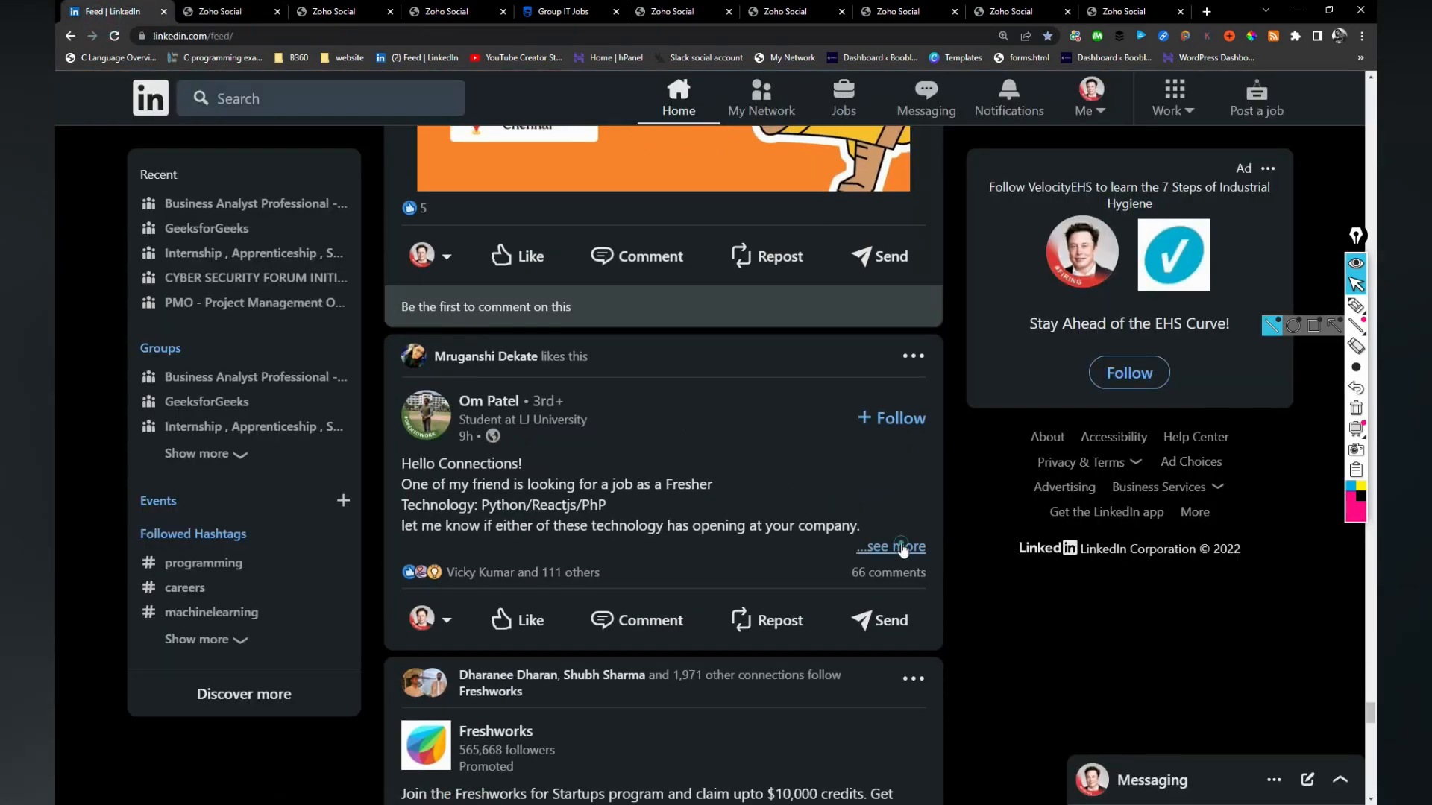
click(890, 546)
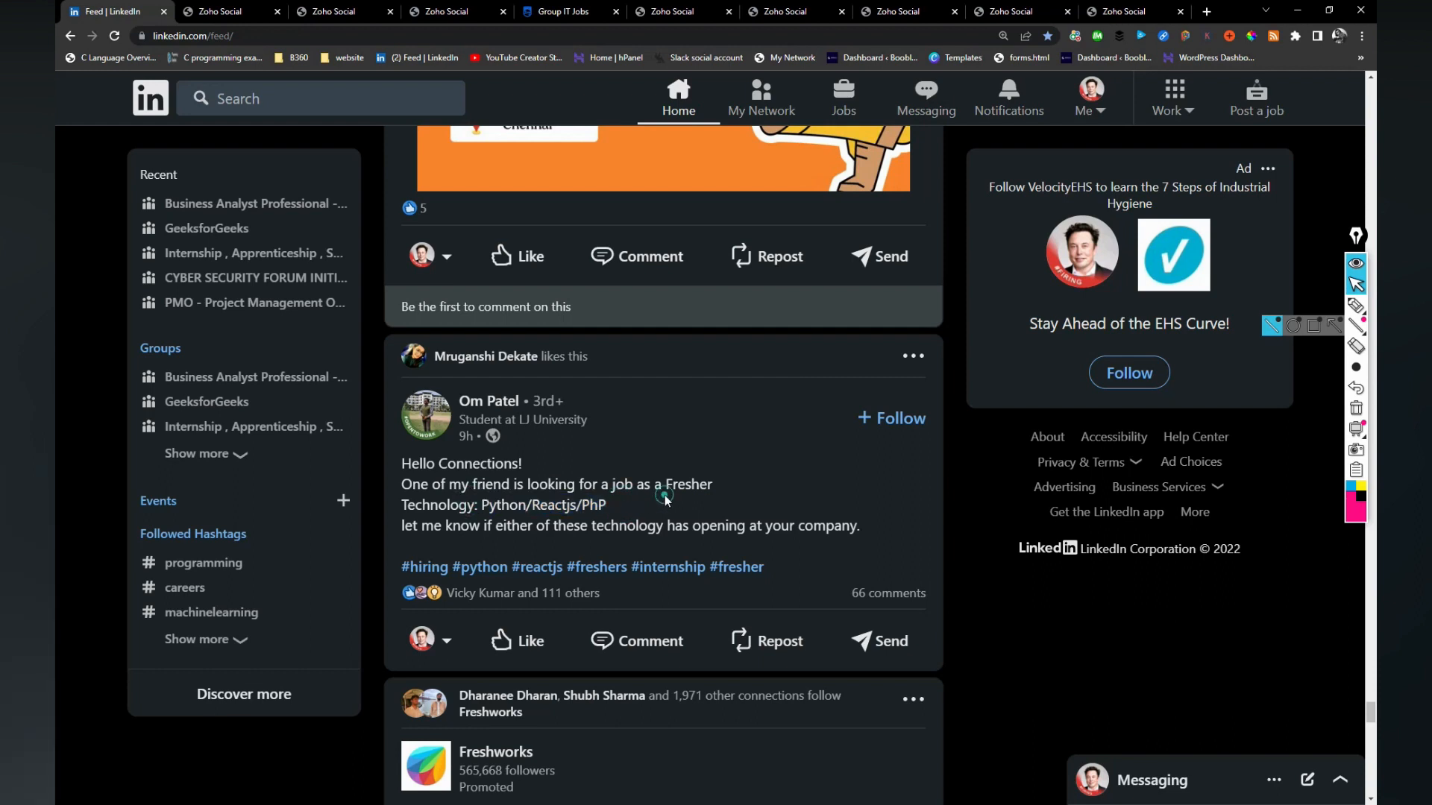
scroll(down, 3)
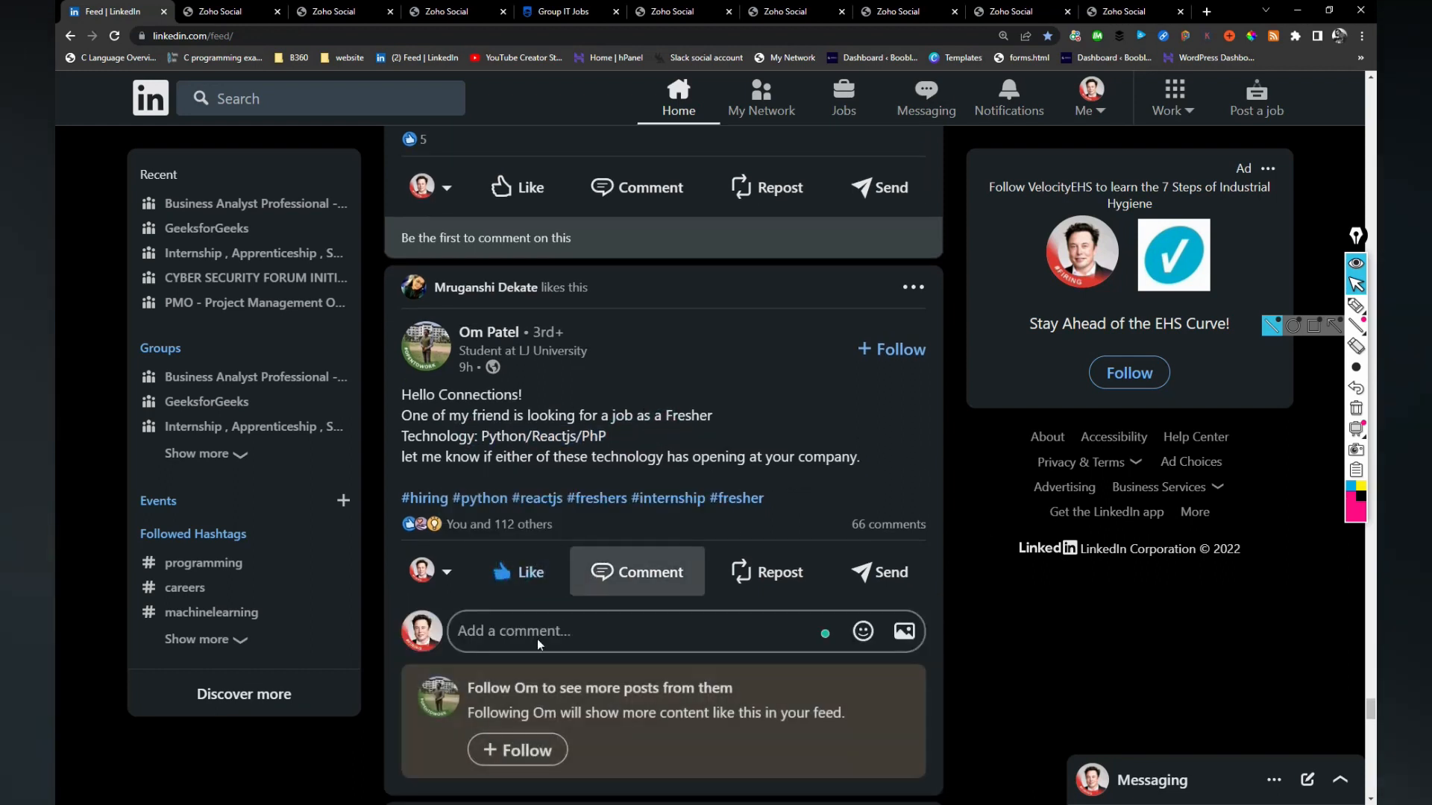
text(//)
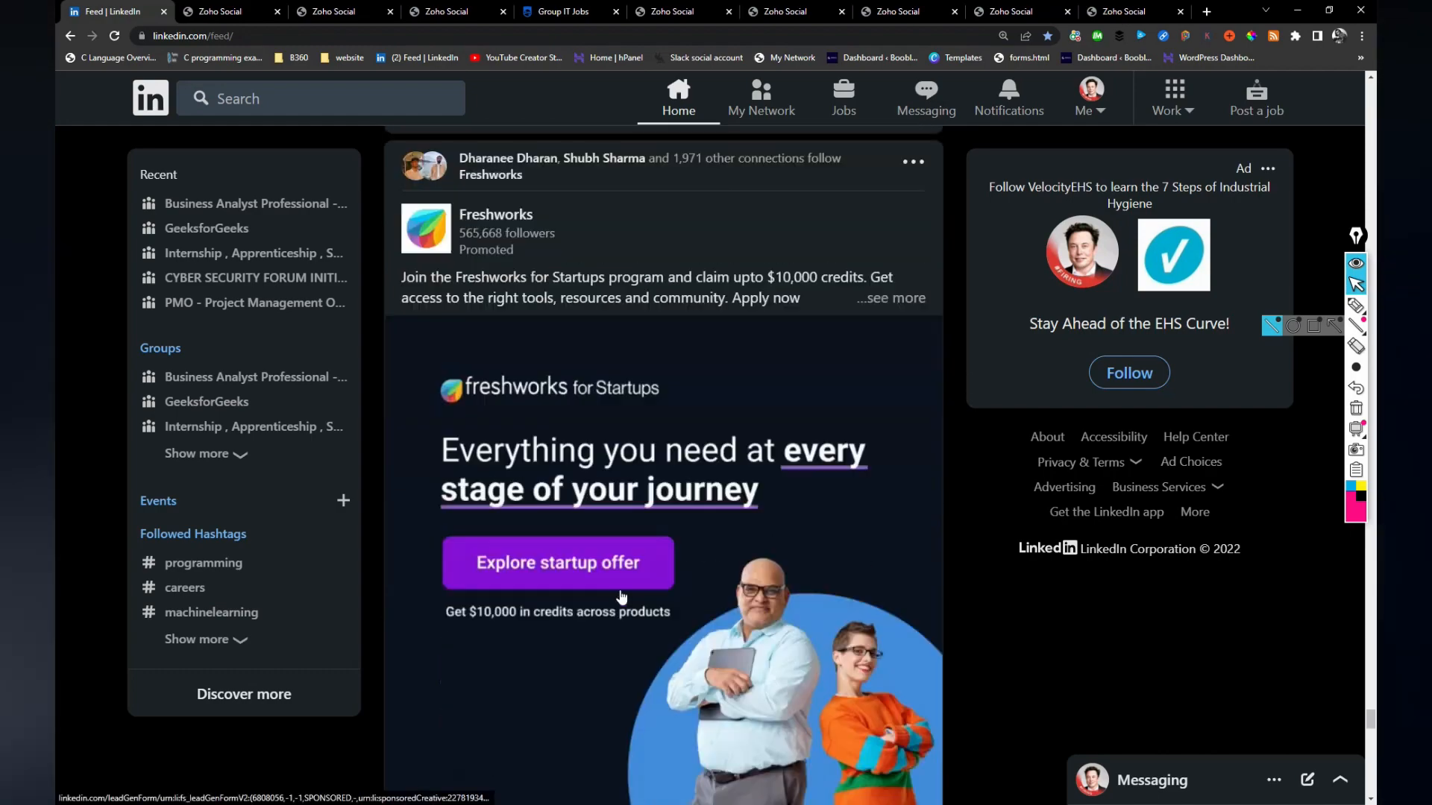
scroll(down, 3)
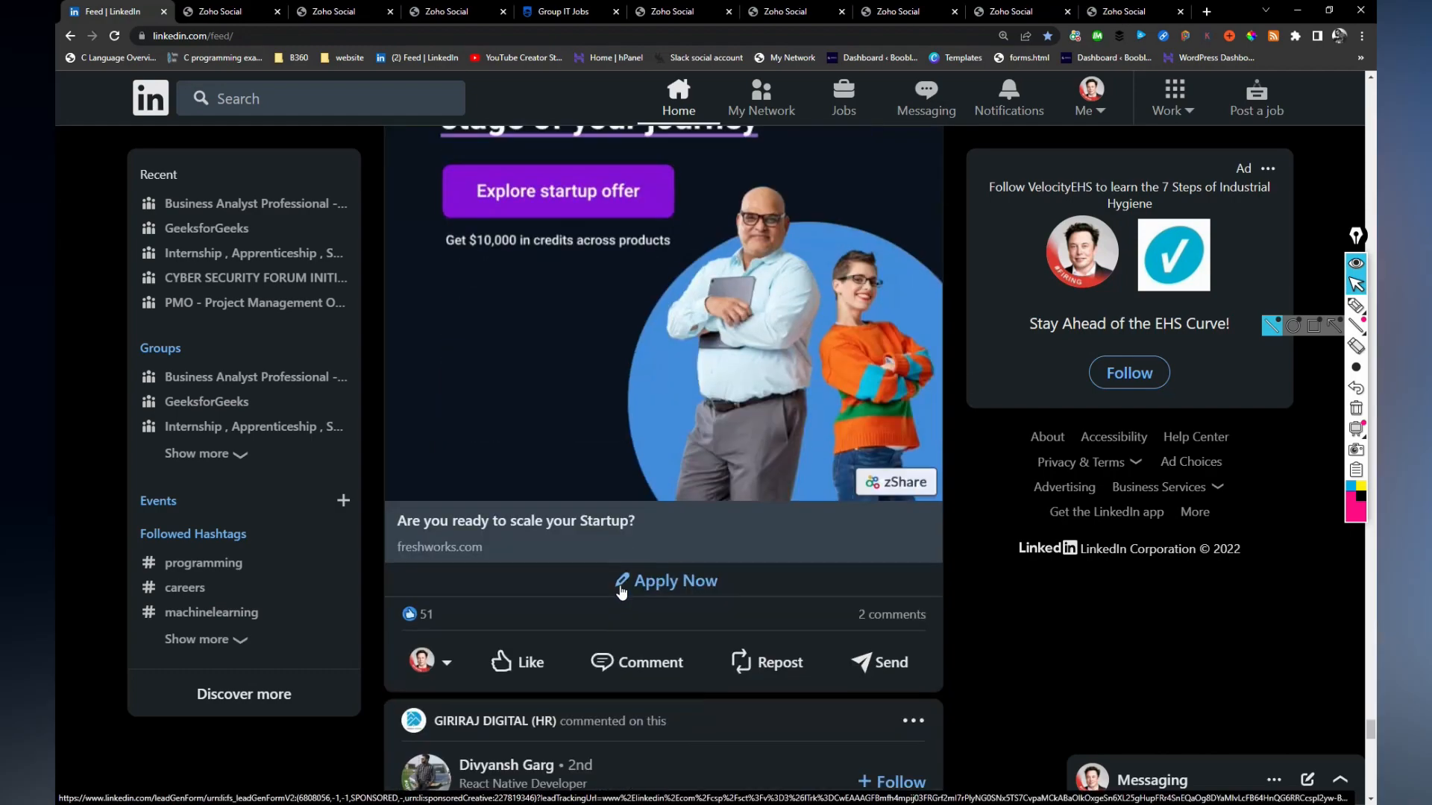
scroll(down, 3)
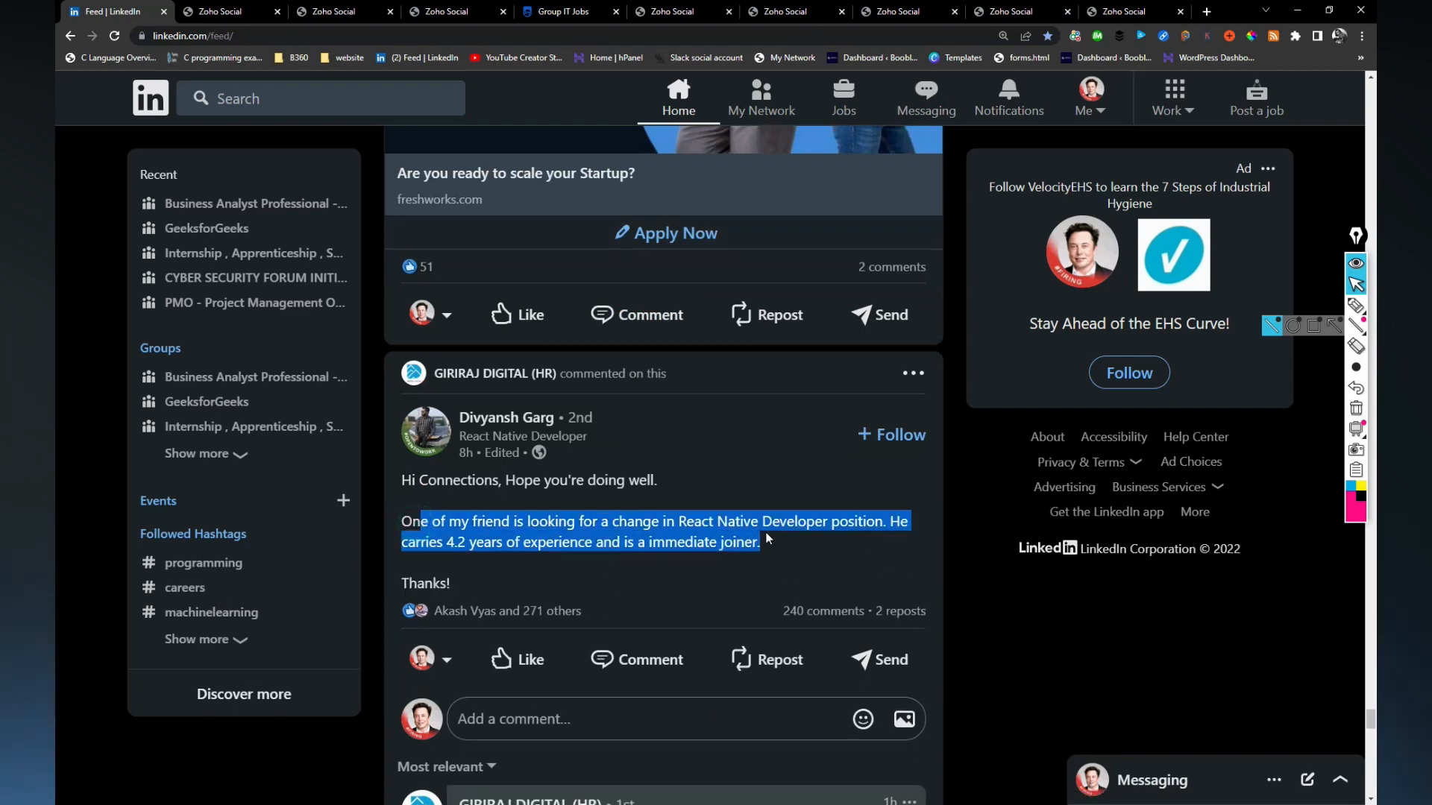
scroll(down, 3)
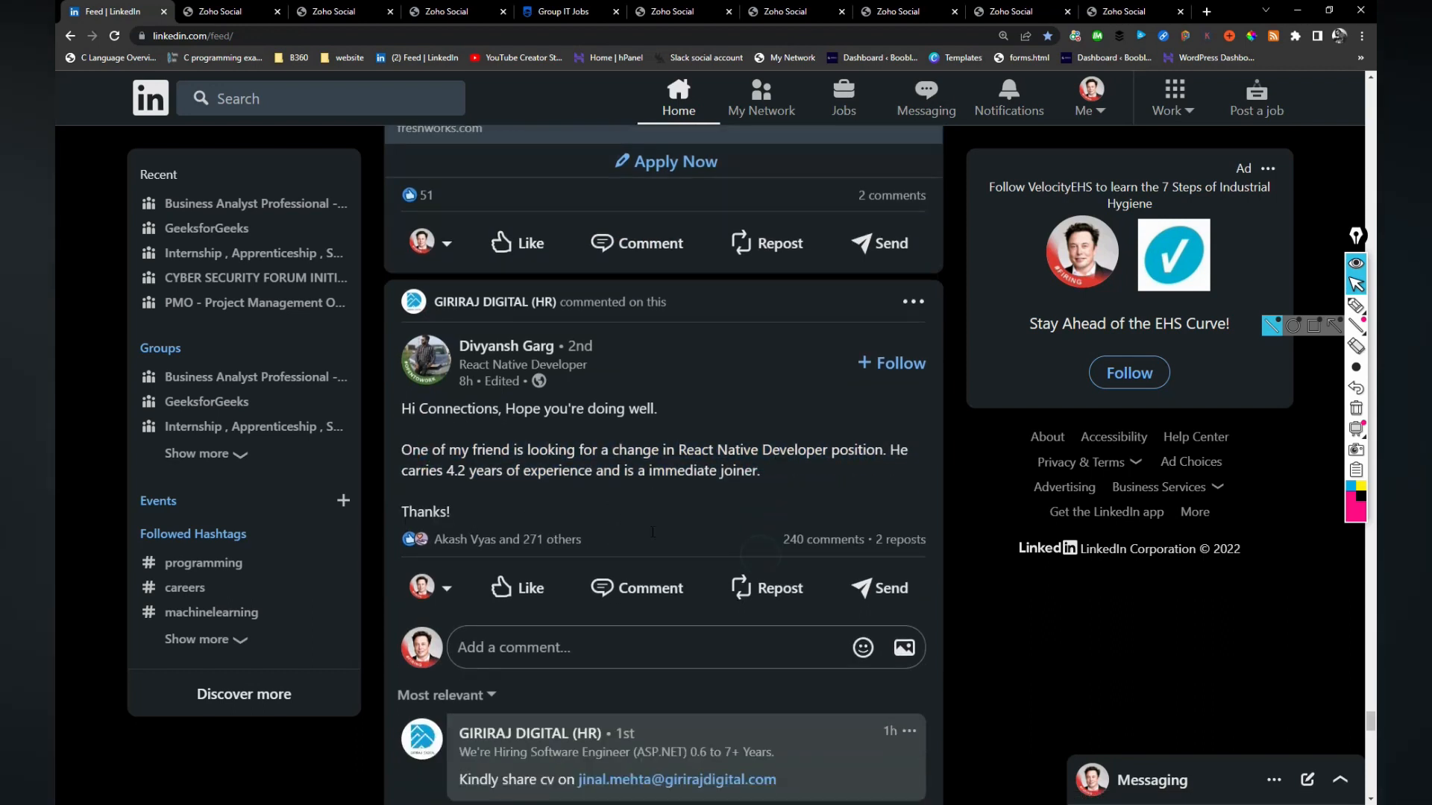
text(//)
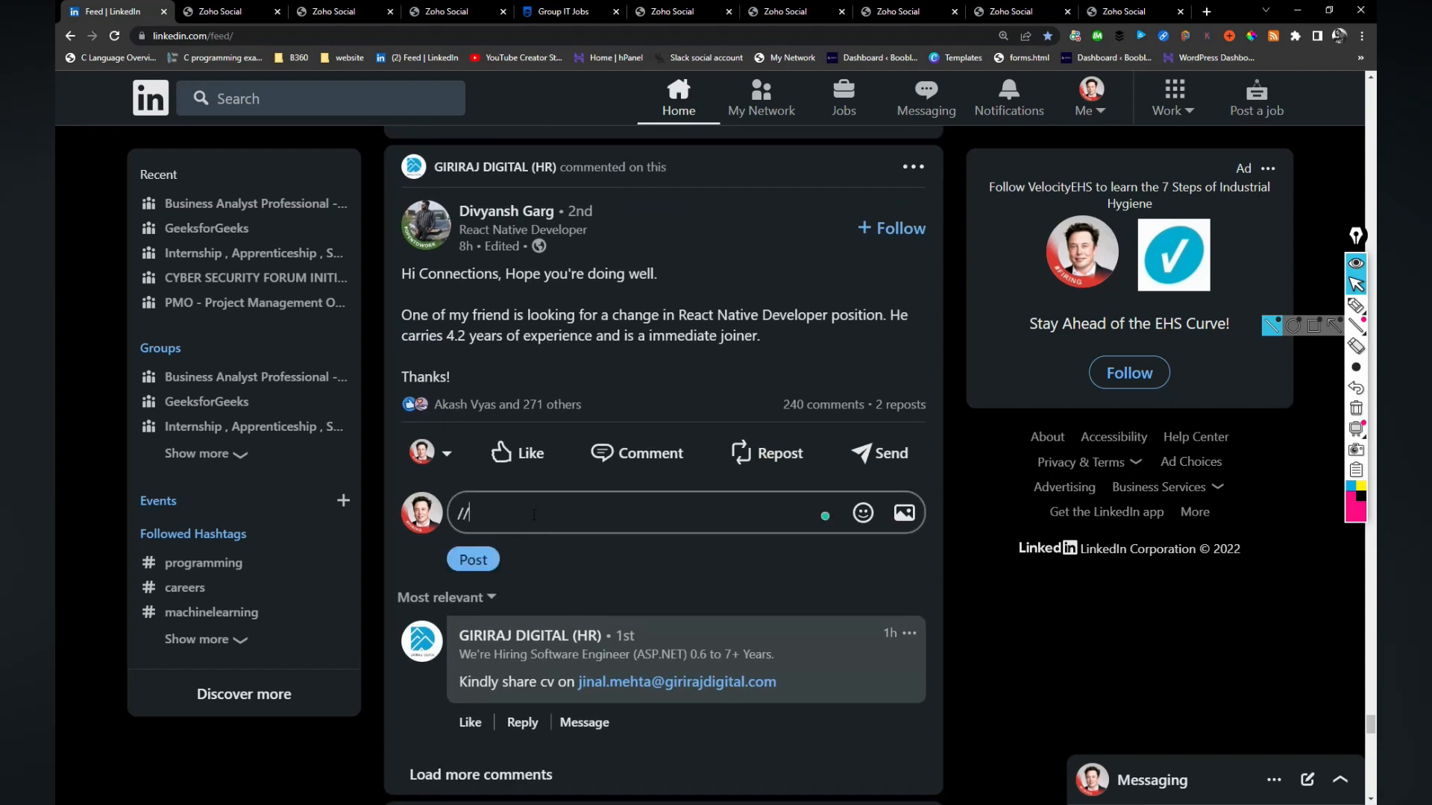
text(//)
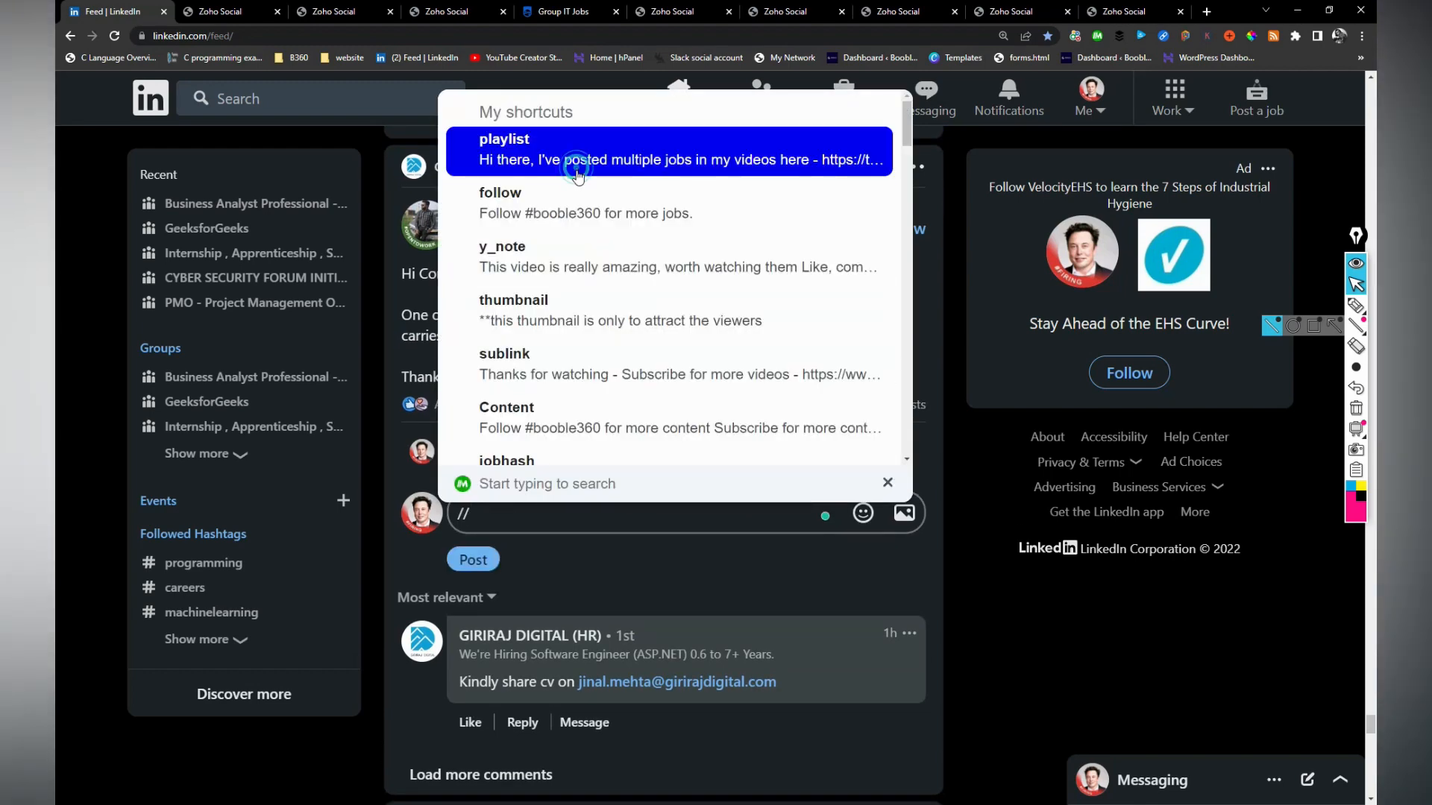
click(886, 482)
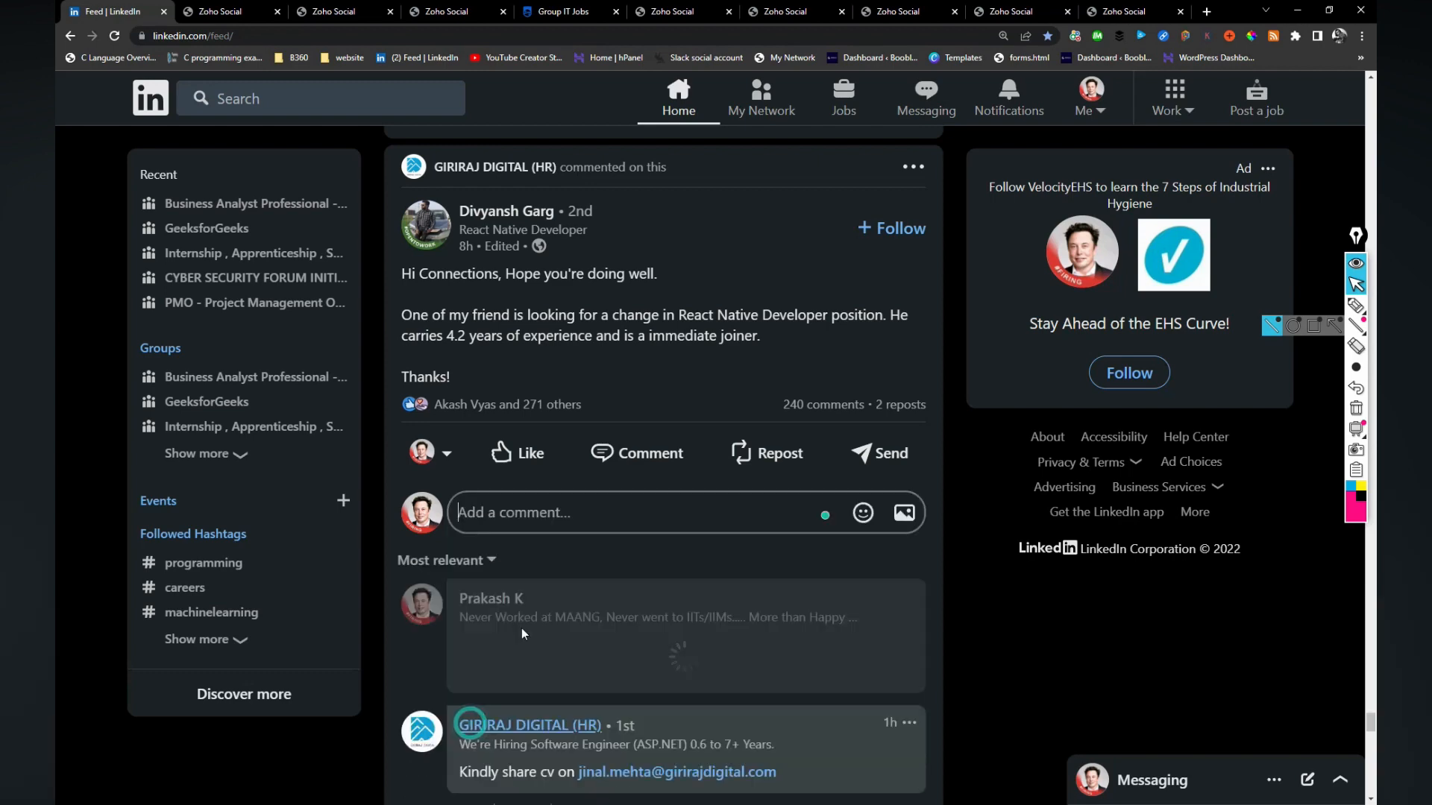
scroll(down, 3)
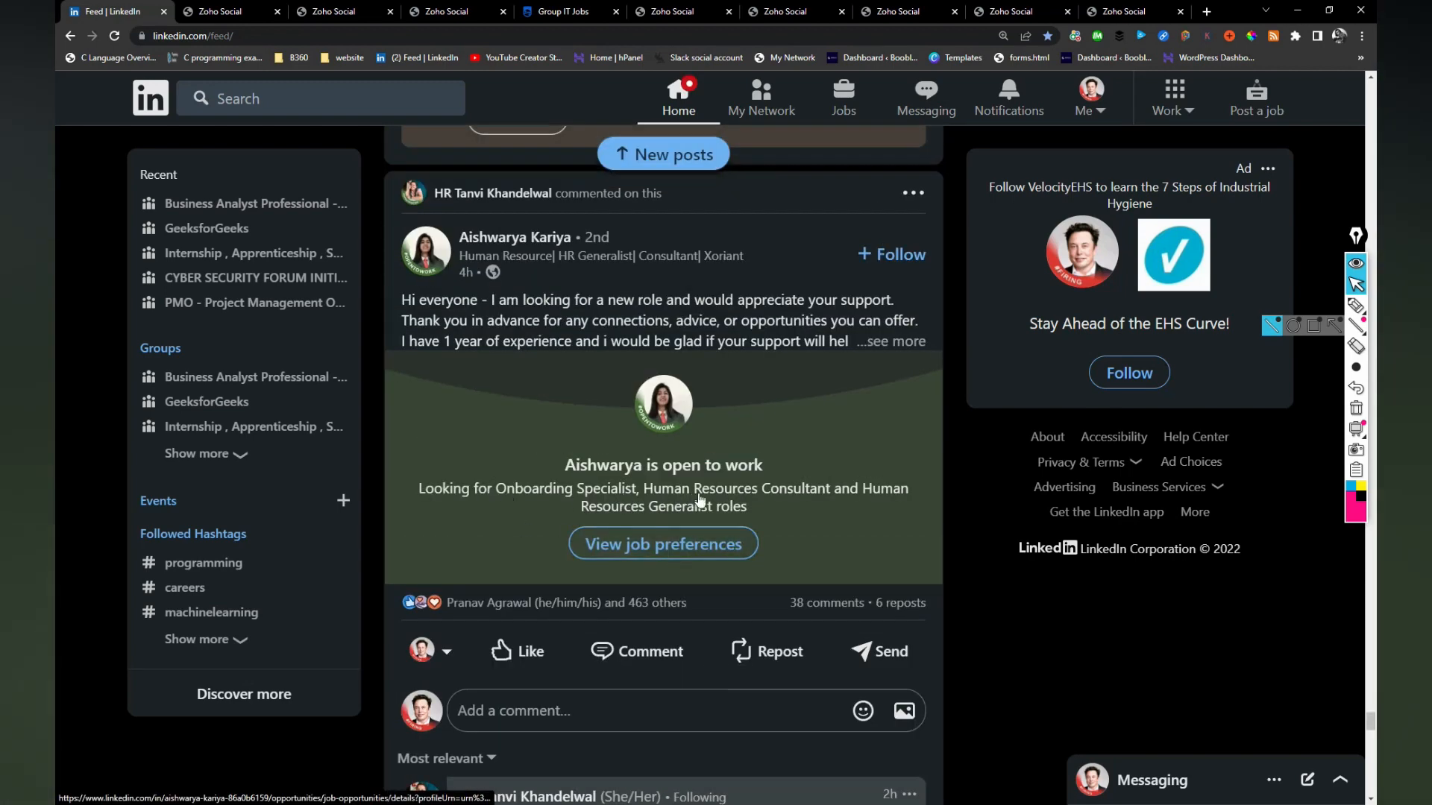
scroll(down, 3)
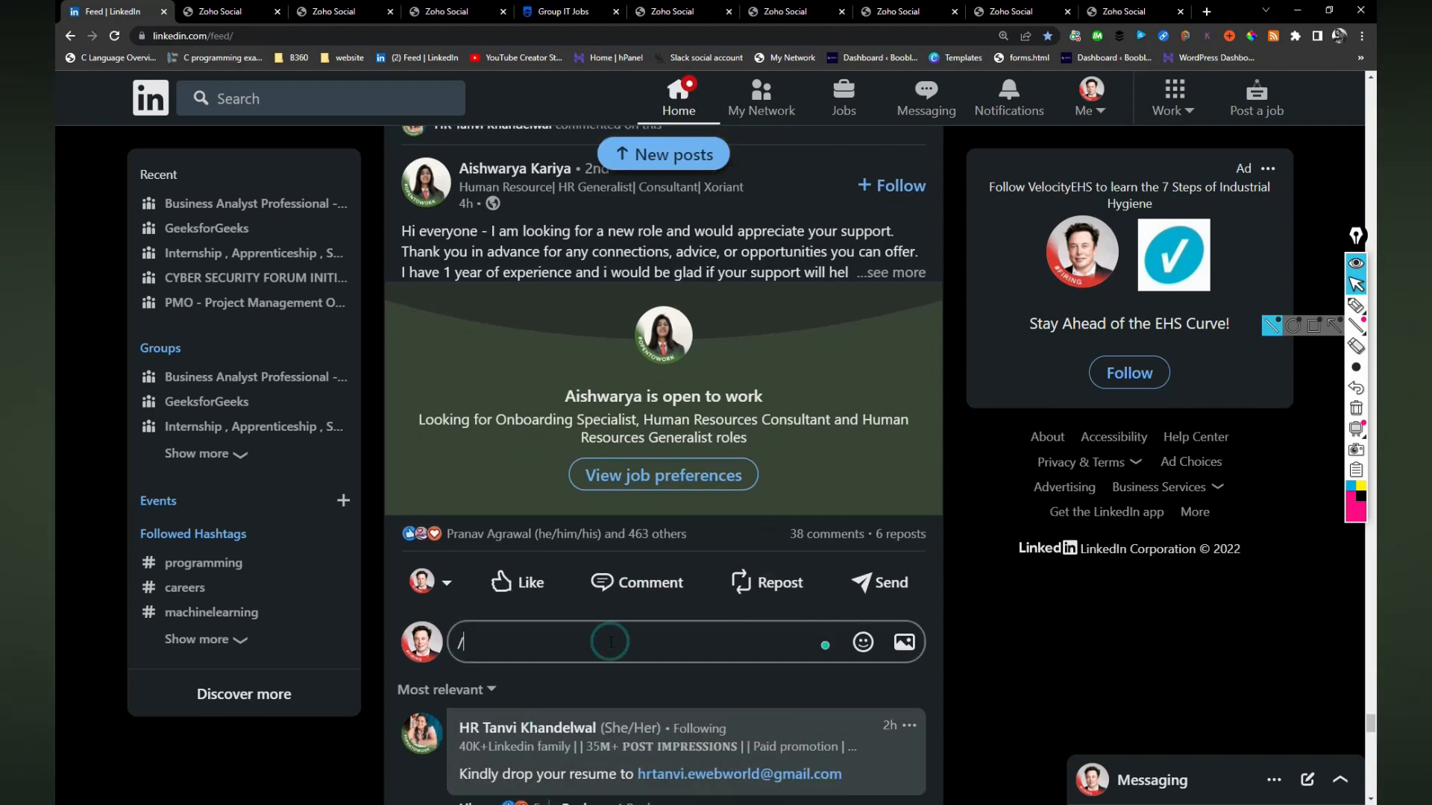
text(/)
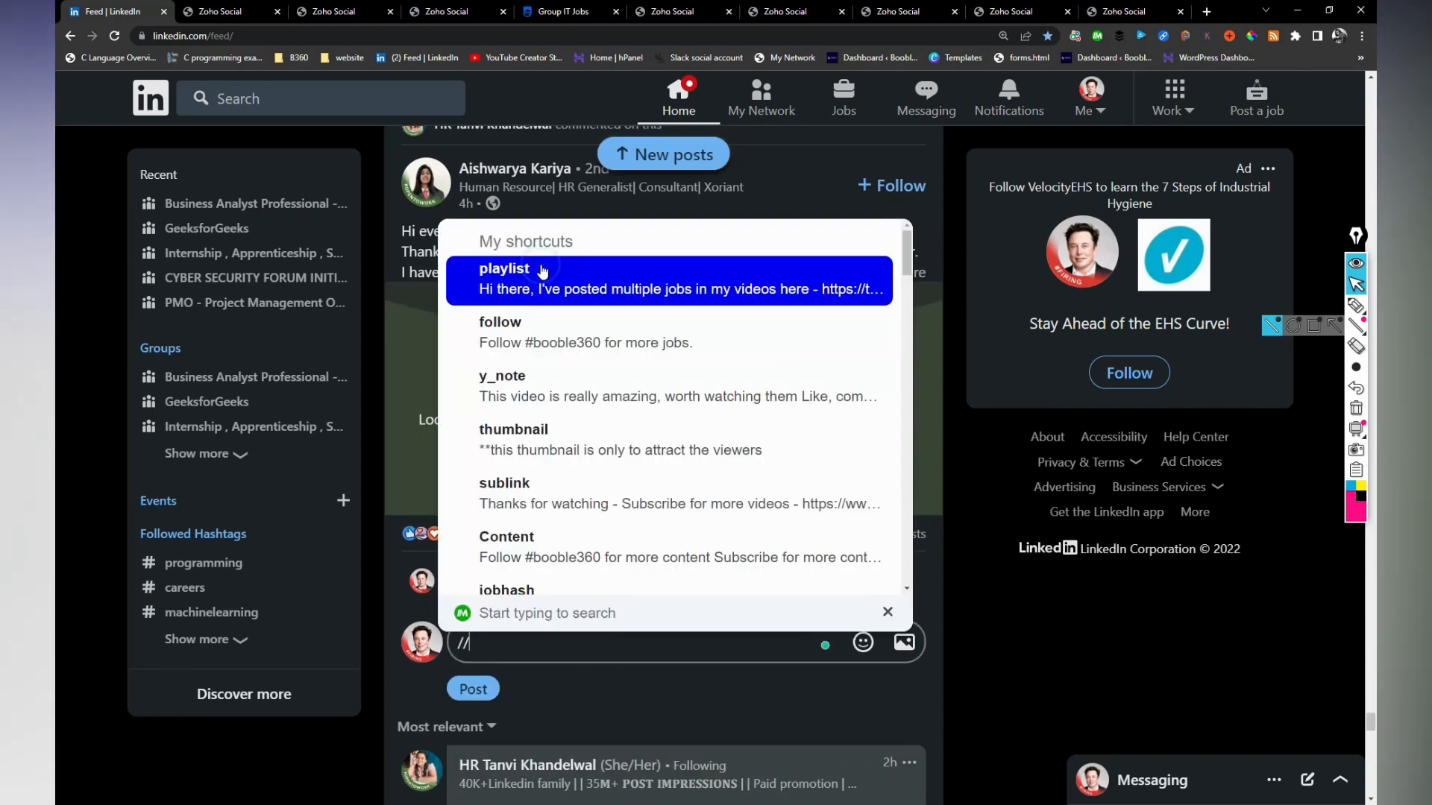
click(503, 269)
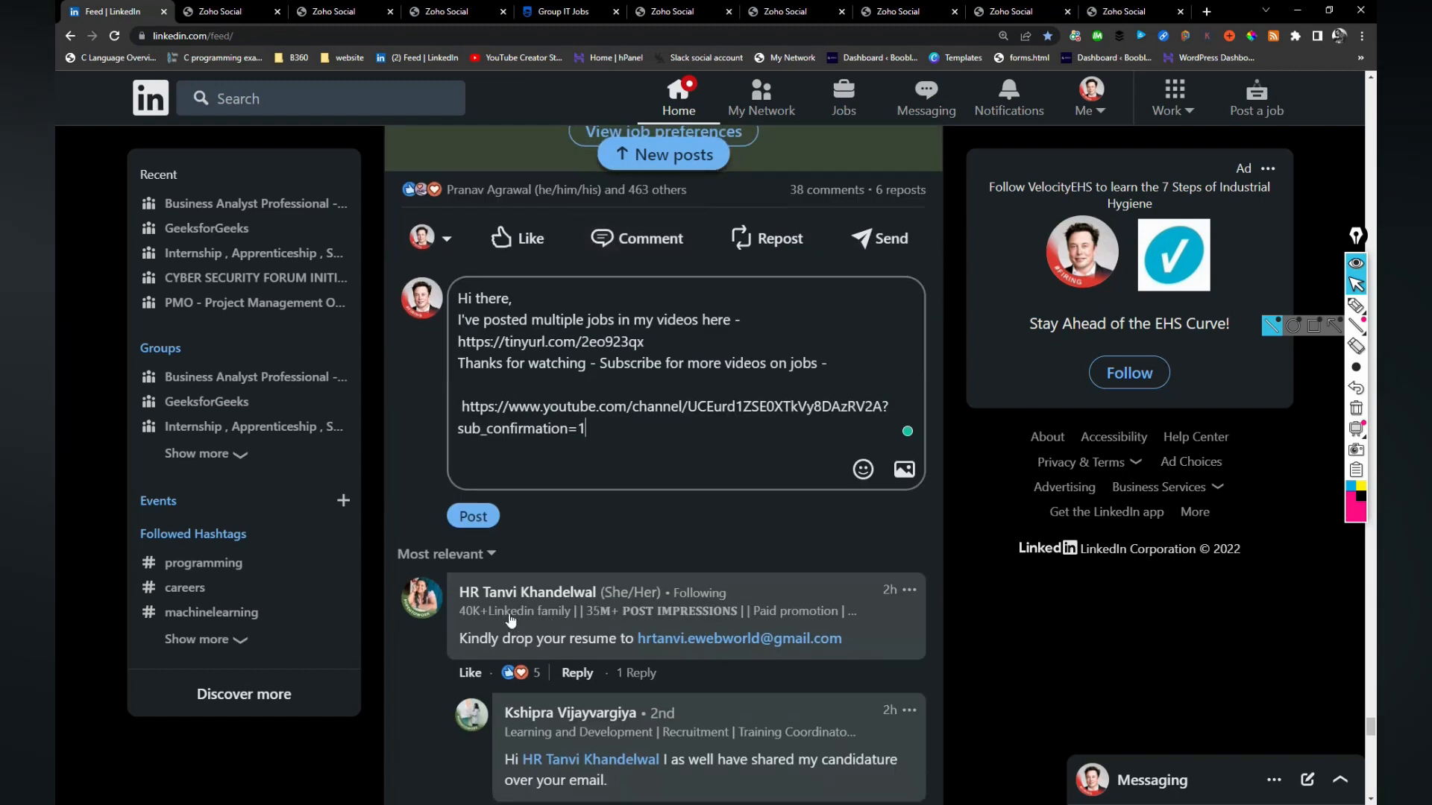
click(473, 516)
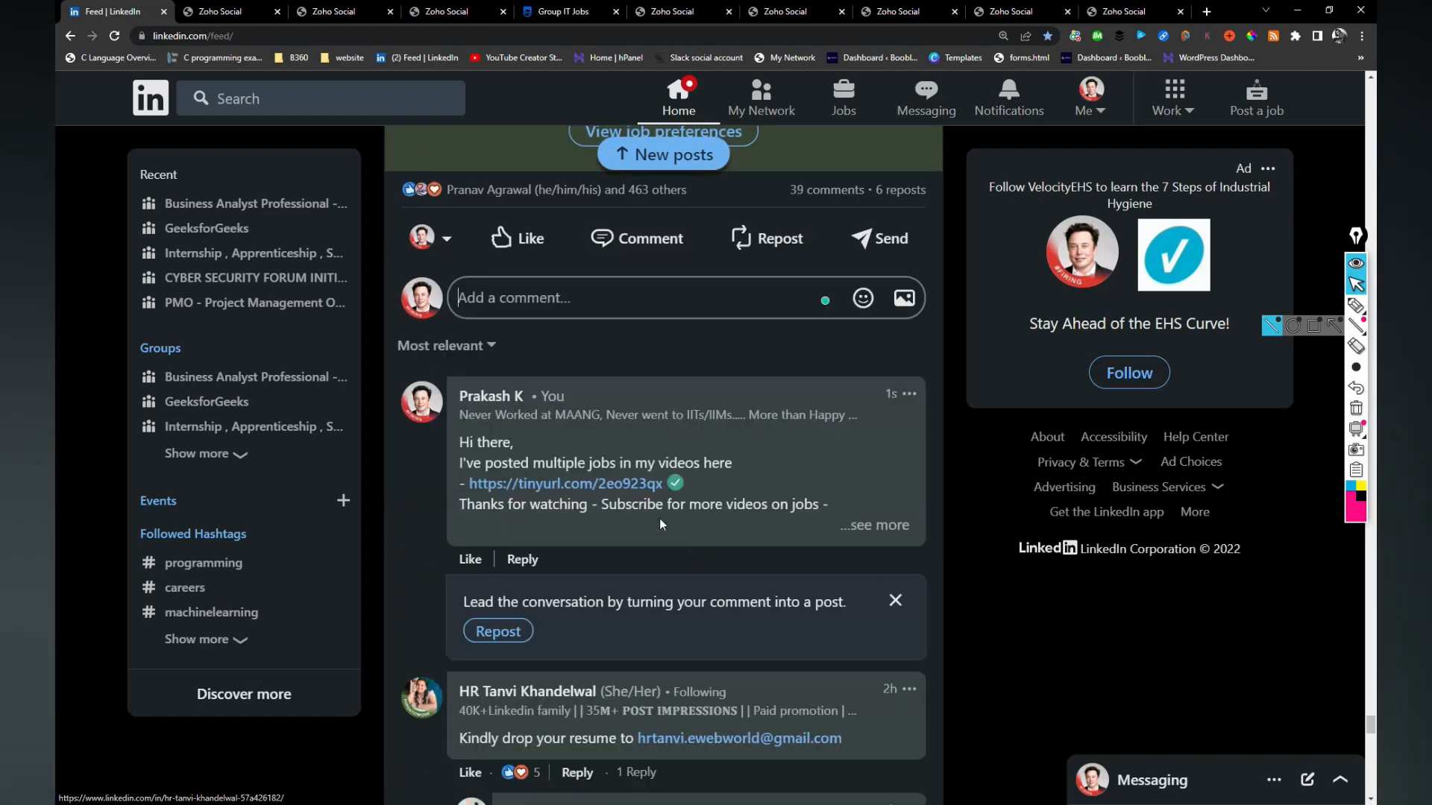
scroll(down, 3)
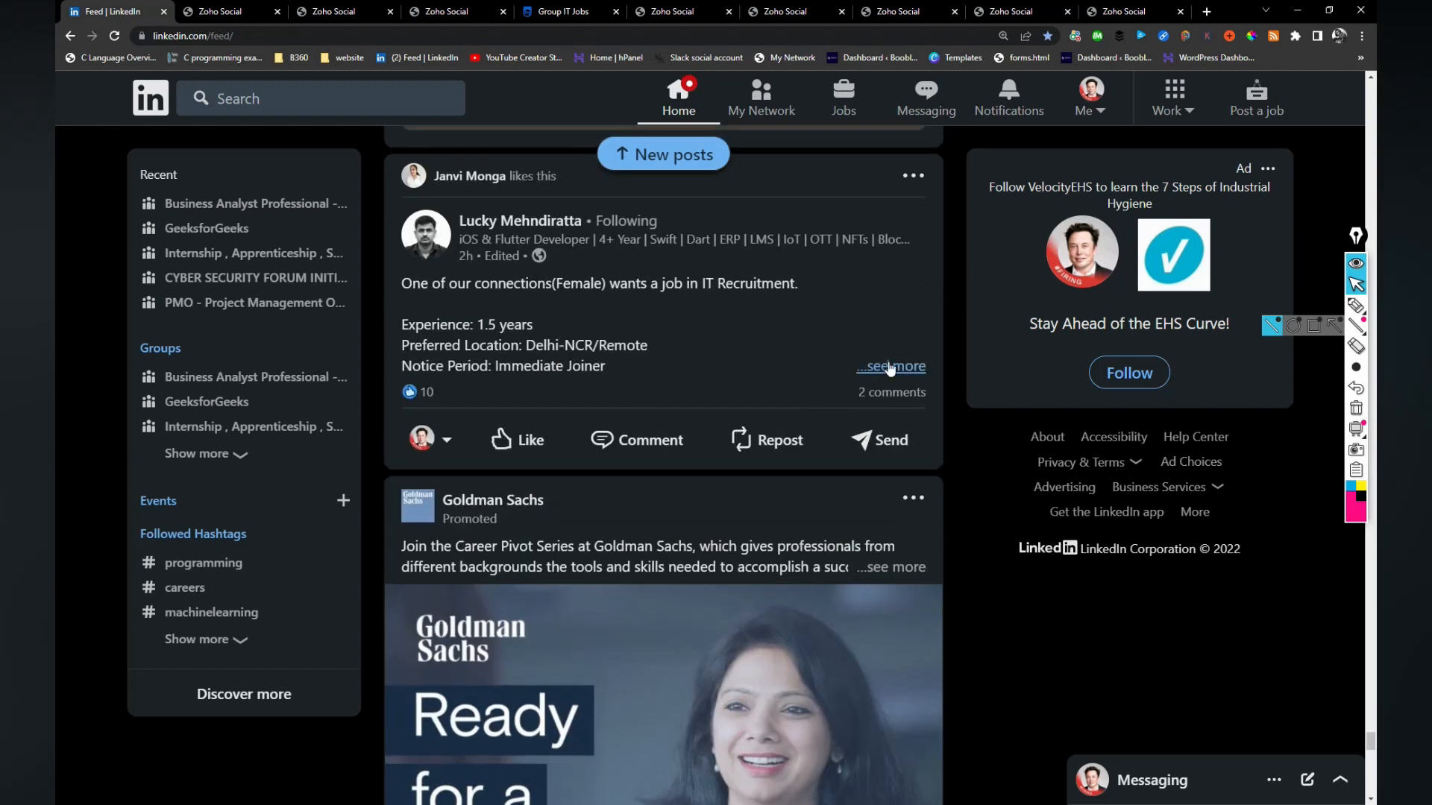
click(890, 366)
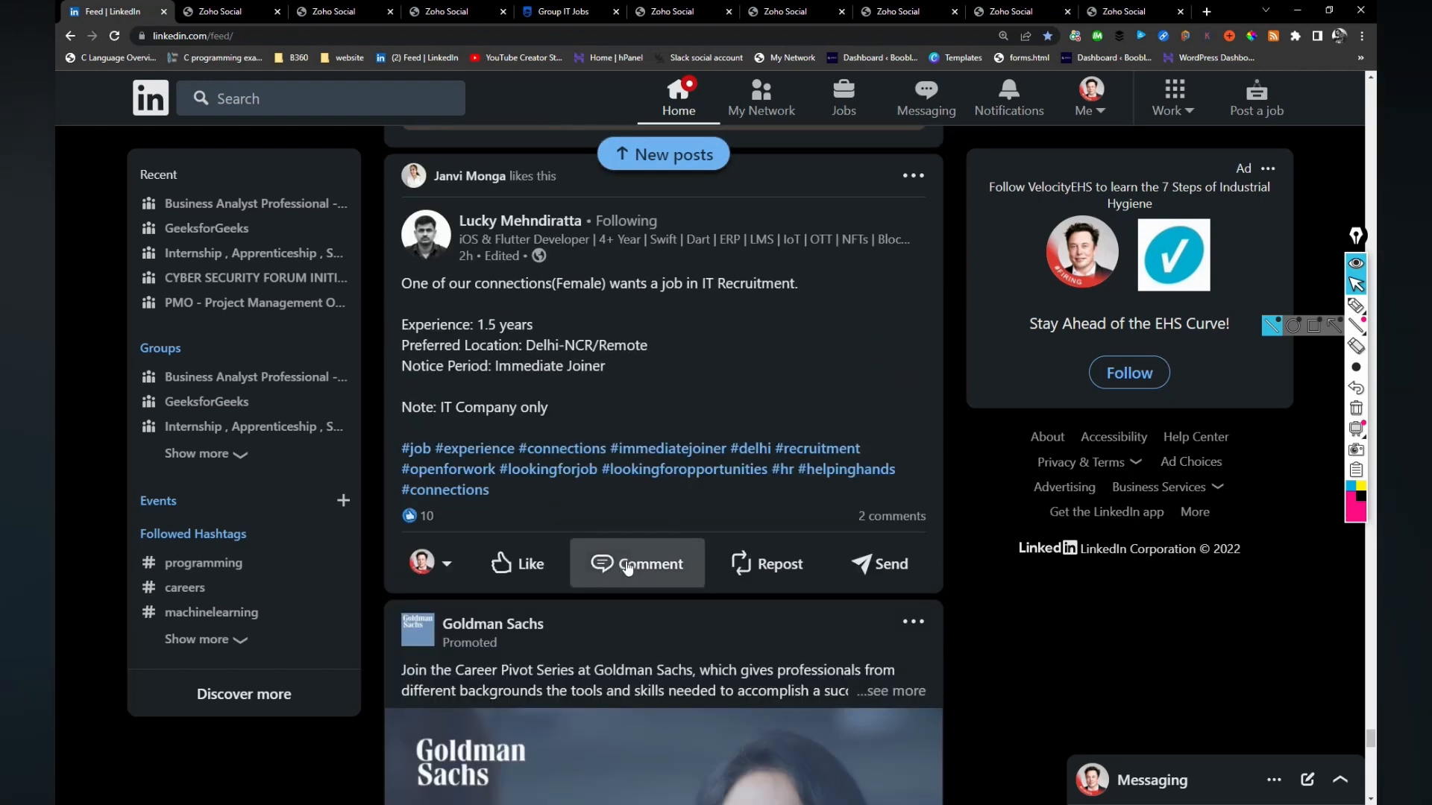
click(649, 563)
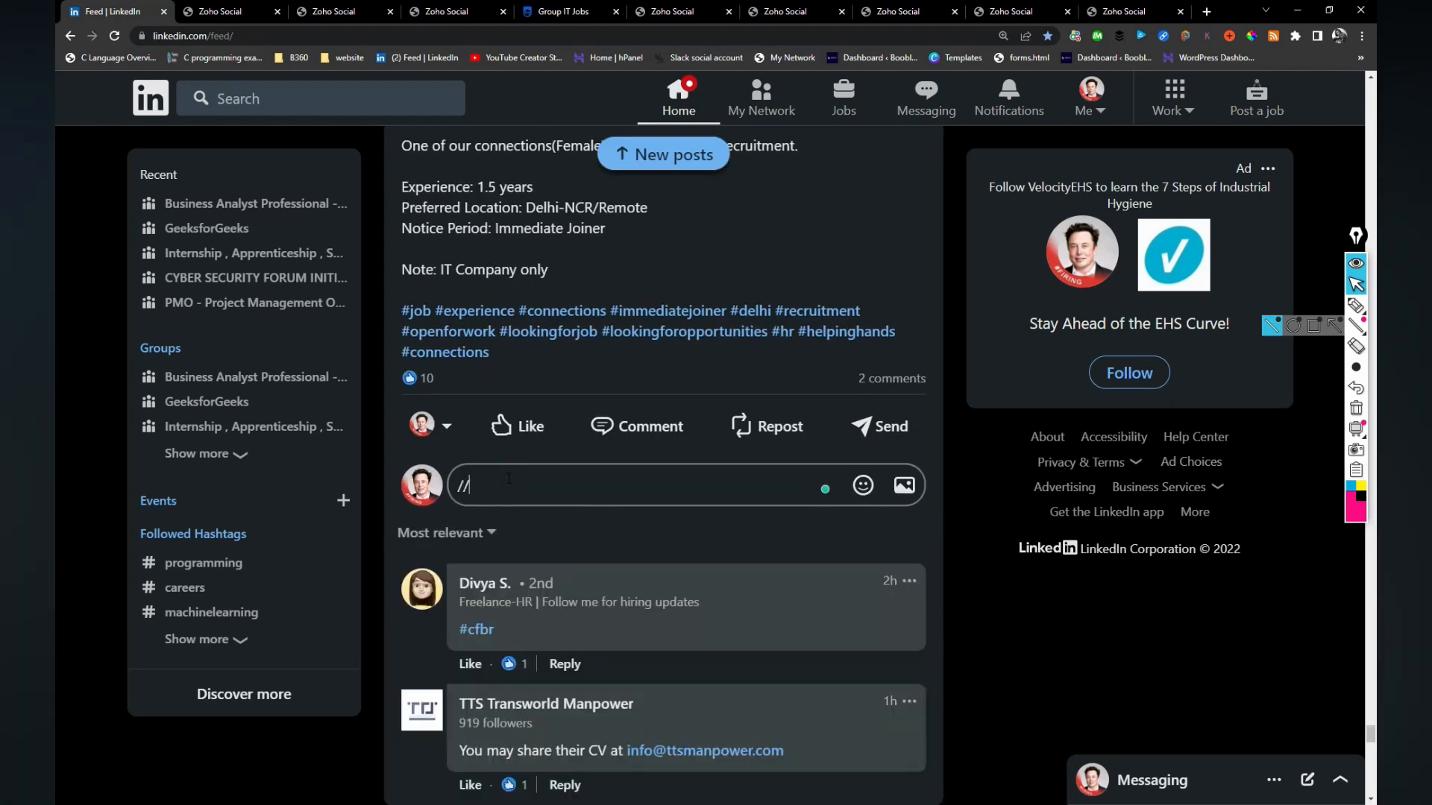
text(//)
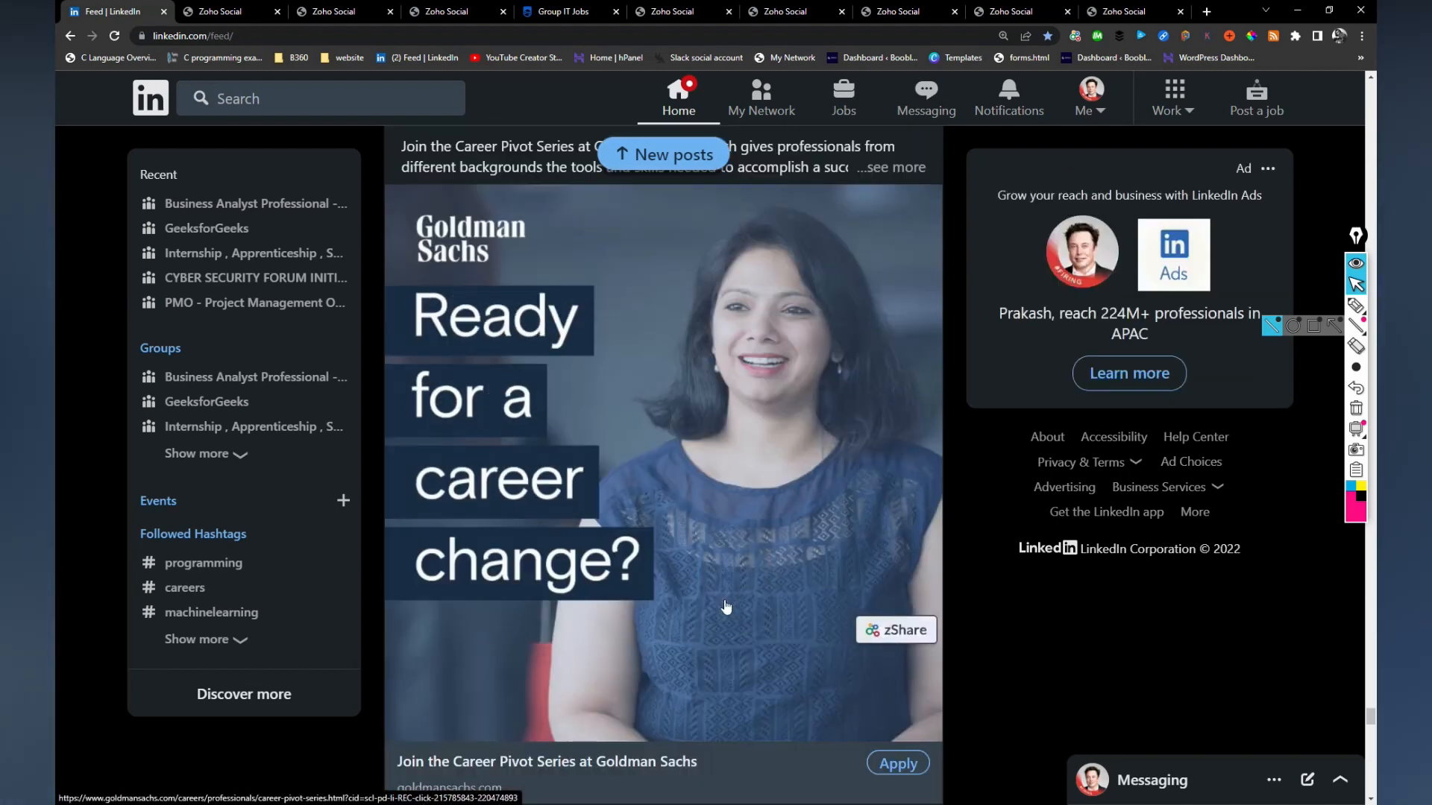
scroll(down, 3)
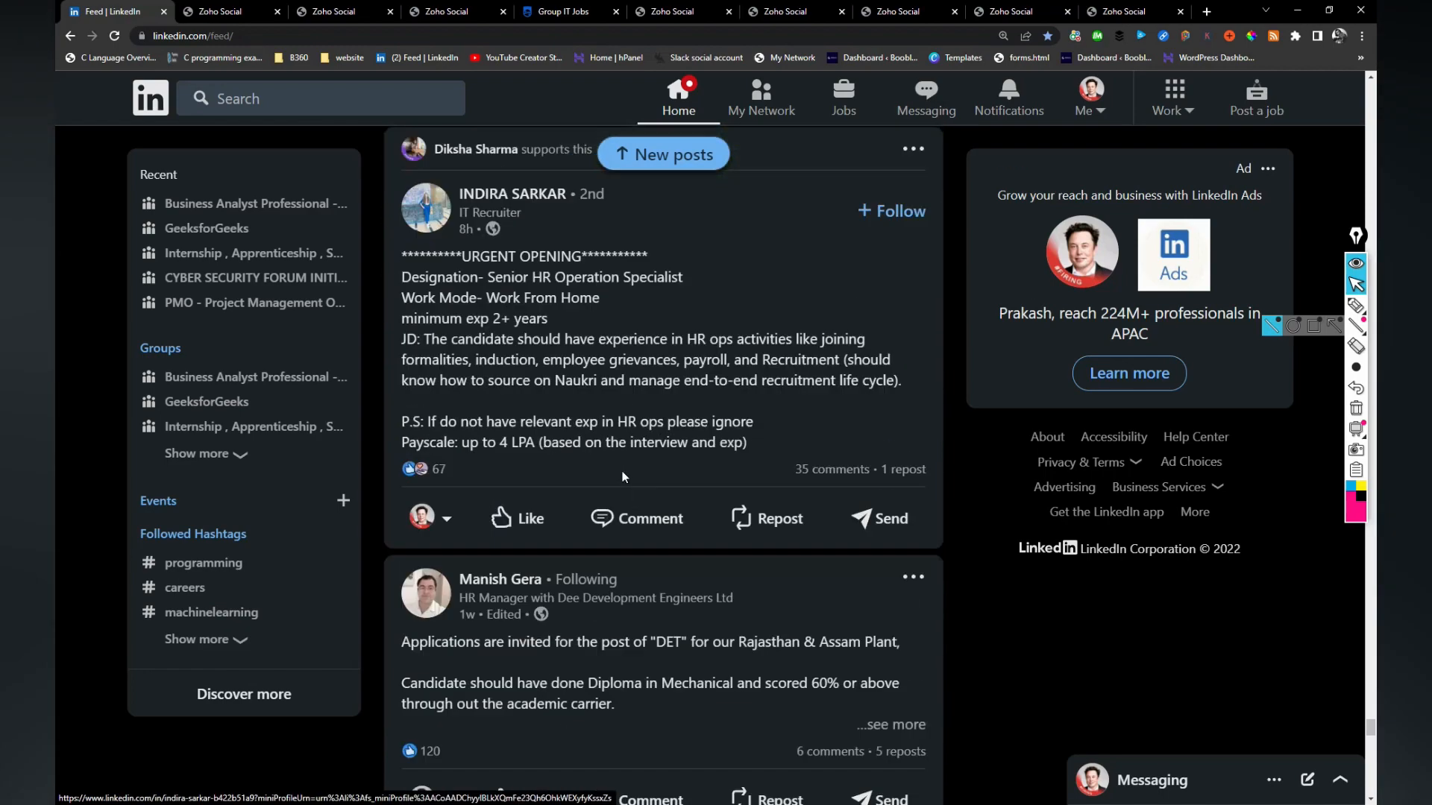
scroll(down, 3)
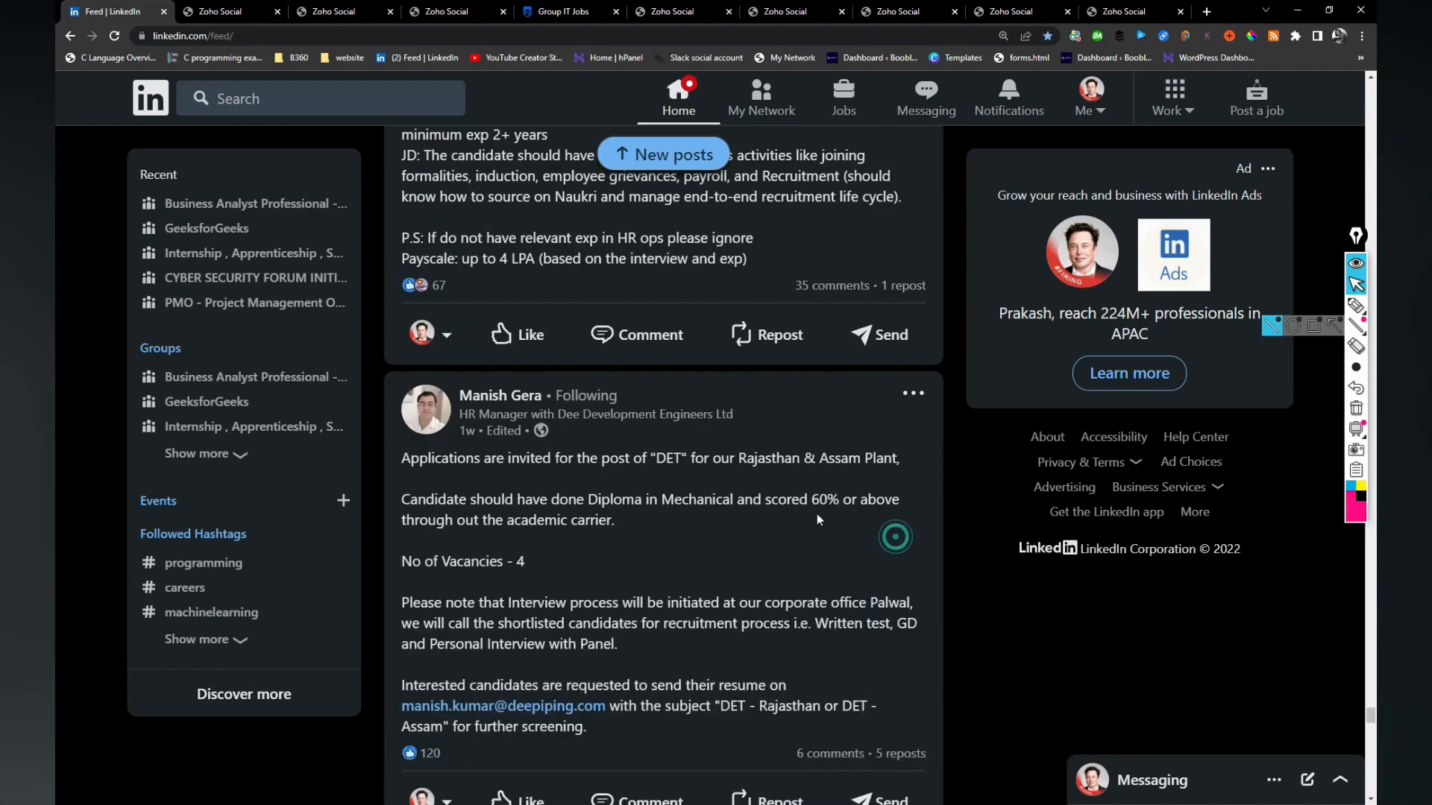